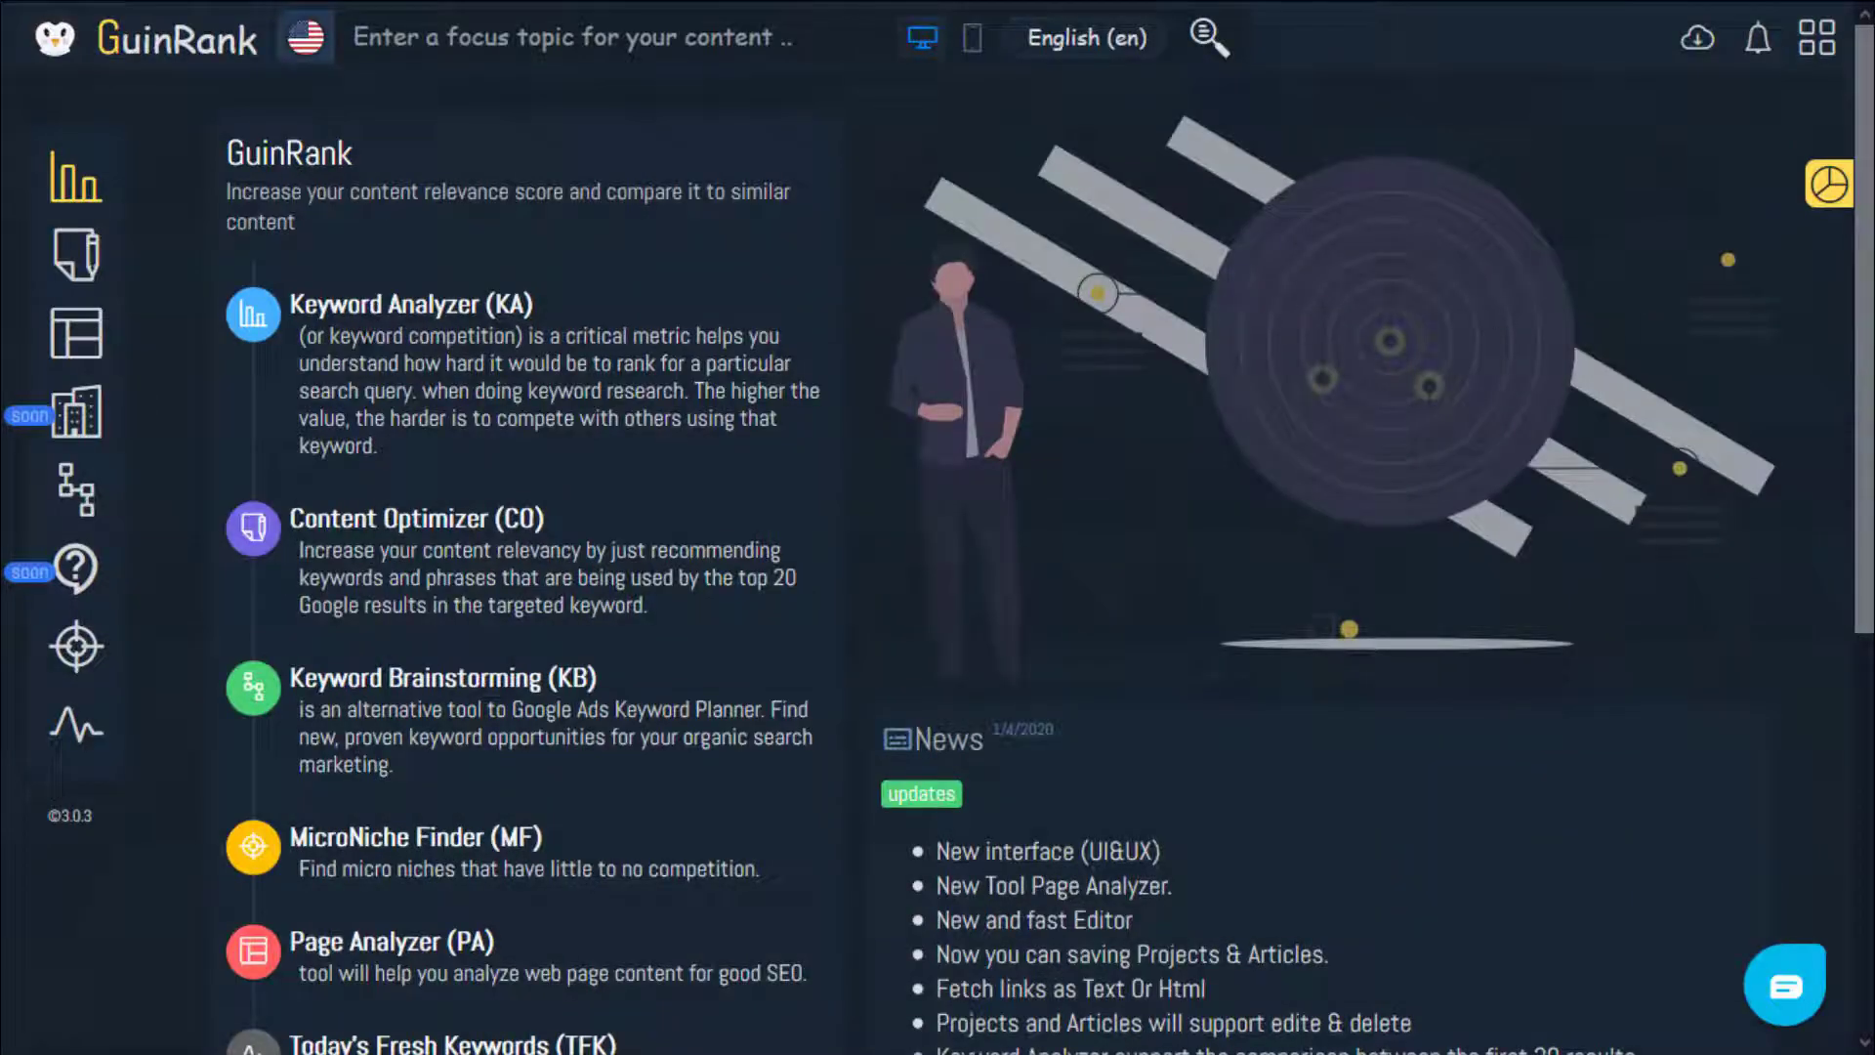
Submit the neilpatel.com '21-content-marketing-tactics' article URL to Page Analyzer for analysis.
{"action": "left_click", "coordinate": [74, 332]}
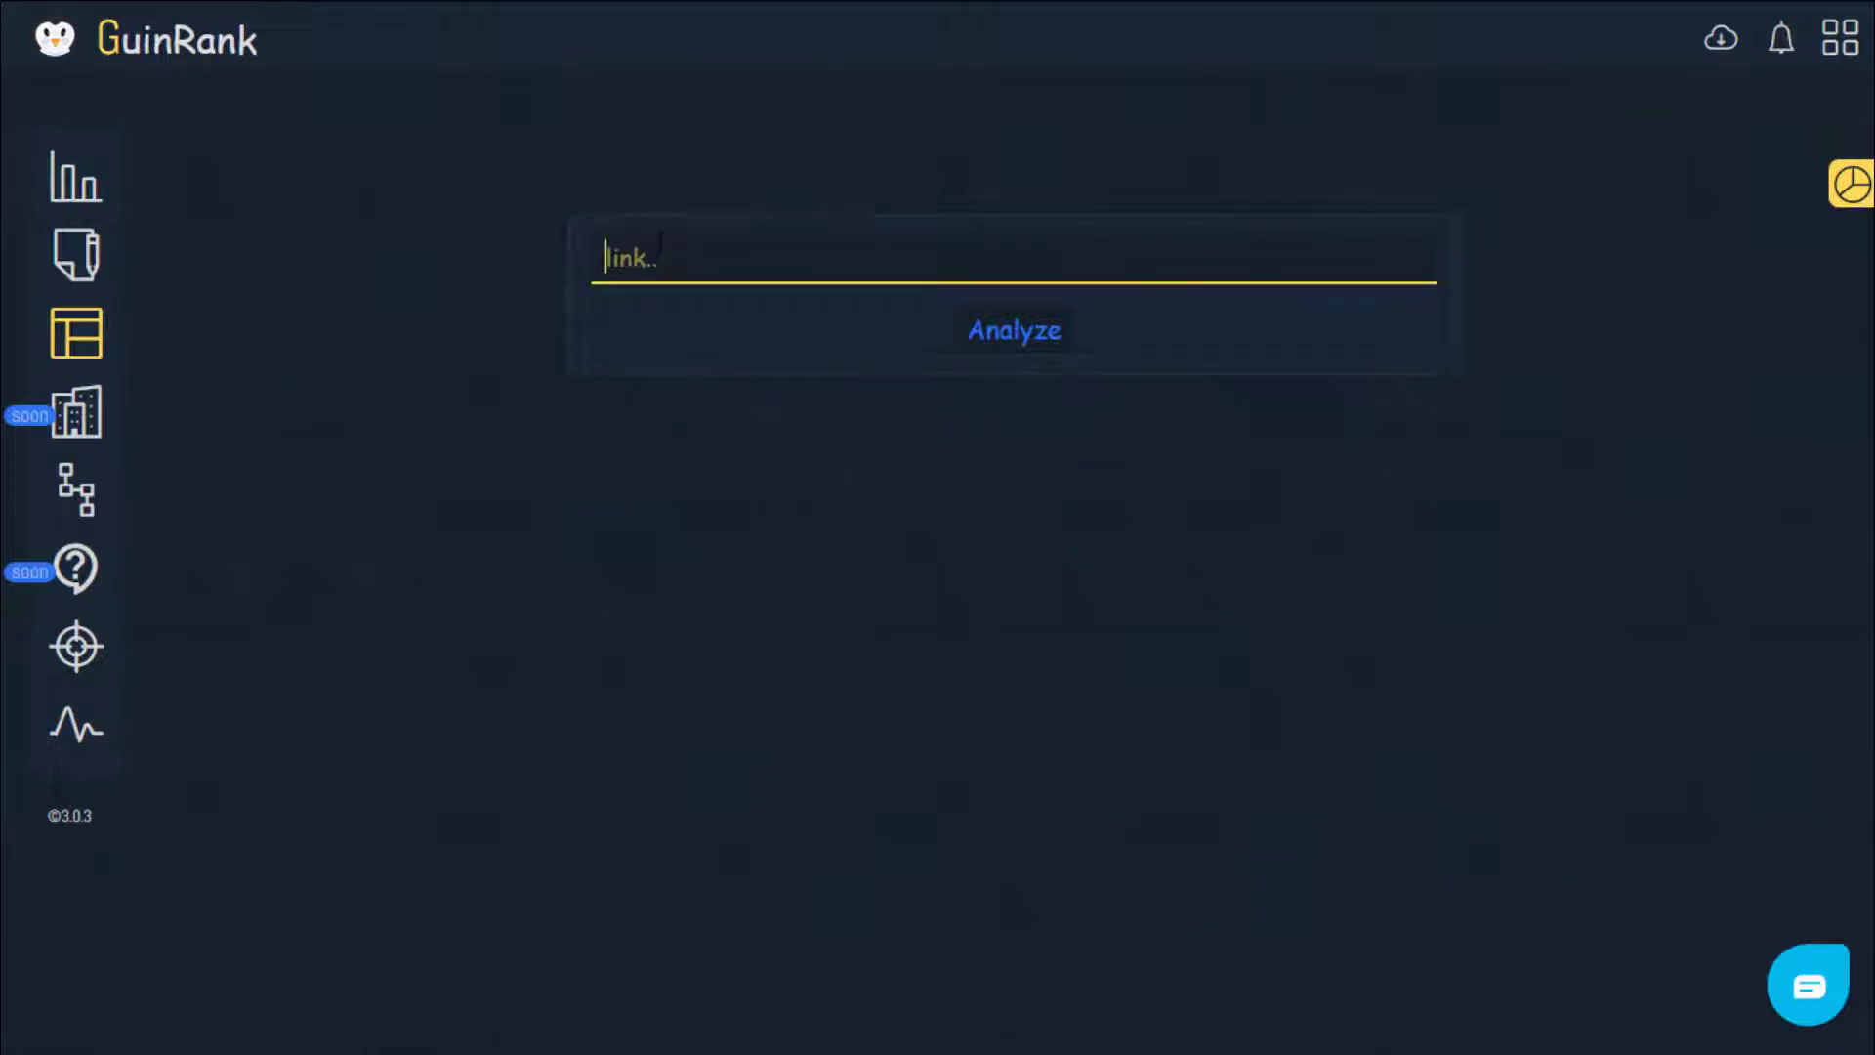
{"action": "type", "text": "g/21-content-marketing-tactics-thatll-skyrocket-your-search-traffic/"}
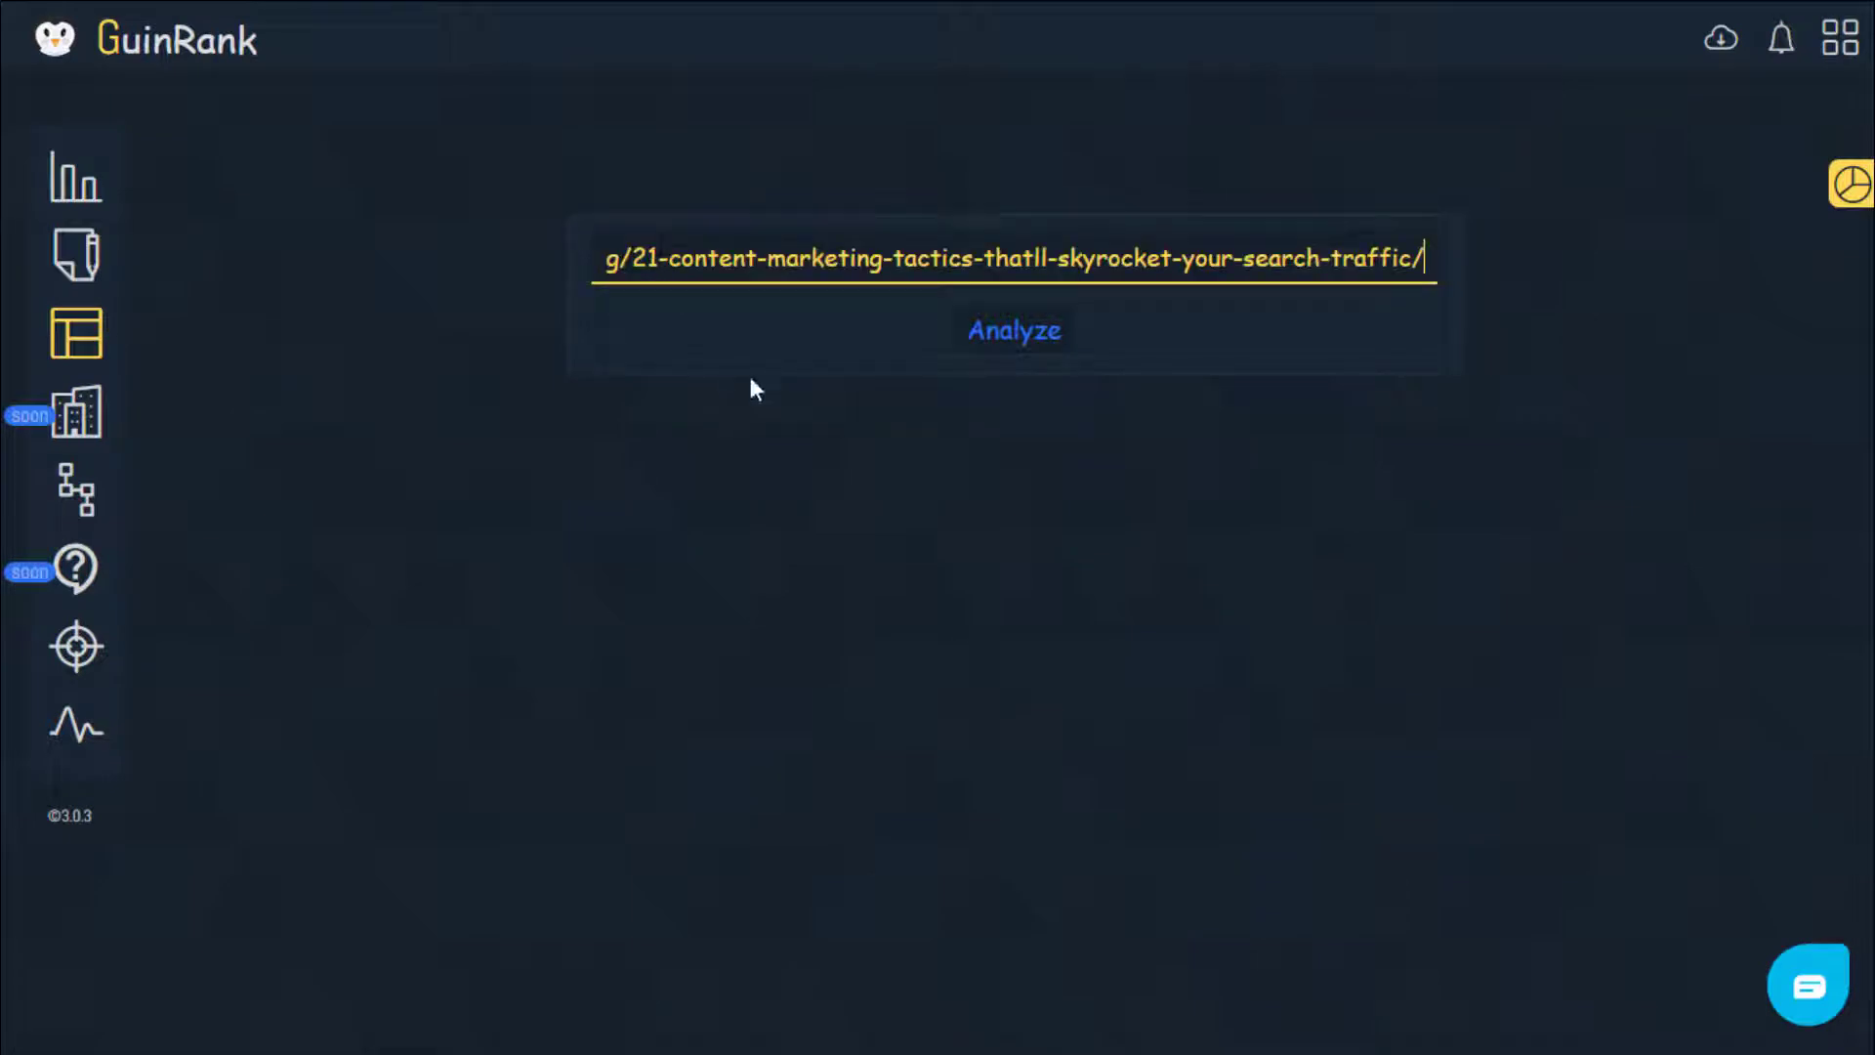
{"action": "left_click", "coordinate": [1014, 330]}
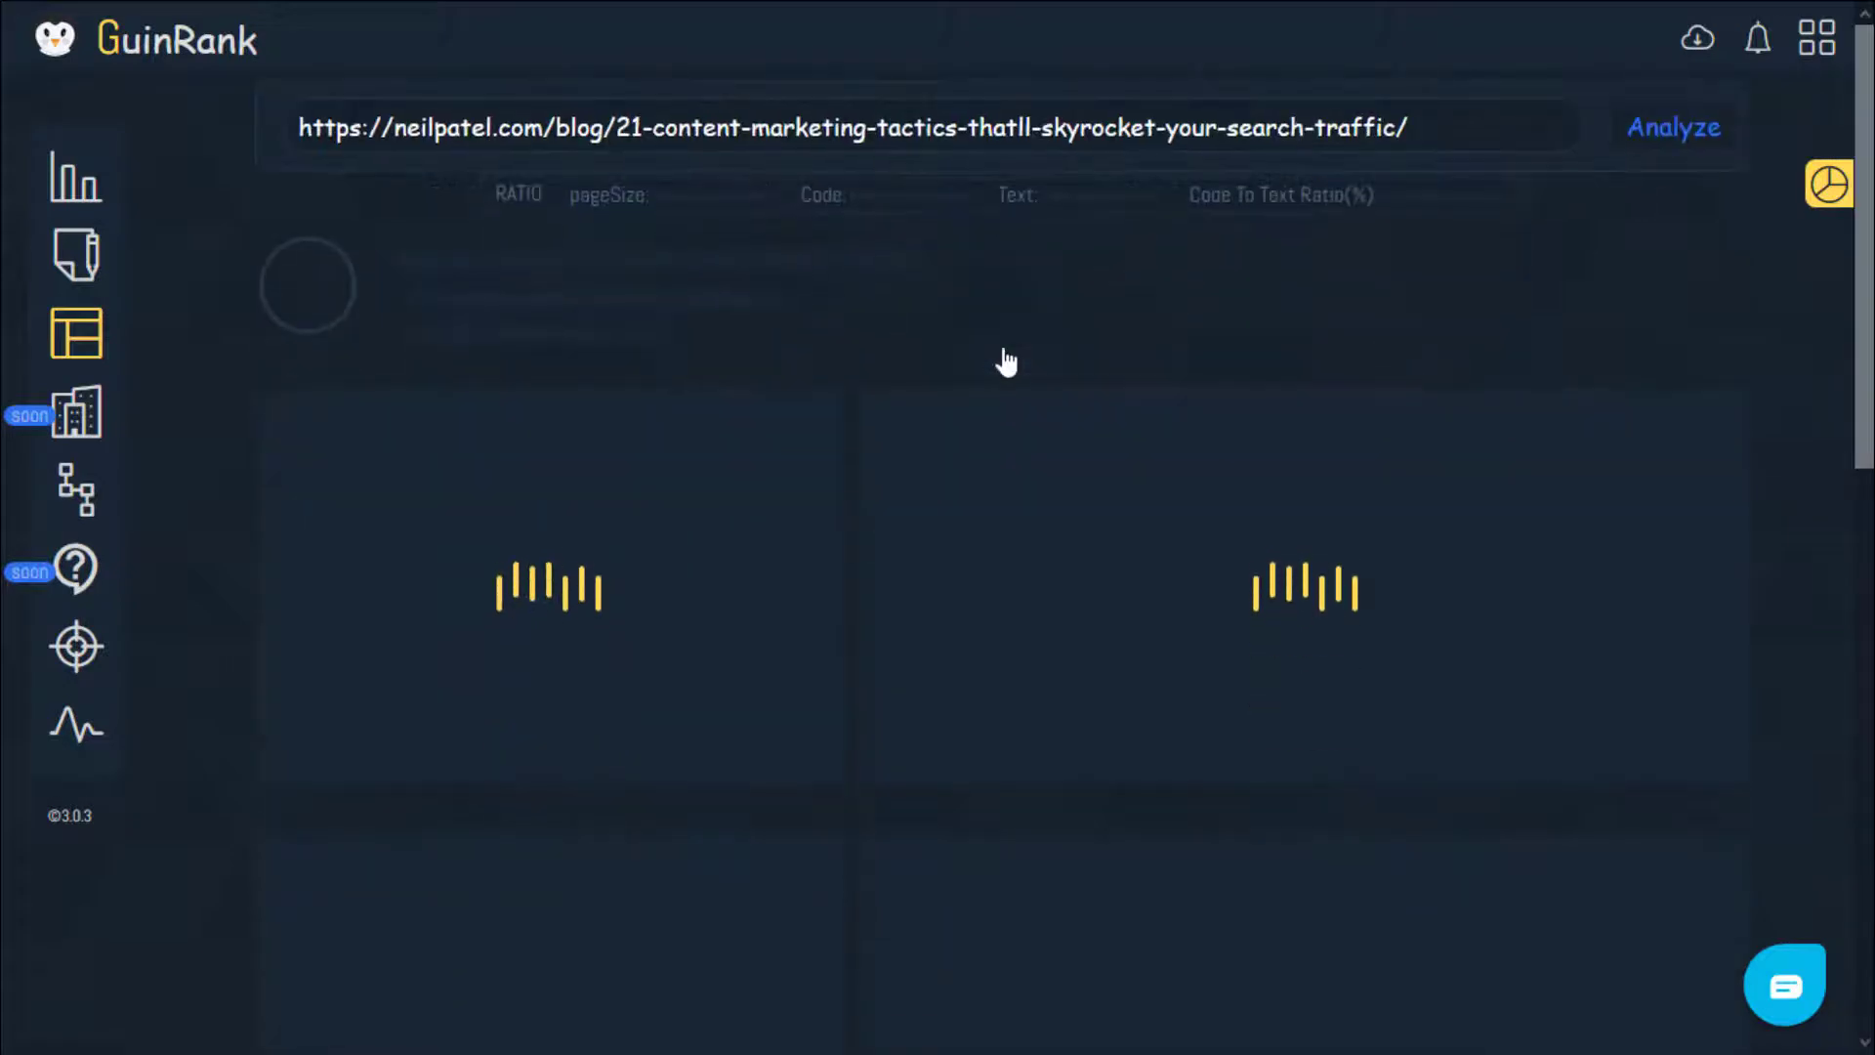
Let the report load with the article's title, featured image, 5480-word count and dates.
{"action": "left_click", "coordinate": [1675, 127]}
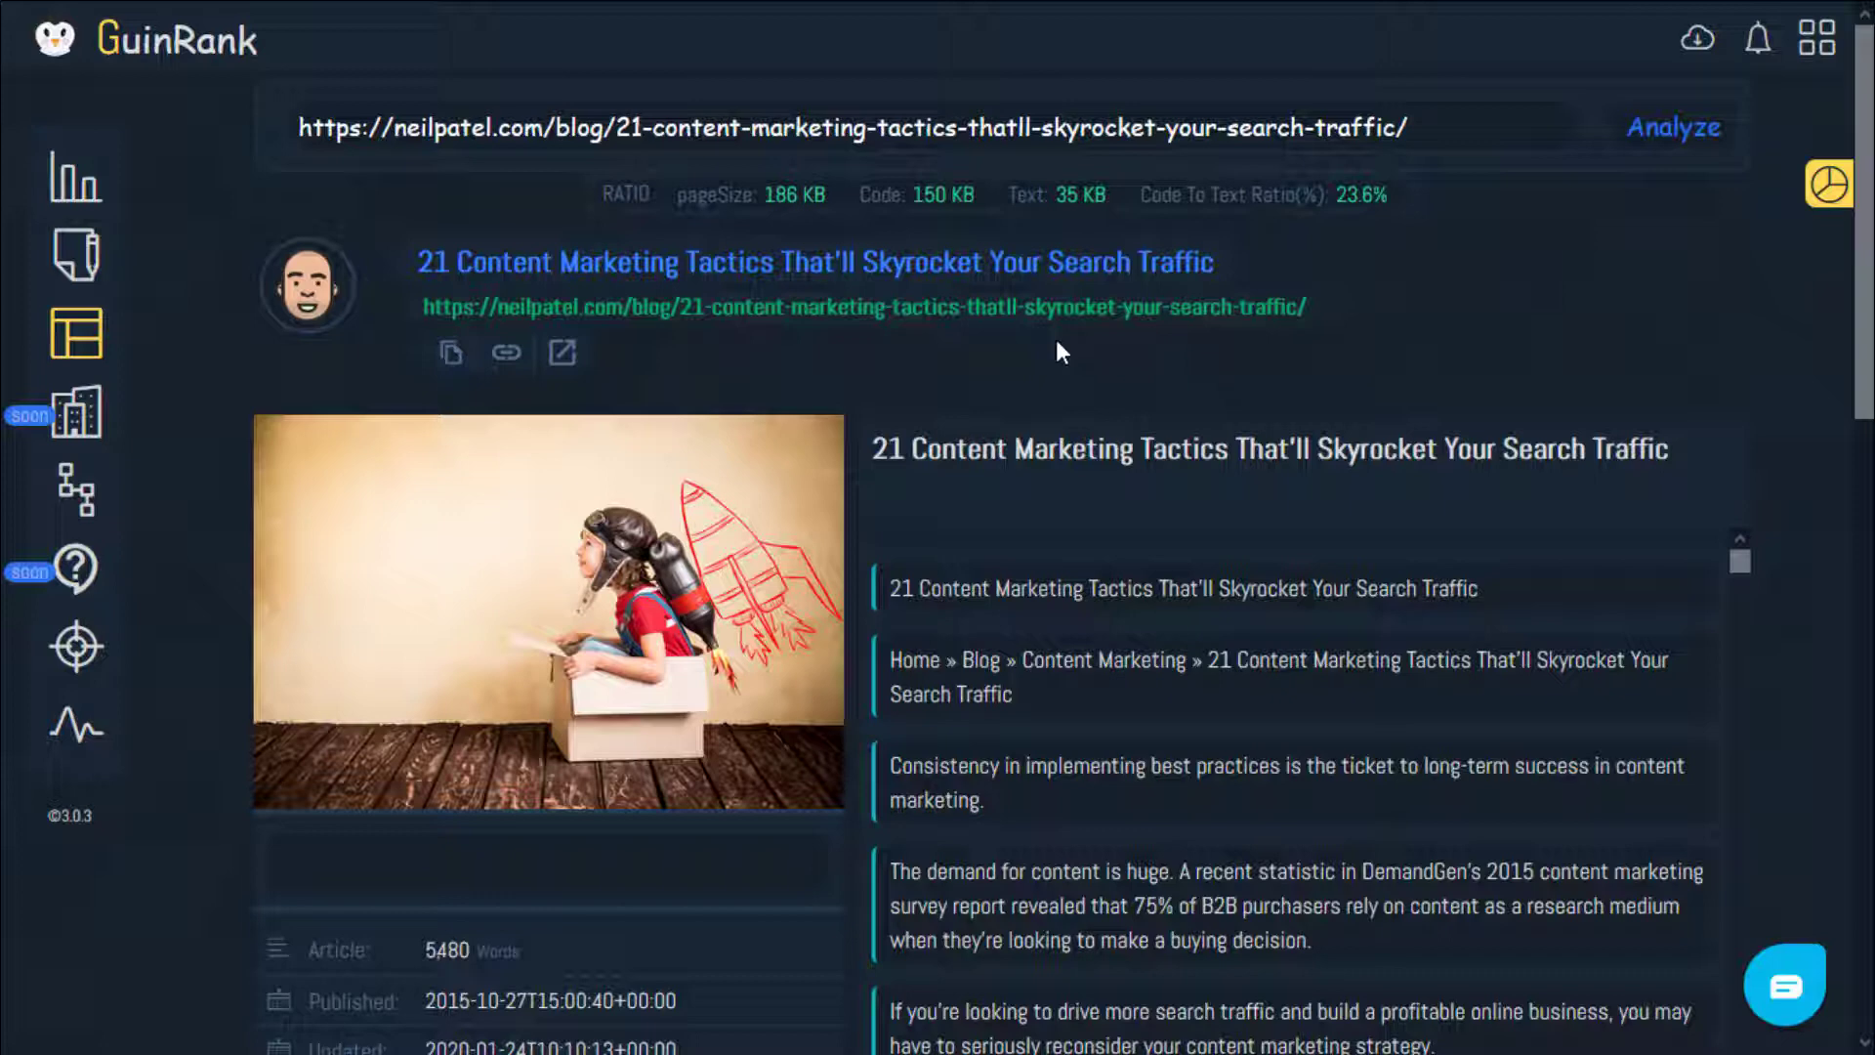
{"action": "mouse_move", "coordinate": [1606, 326]}
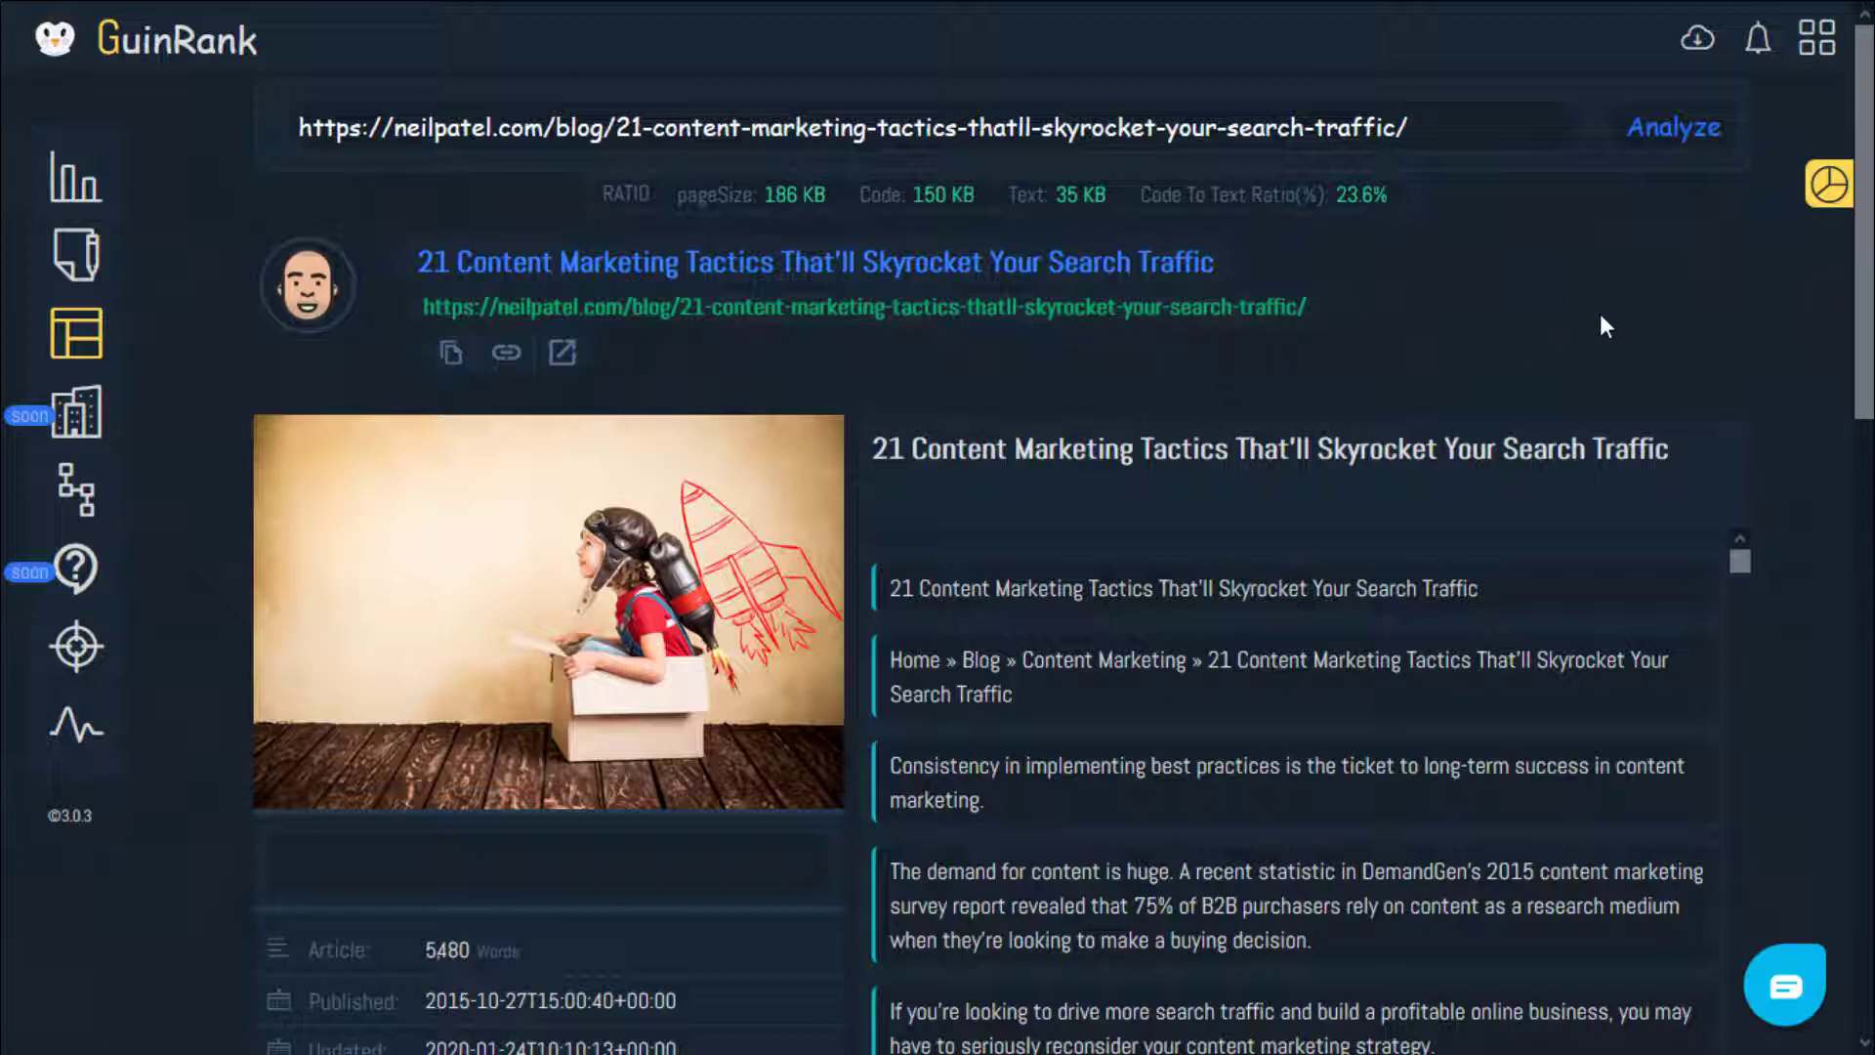
{"action": "mouse_move", "coordinate": [1368, 315]}
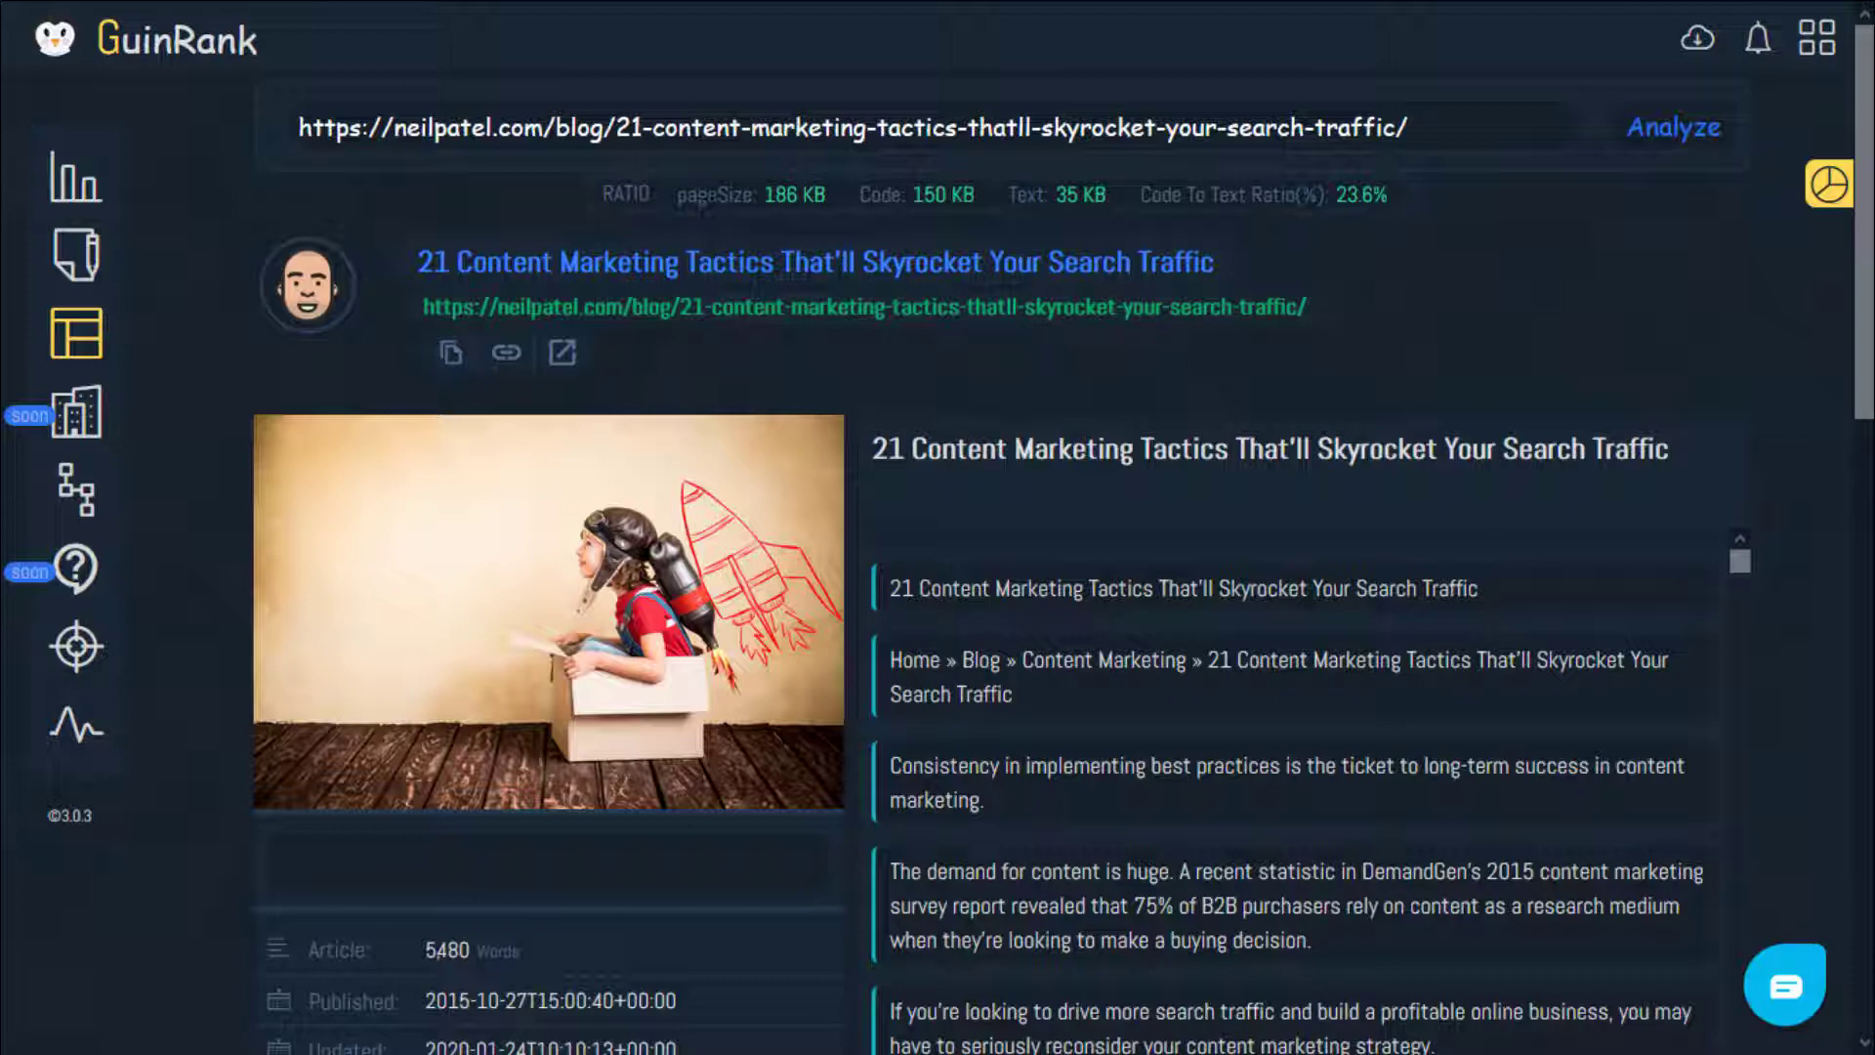
{"action": "mouse_move", "coordinate": [809, 224]}
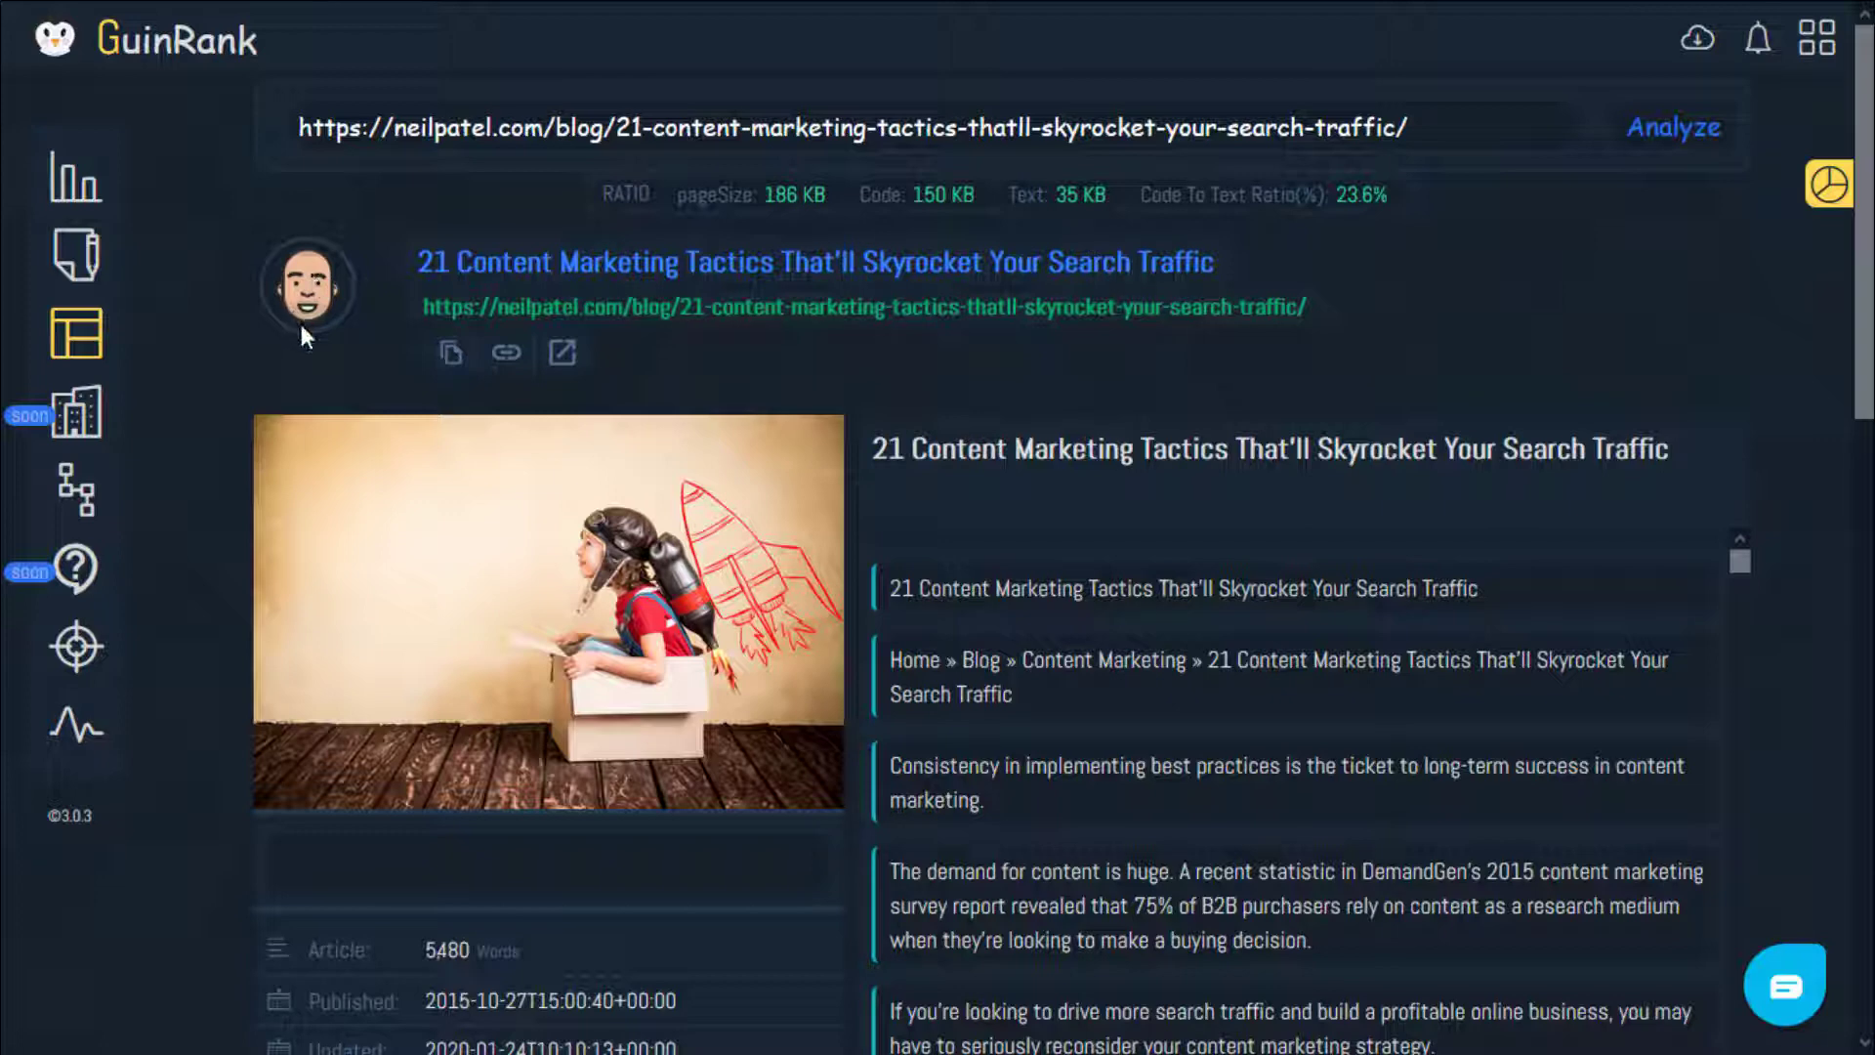
{"action": "mouse_move", "coordinate": [394, 320]}
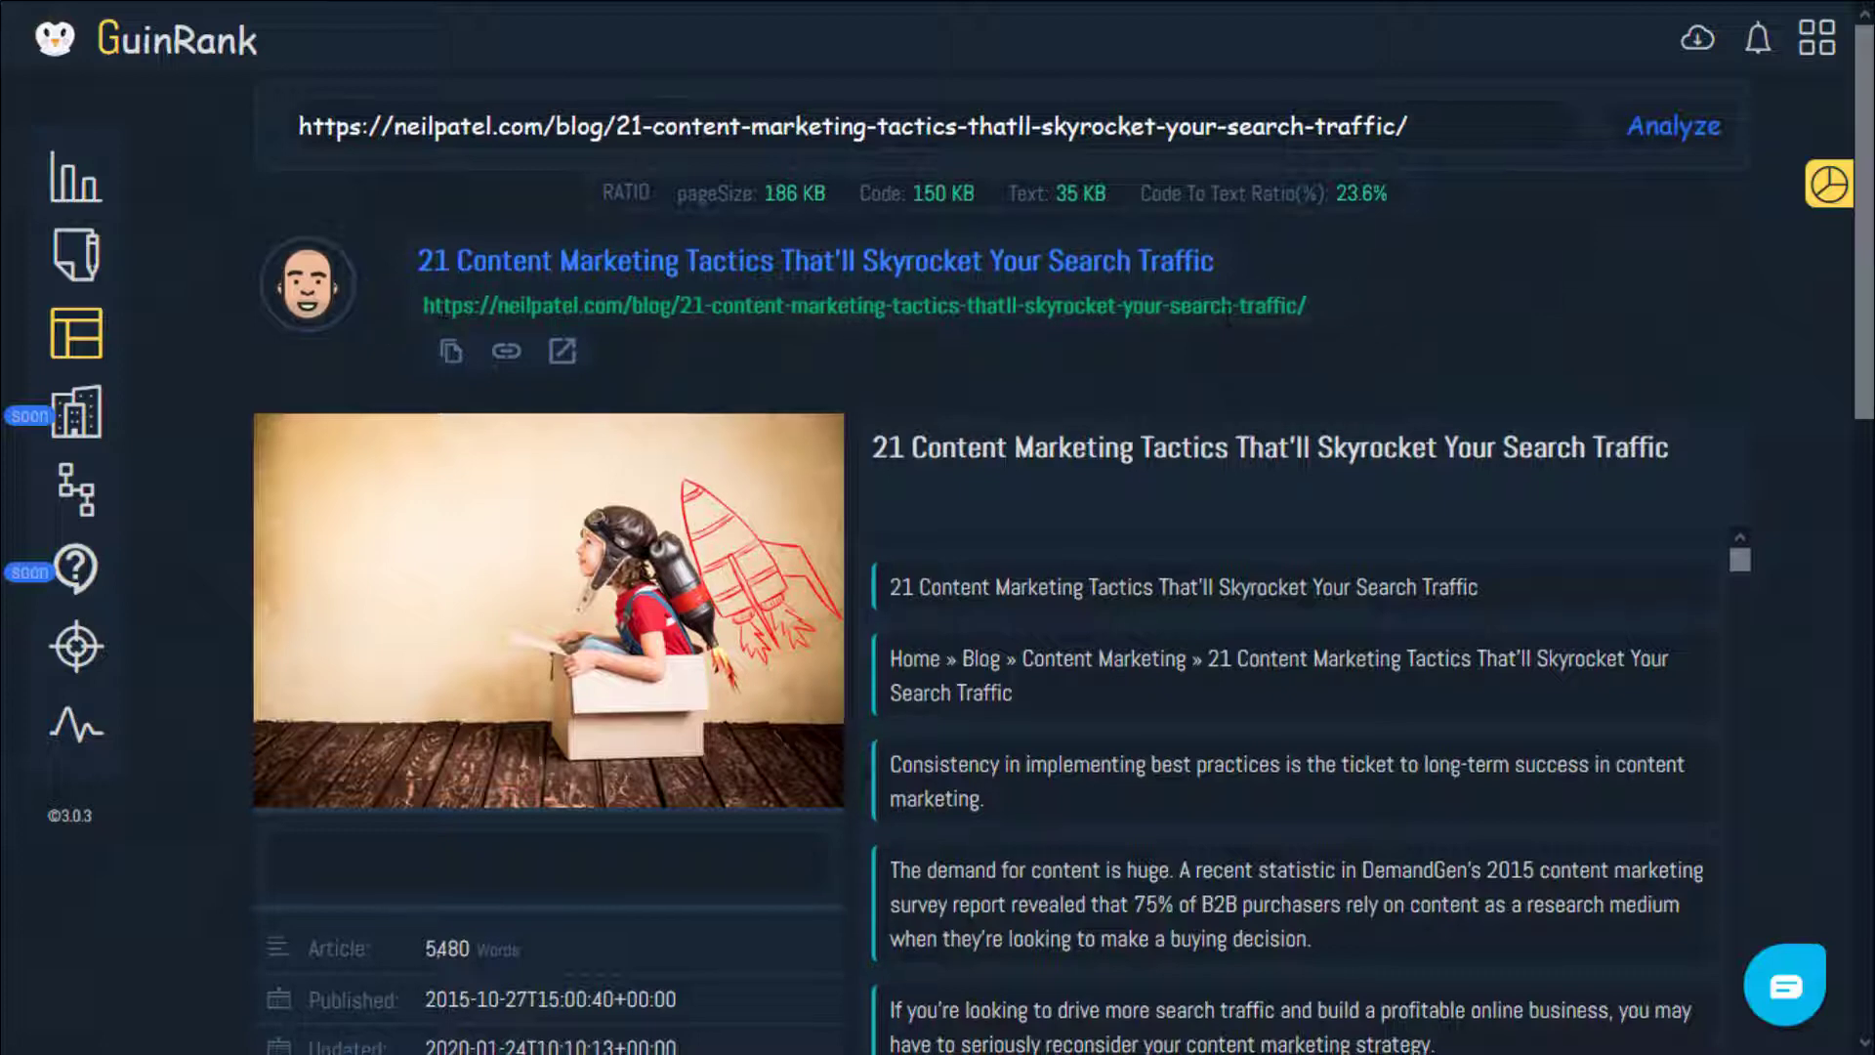
{"action": "scroll", "scroll_direction": "down", "scroll_amount": 3}
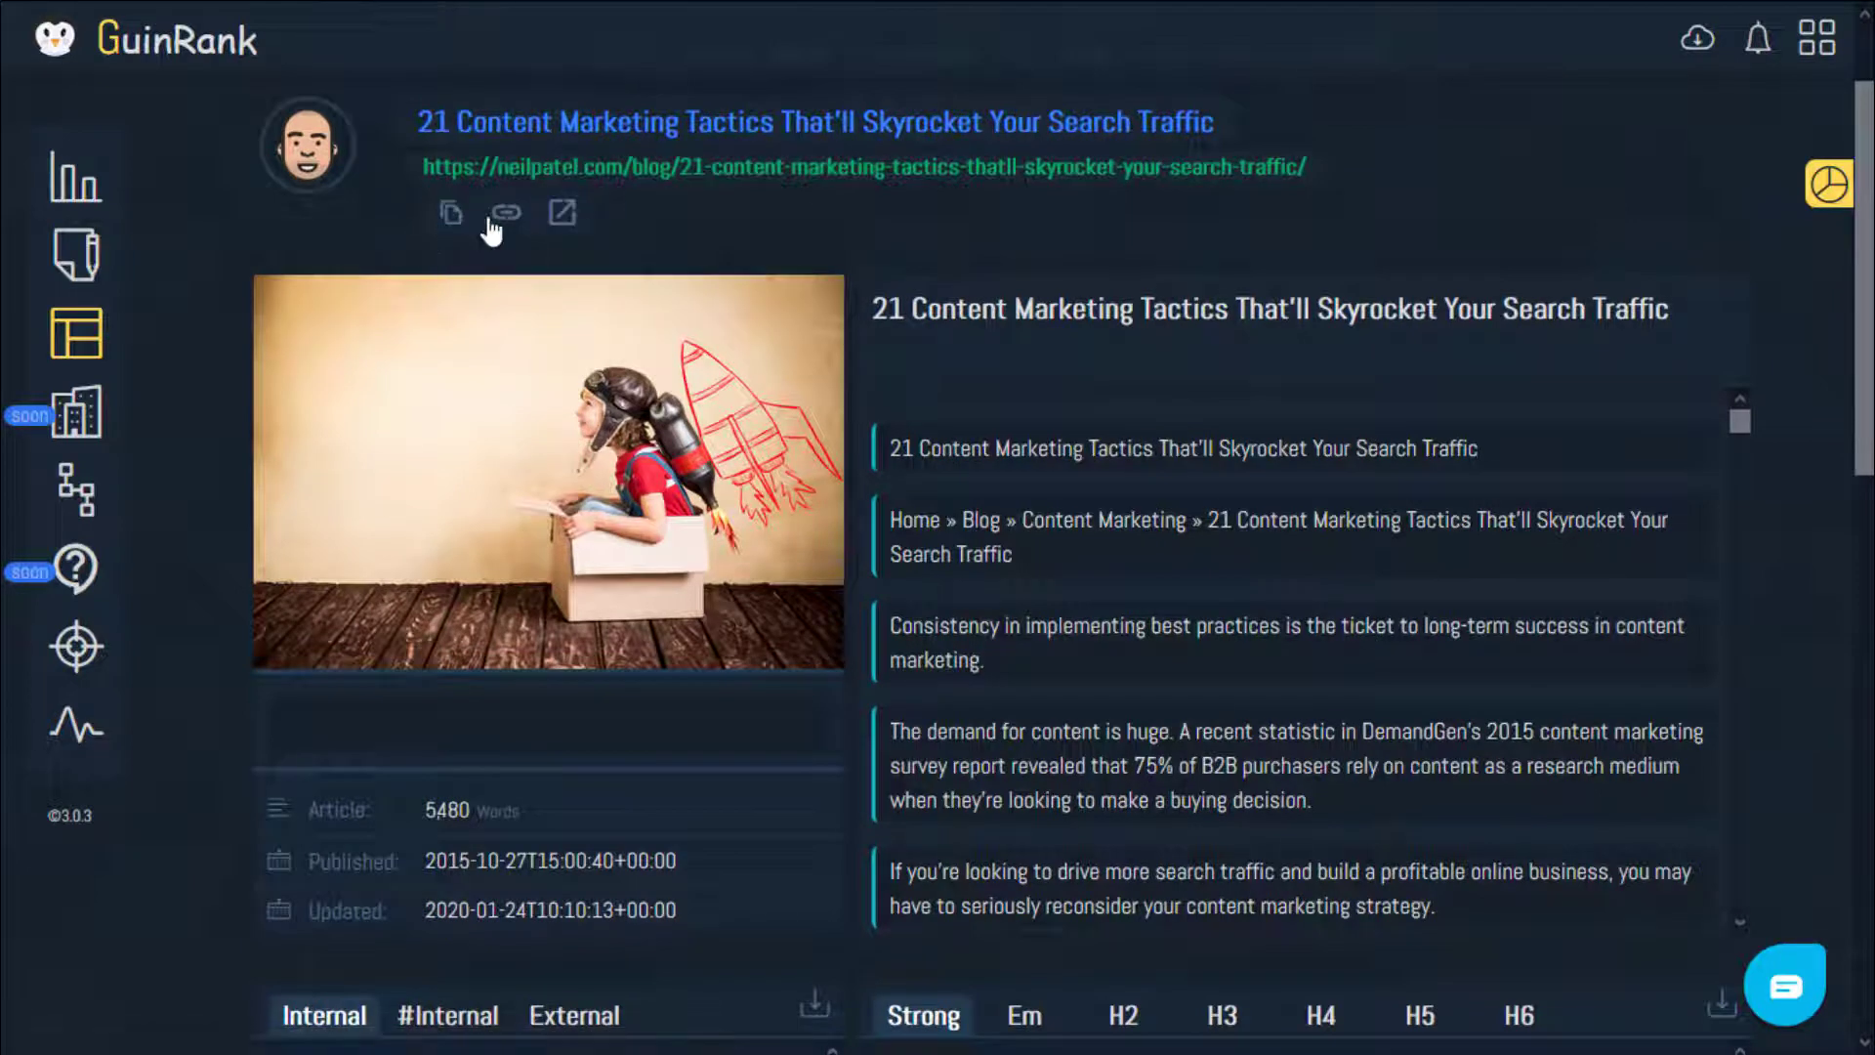
{"action": "mouse_move", "coordinate": [76, 254]}
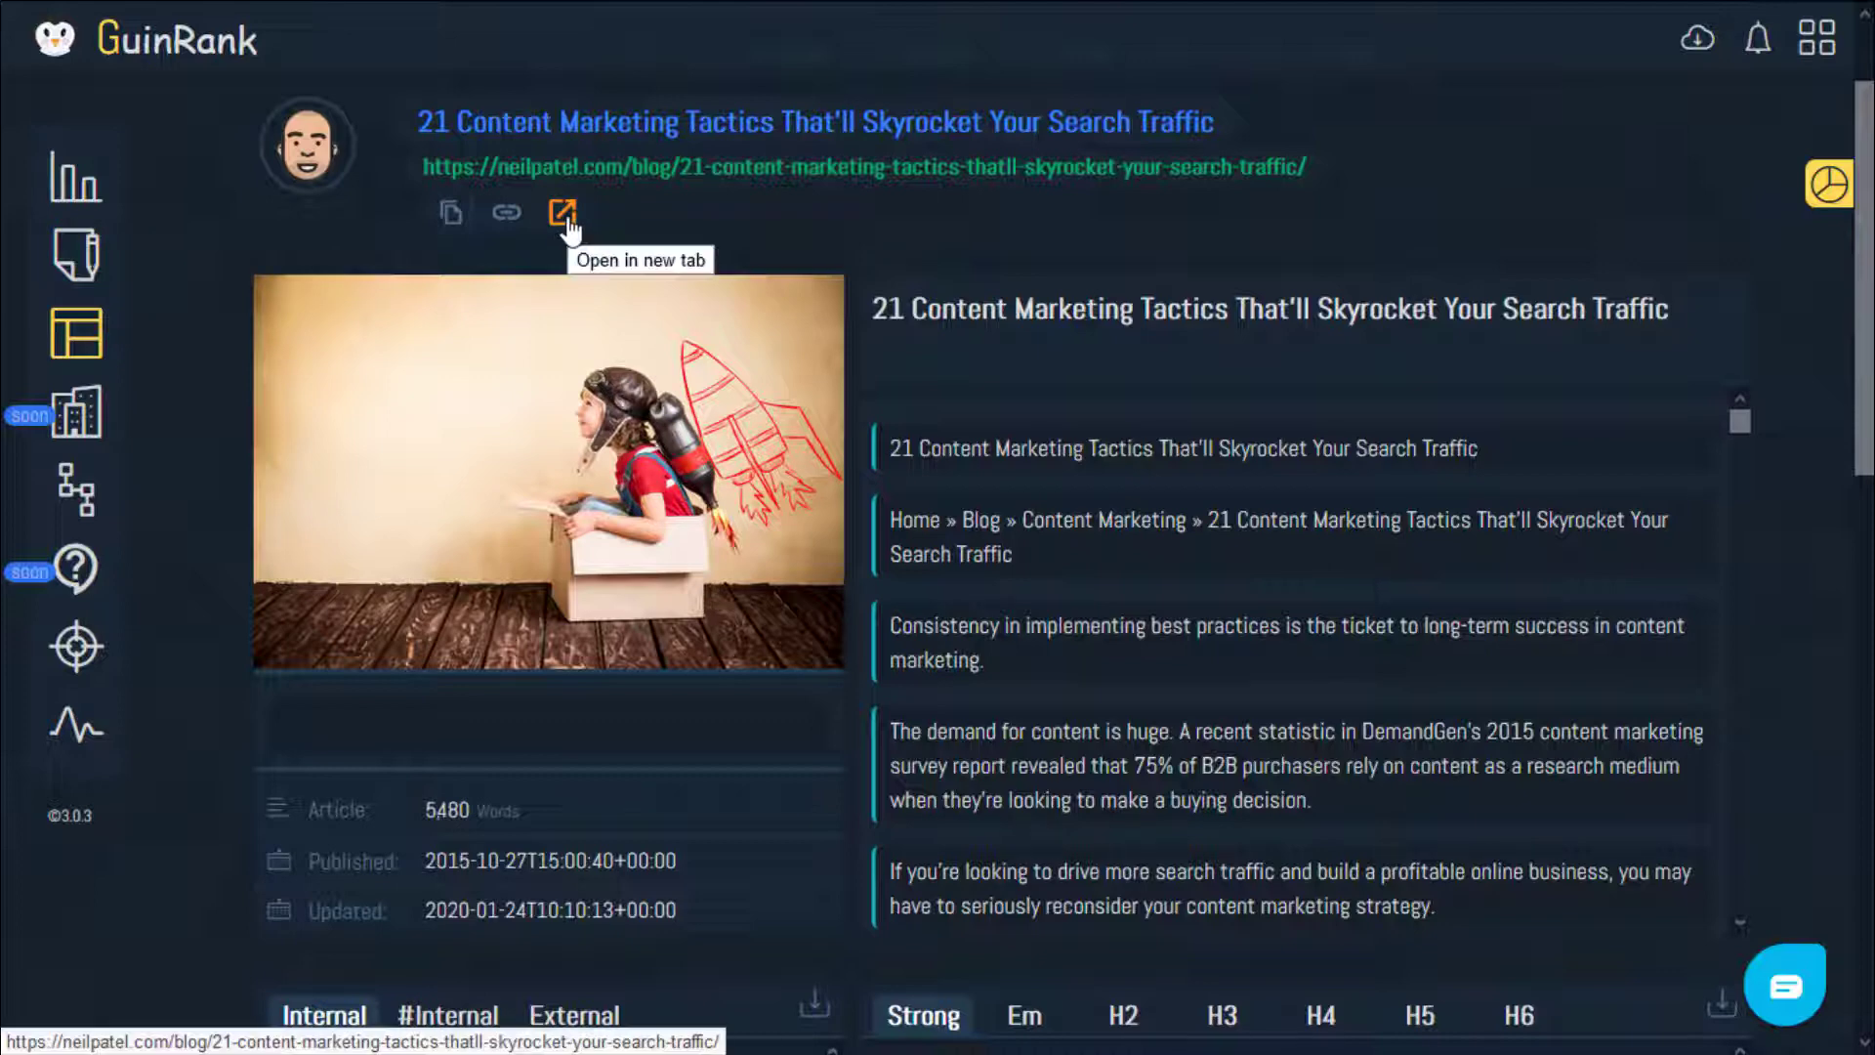
{"action": "mouse_move", "coordinate": [1010, 265]}
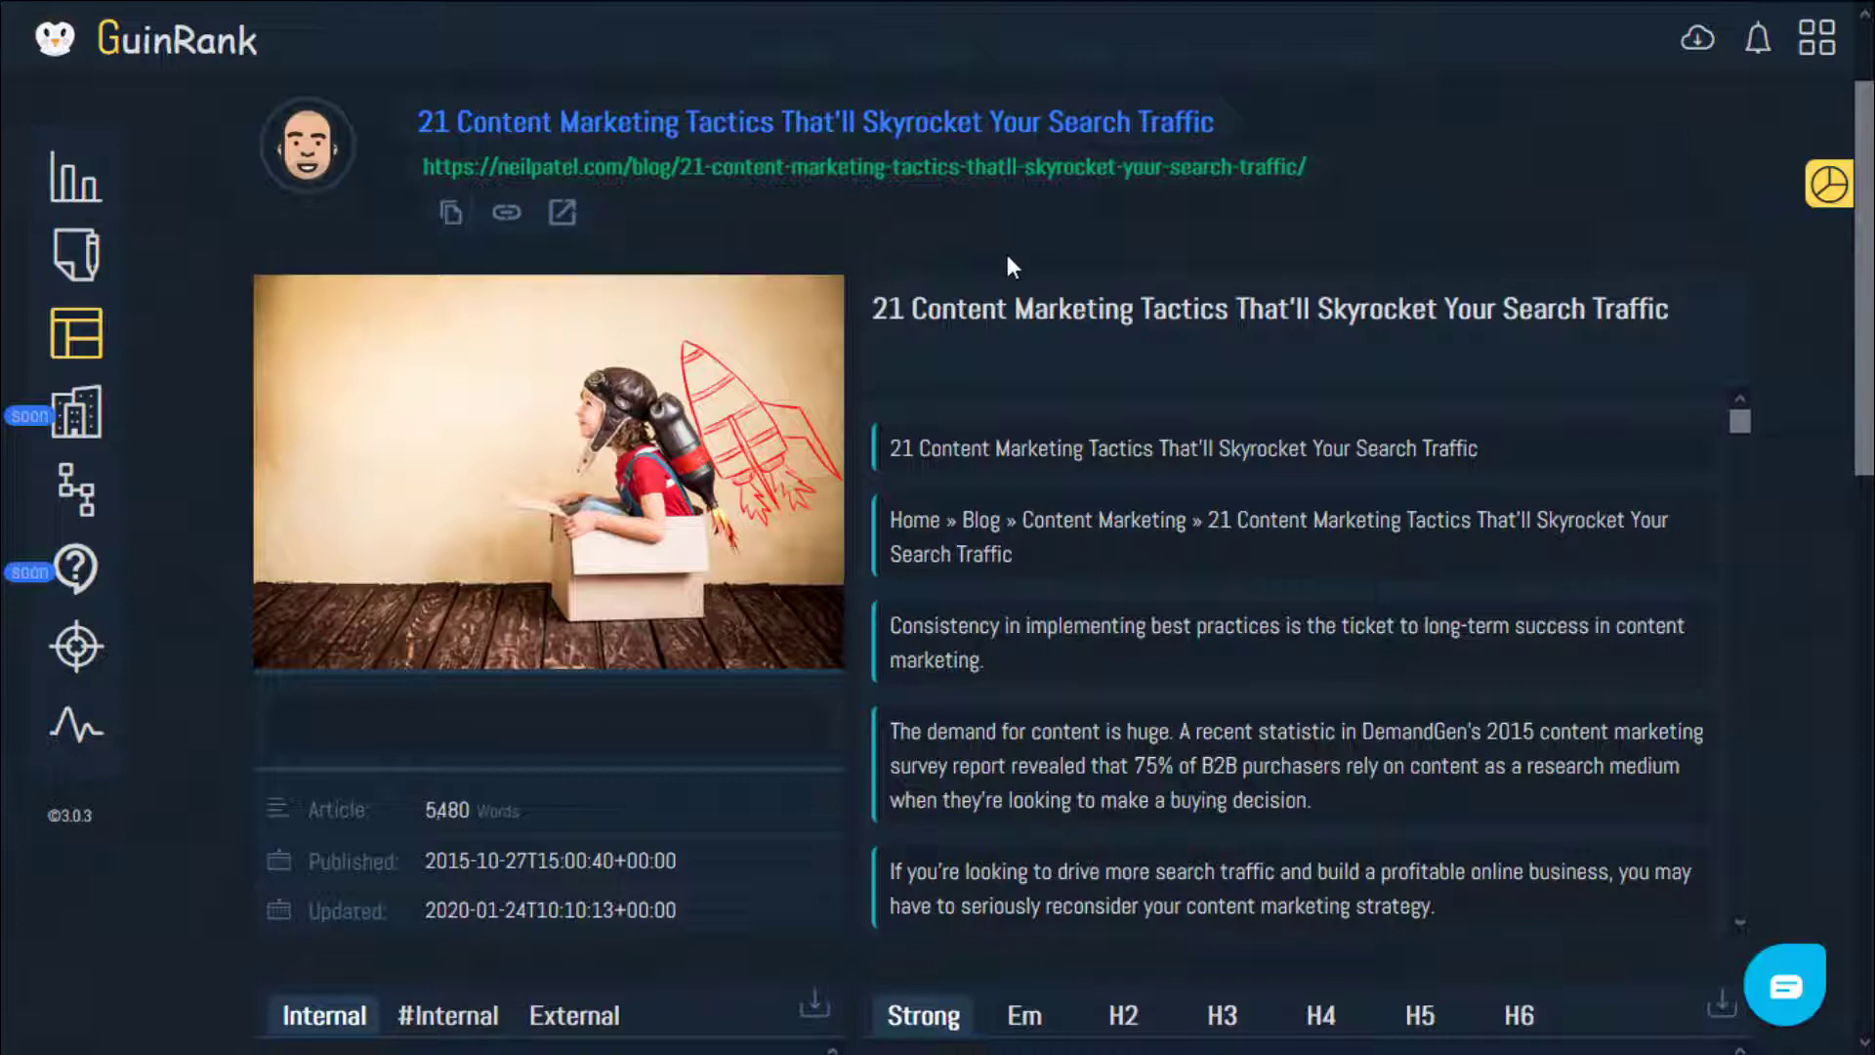
{"action": "mouse_move", "coordinate": [569, 508]}
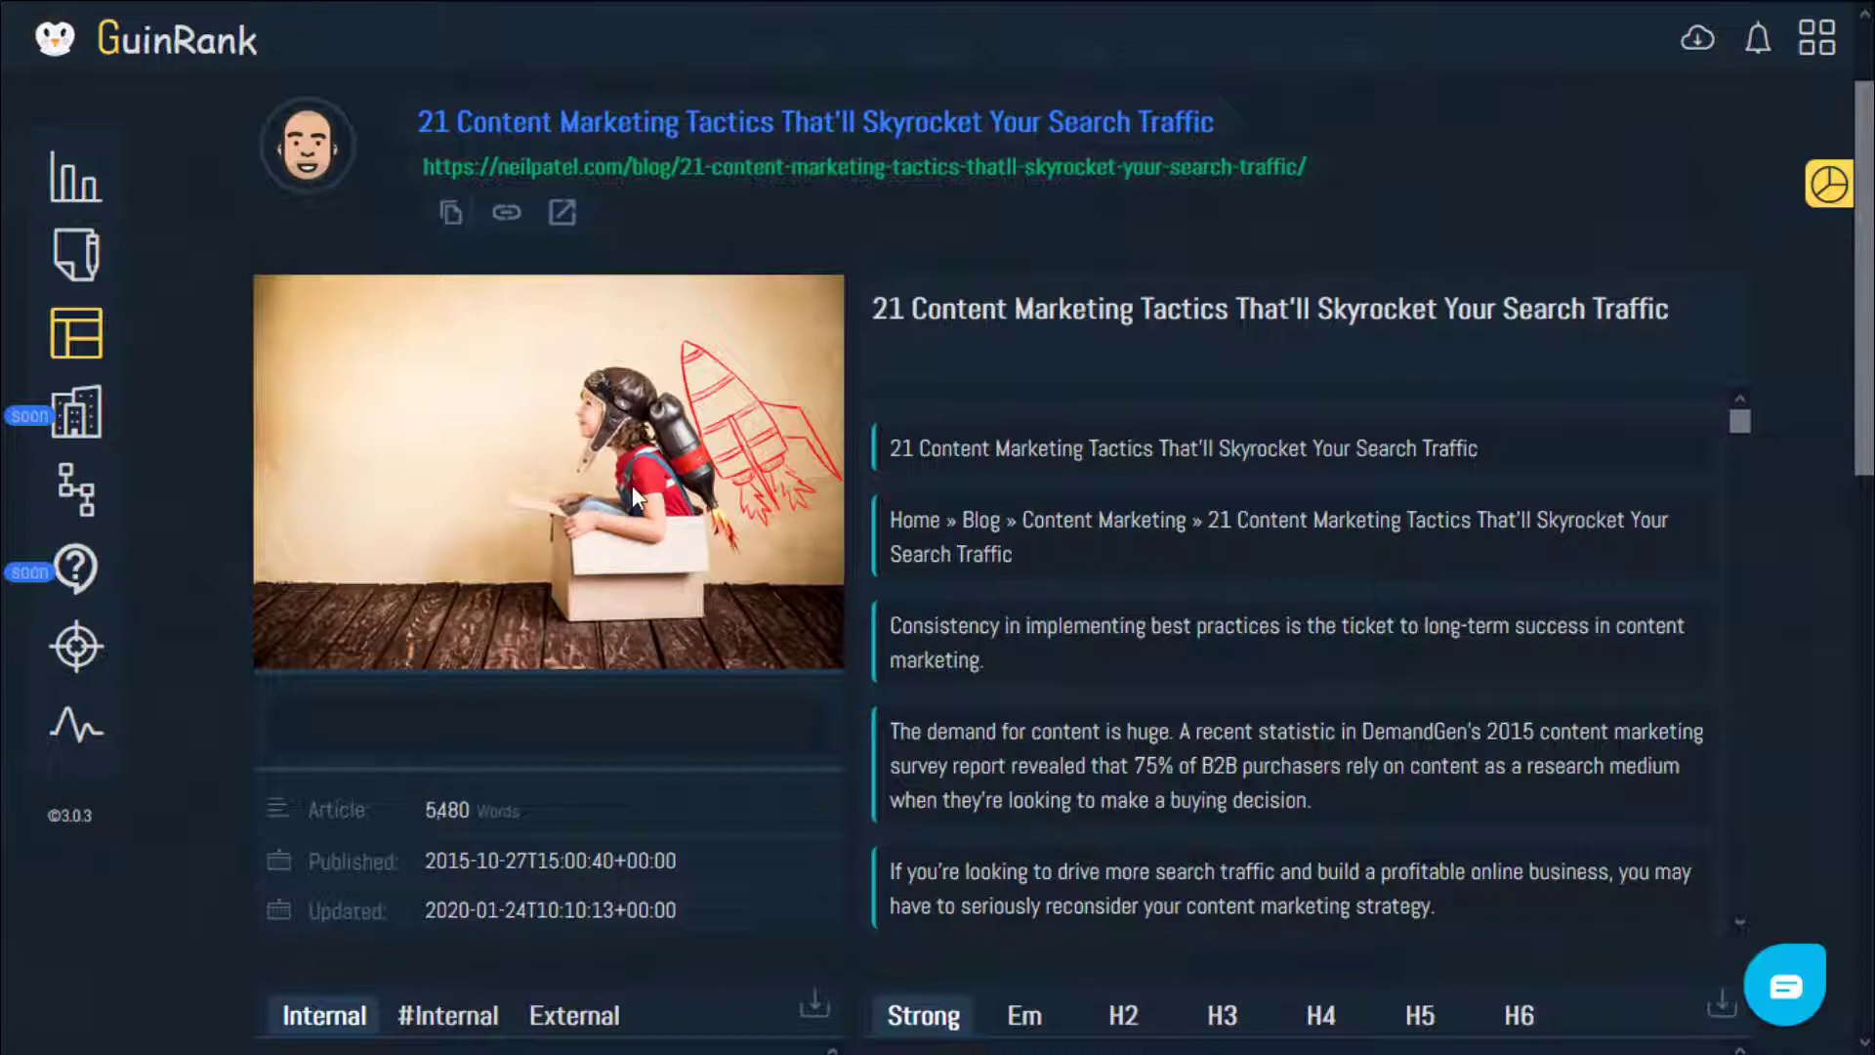
{"action": "scroll", "scroll_direction": "down", "scroll_amount": 3}
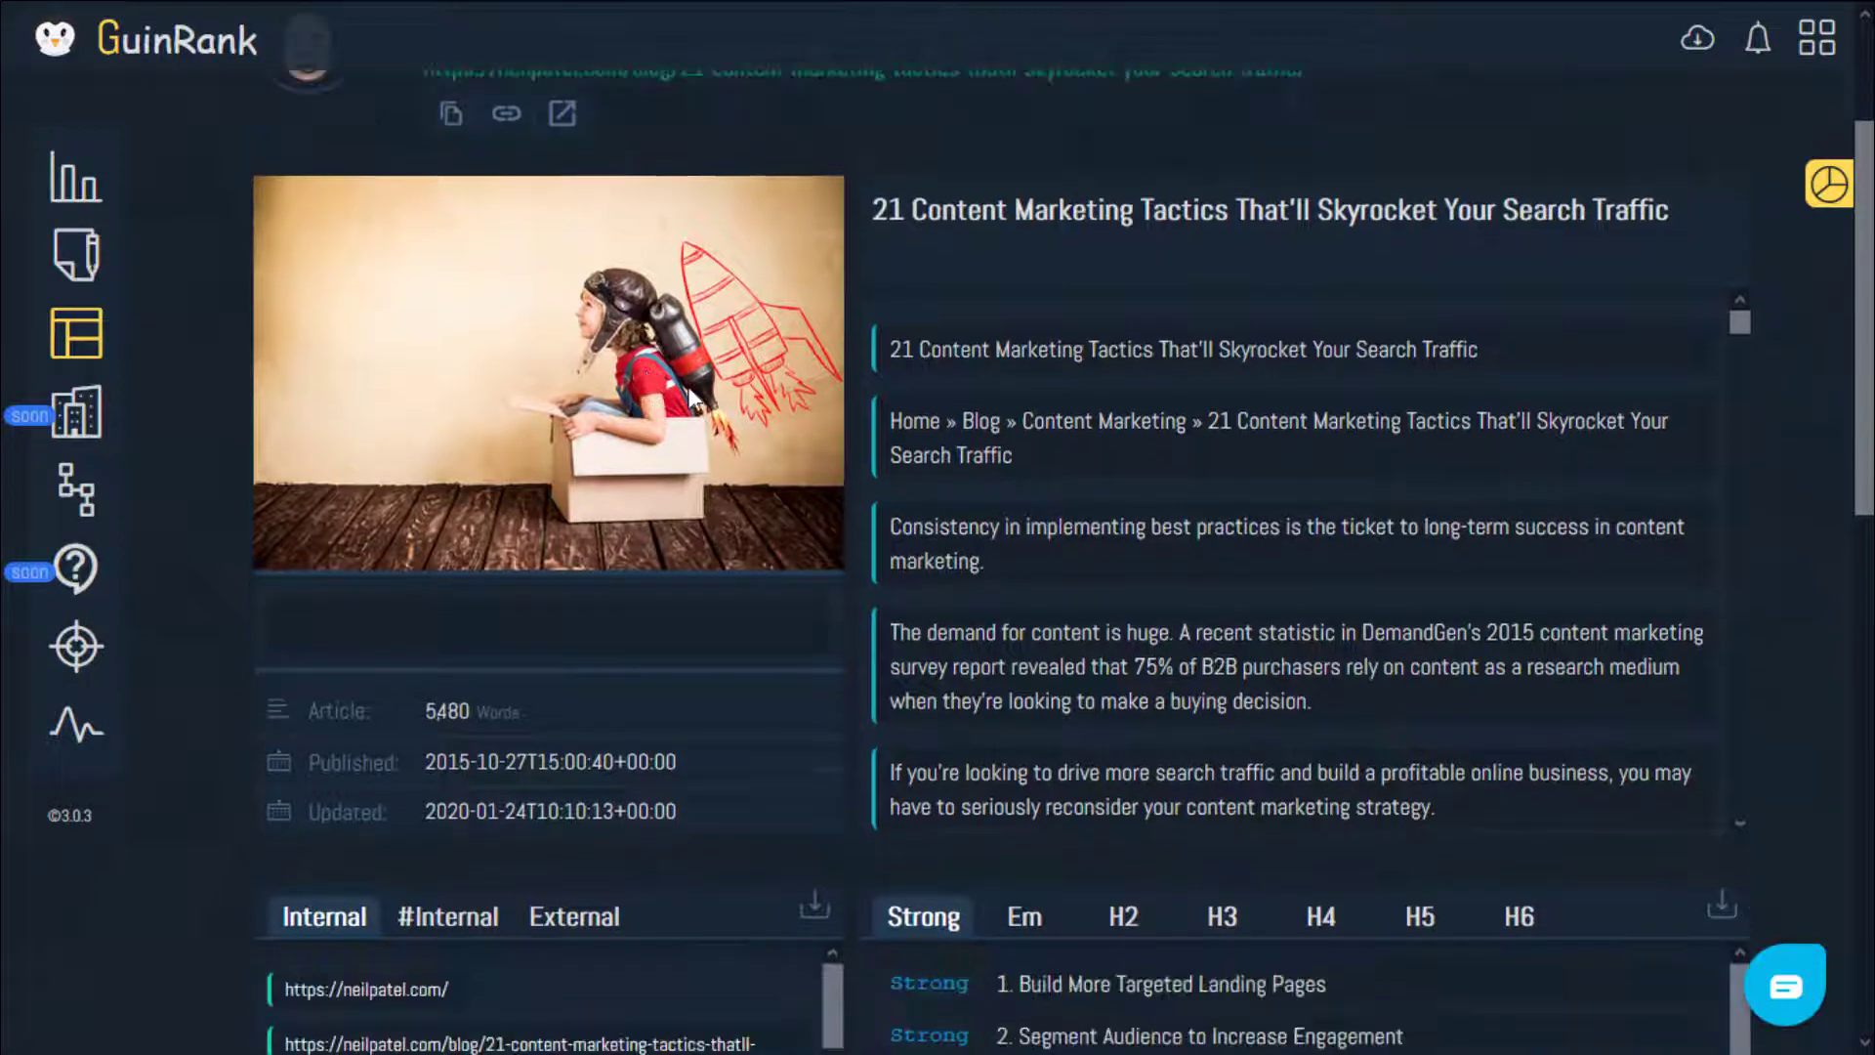
{"action": "scroll", "scroll_direction": "down", "scroll_amount": 3}
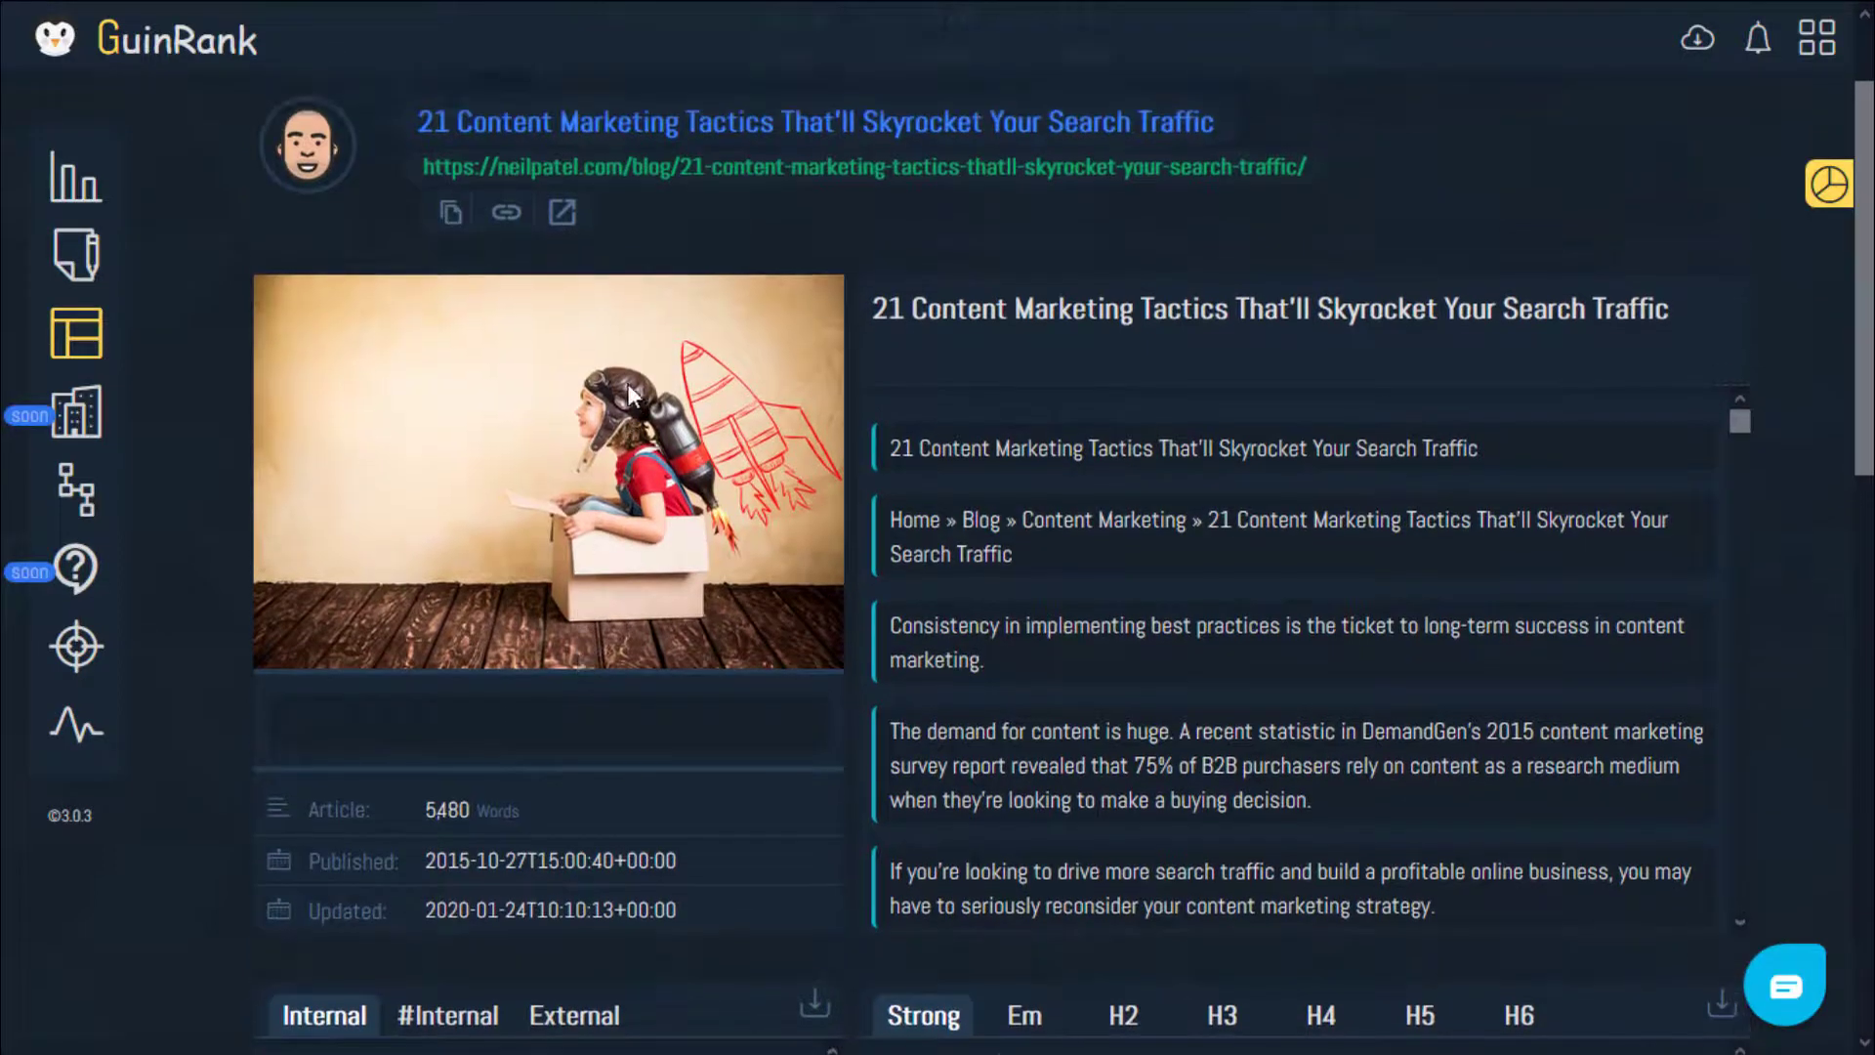
{"action": "mouse_move", "coordinate": [627, 689]}
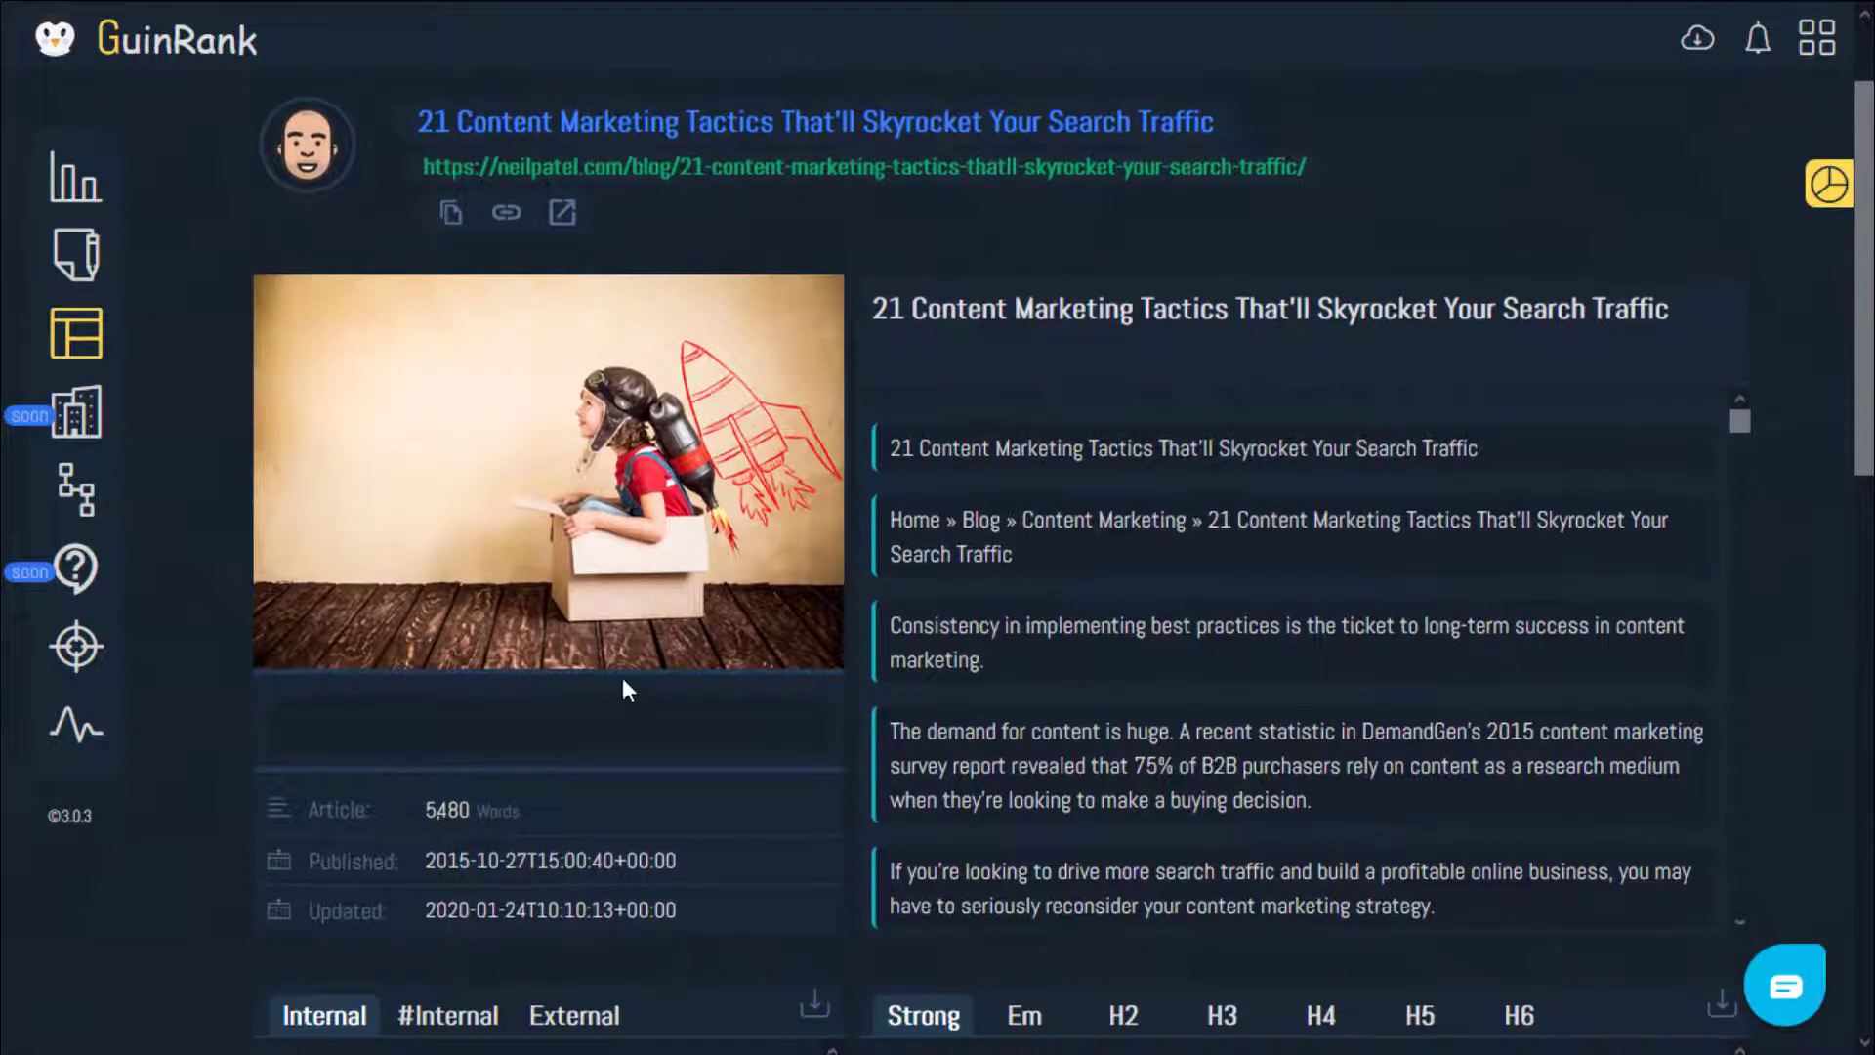
{"action": "scroll", "scroll_direction": "down", "scroll_amount": 3}
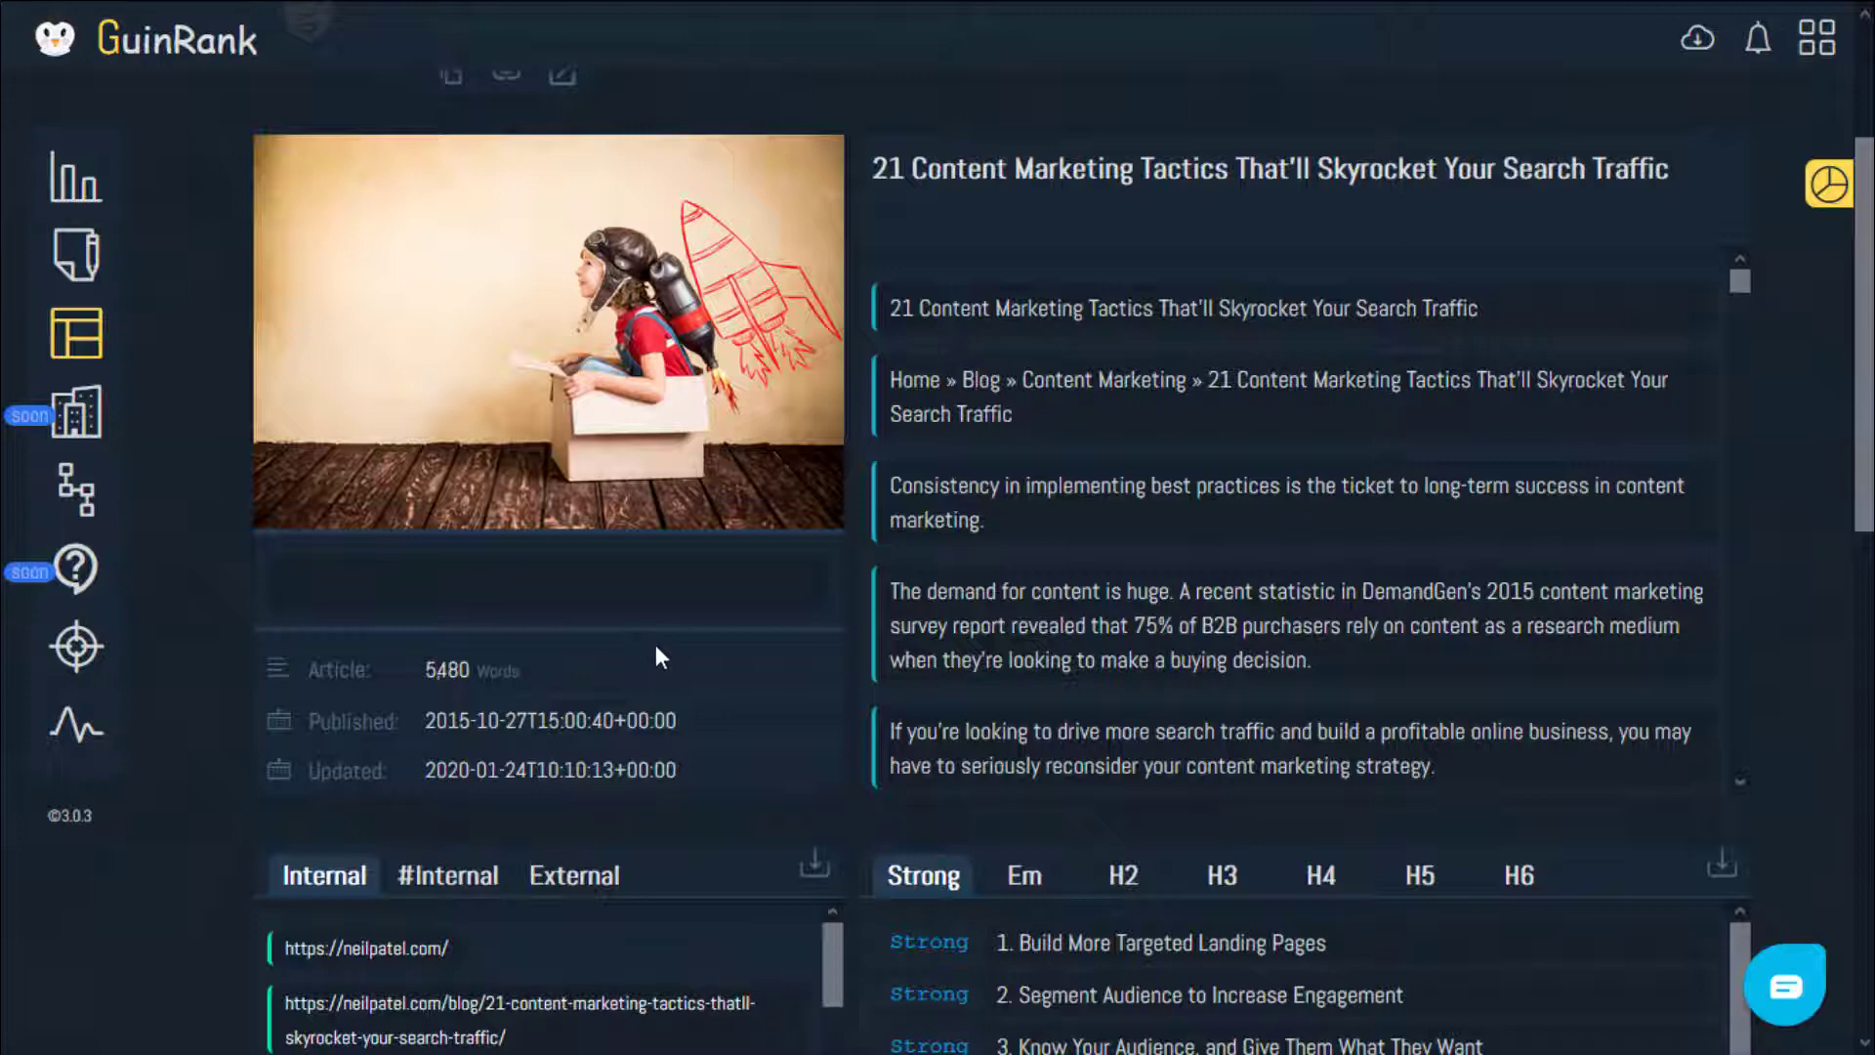
{"action": "scroll", "scroll_direction": "down", "scroll_amount": 3}
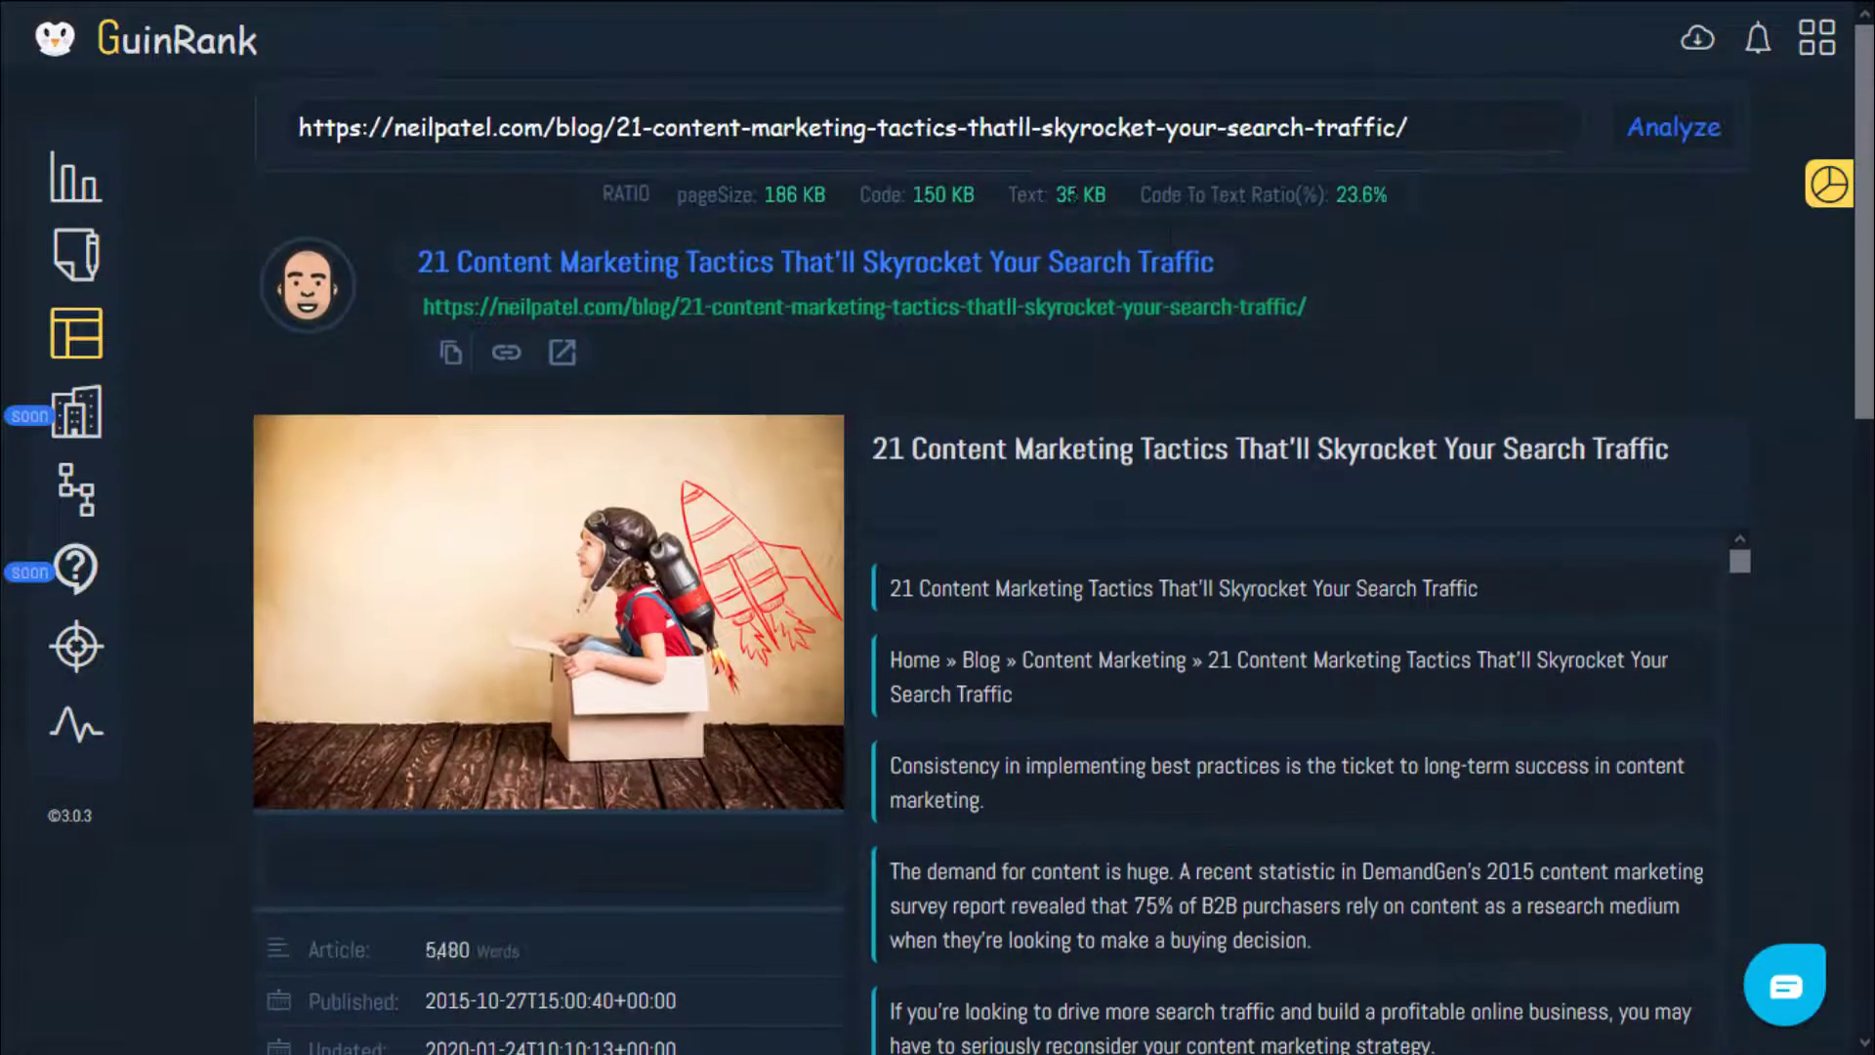
{"action": "scroll", "scroll_direction": "down", "scroll_amount": 3}
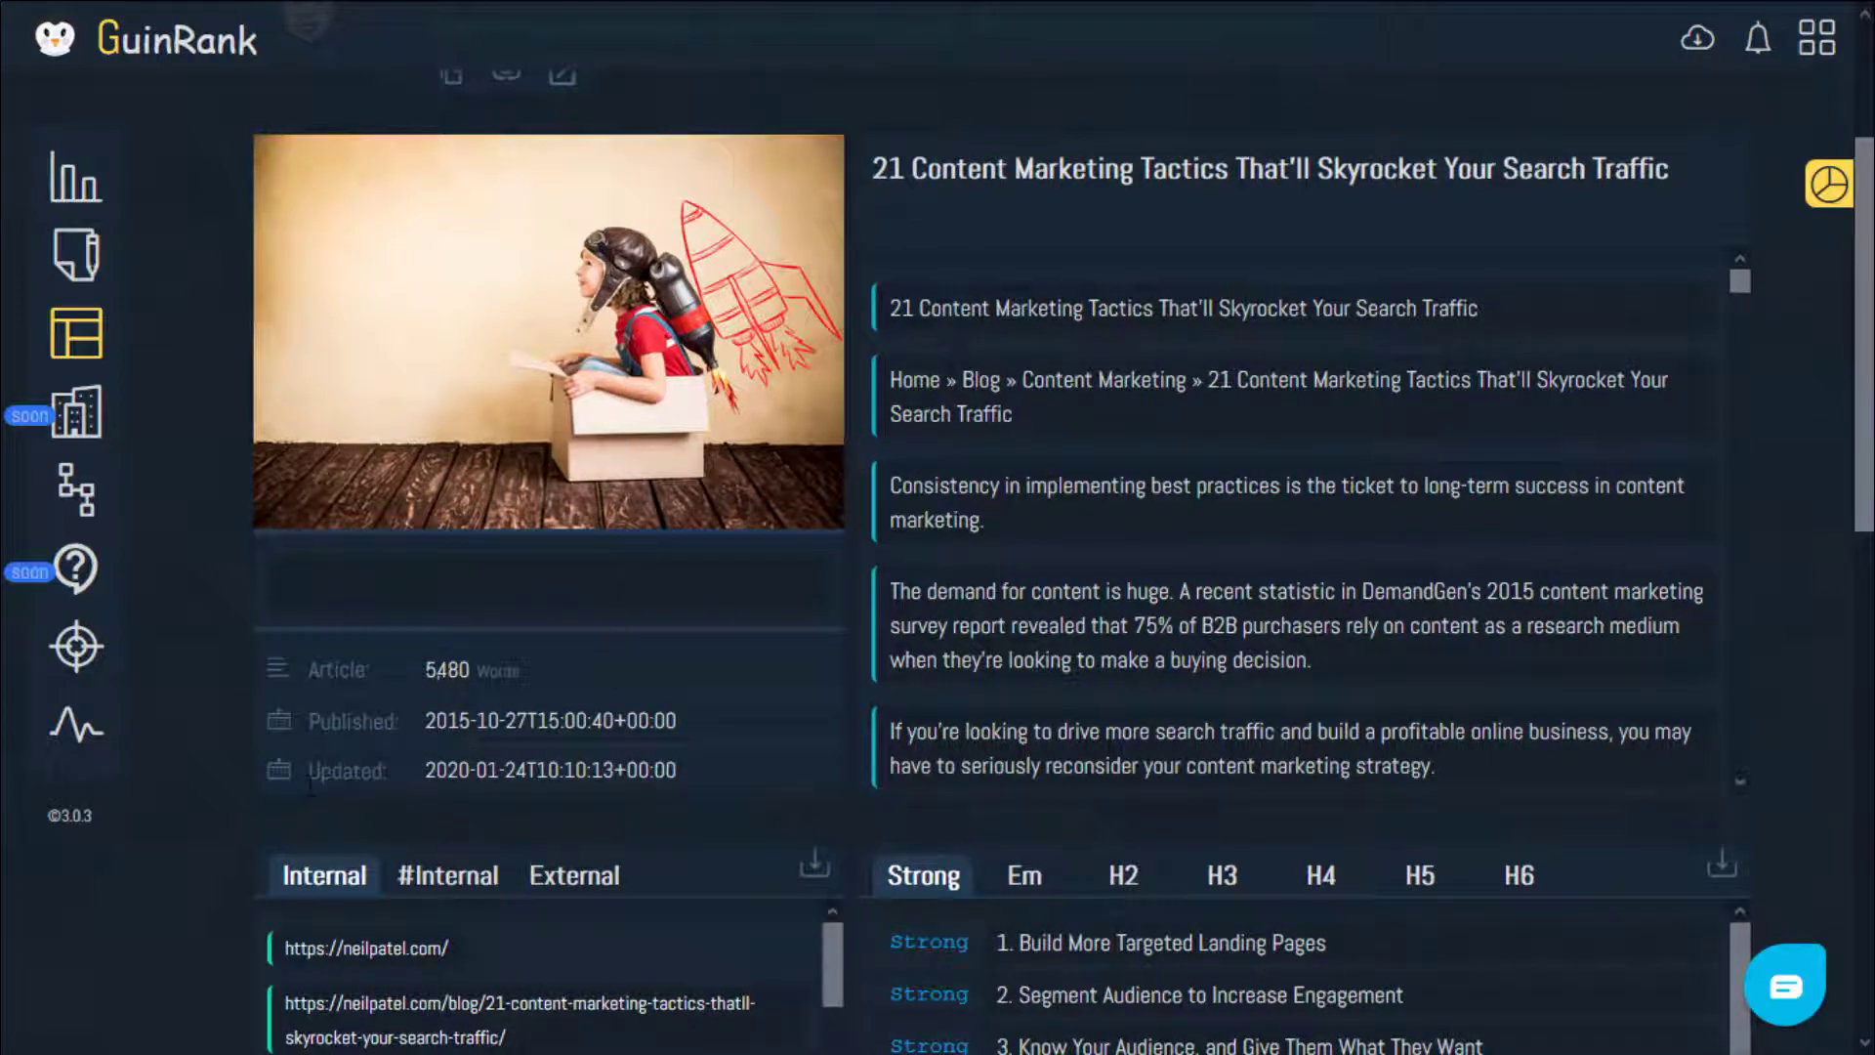
{"action": "mouse_move", "coordinate": [1835, 514]}
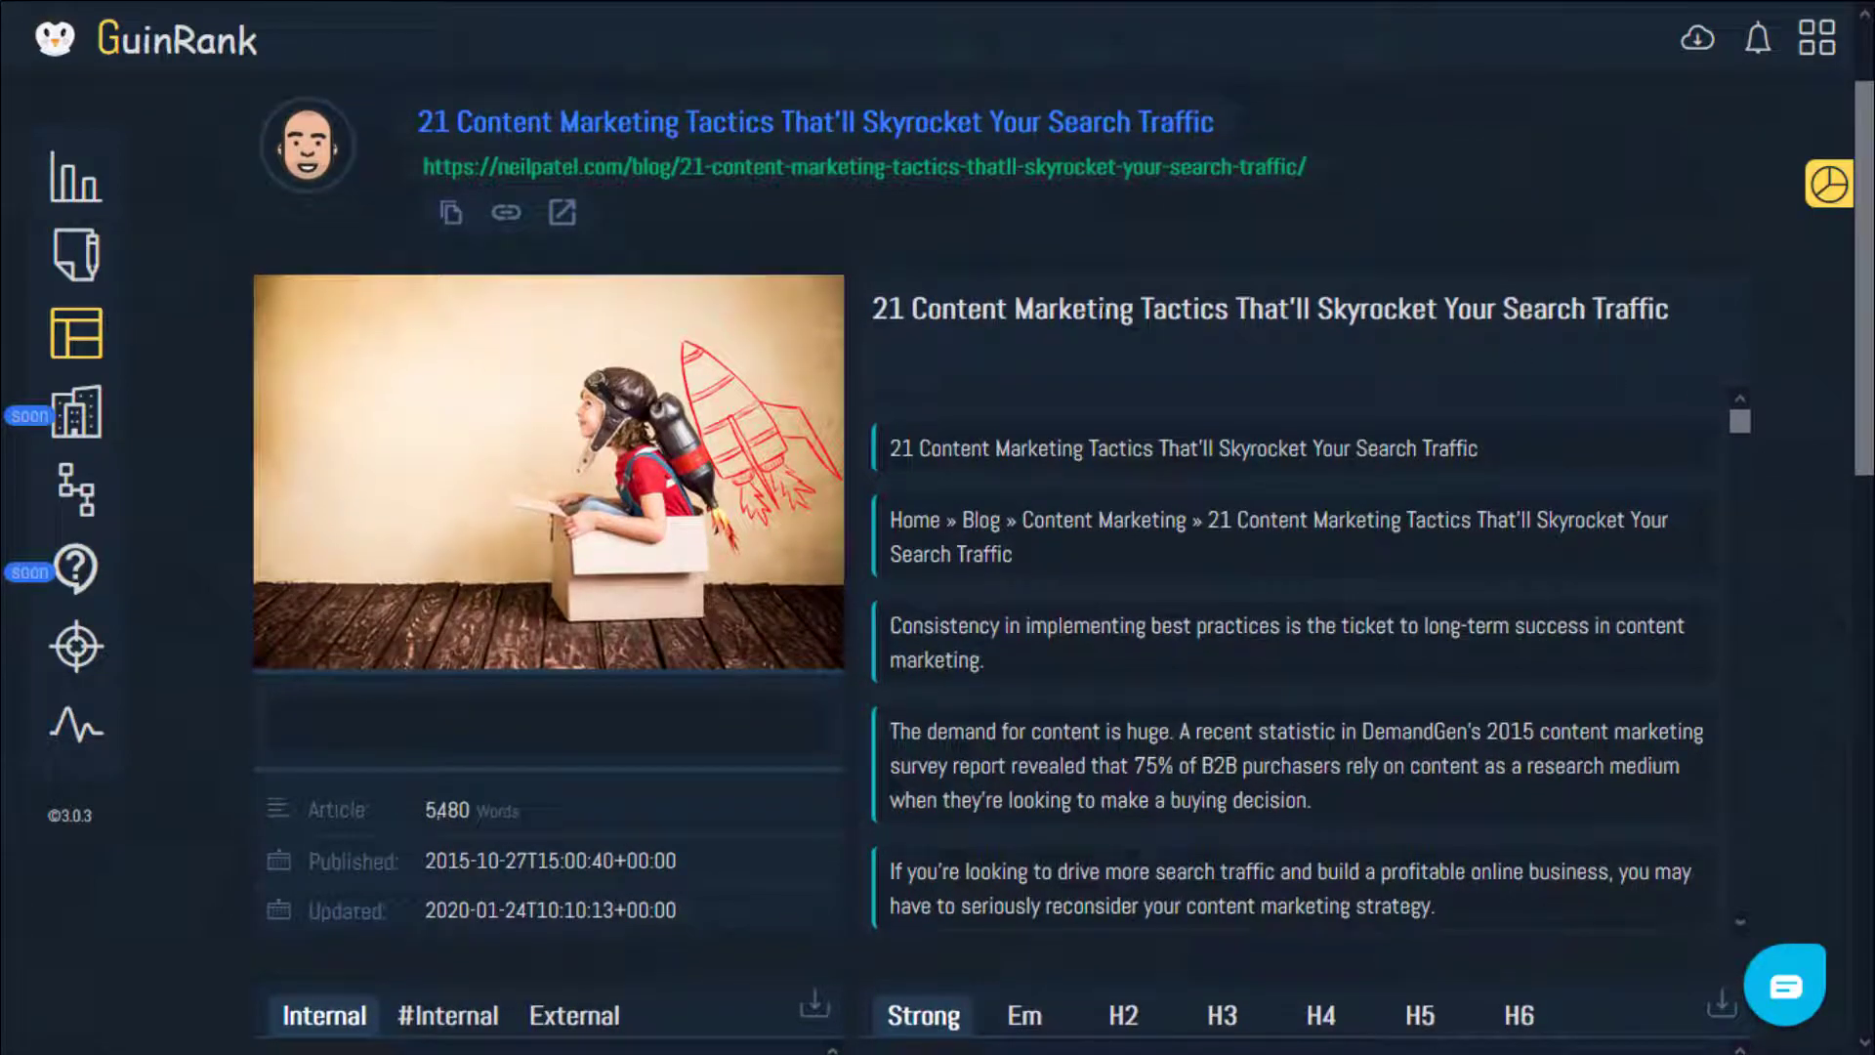
Show the #Internal hash-anchor links, about 4 results including demandgenreport and nytimes URLs.
{"action": "scroll", "scroll_direction": "down", "scroll_amount": 3}
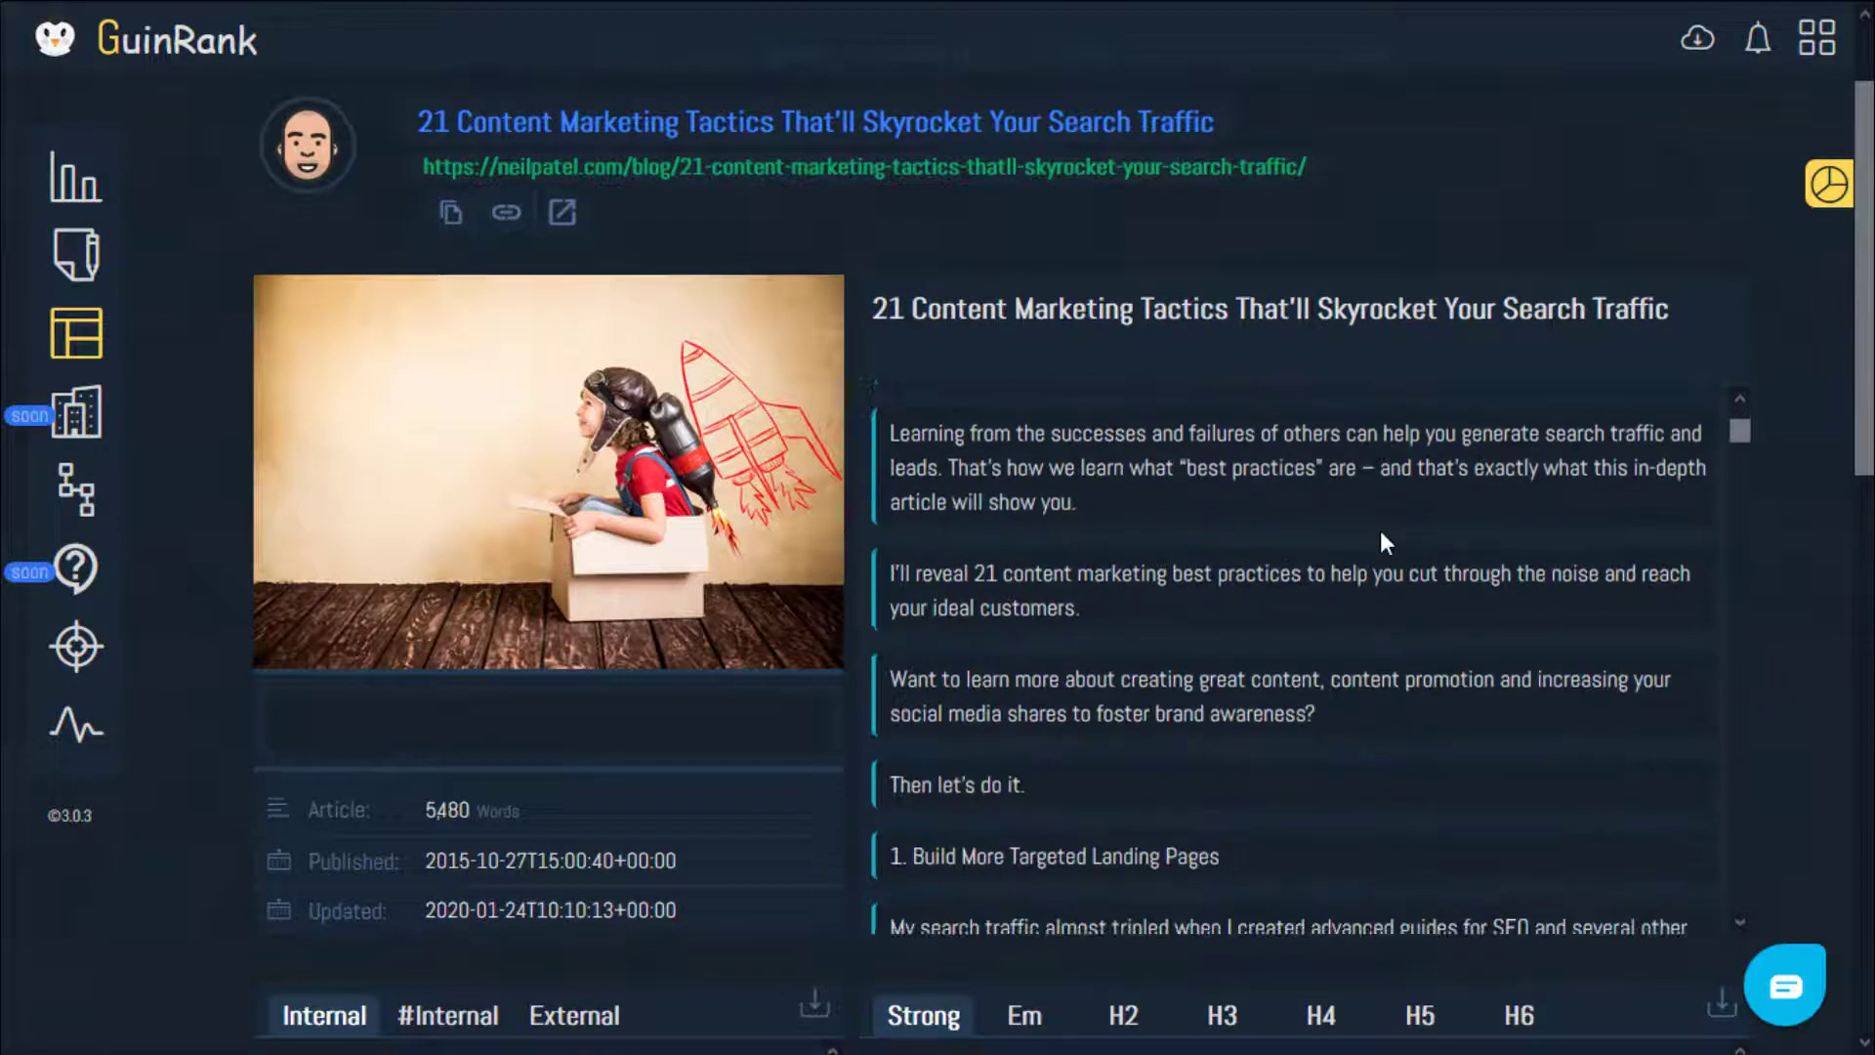
{"action": "scroll", "scroll_direction": "down", "scroll_amount": 3}
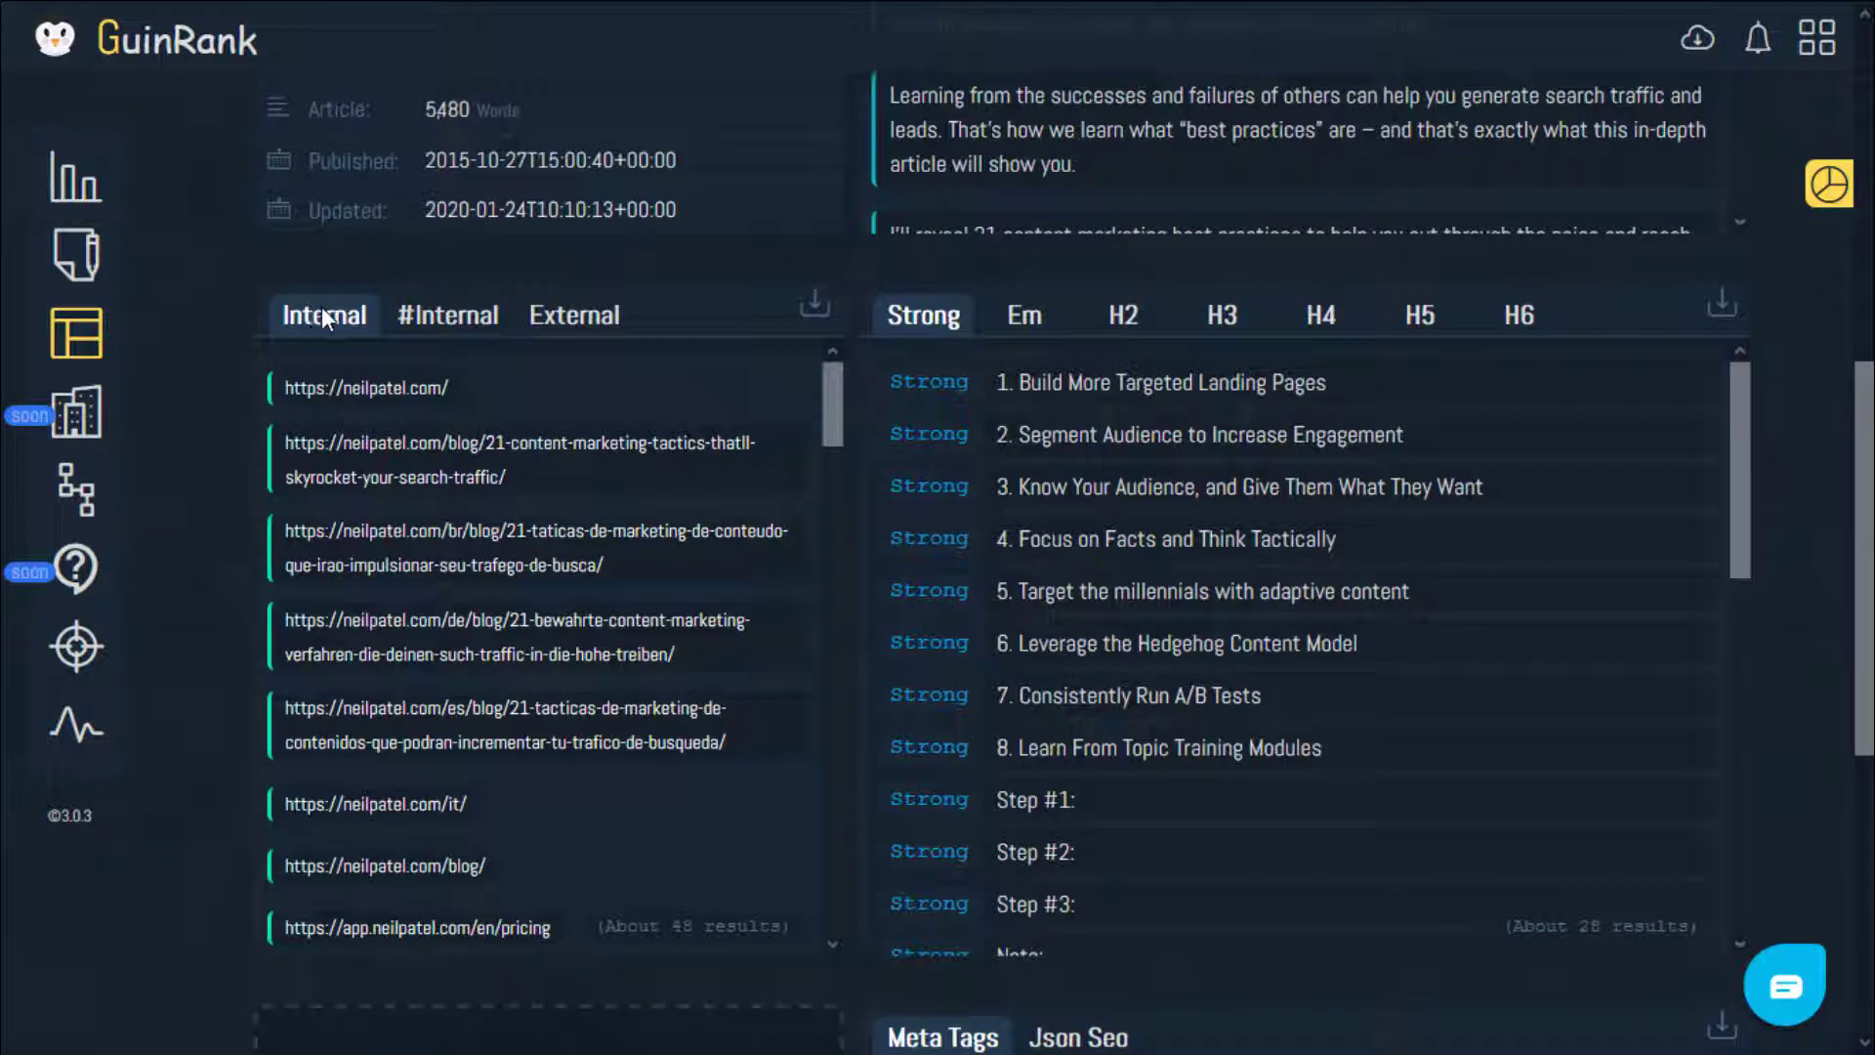
{"action": "left_click", "coordinate": [447, 314]}
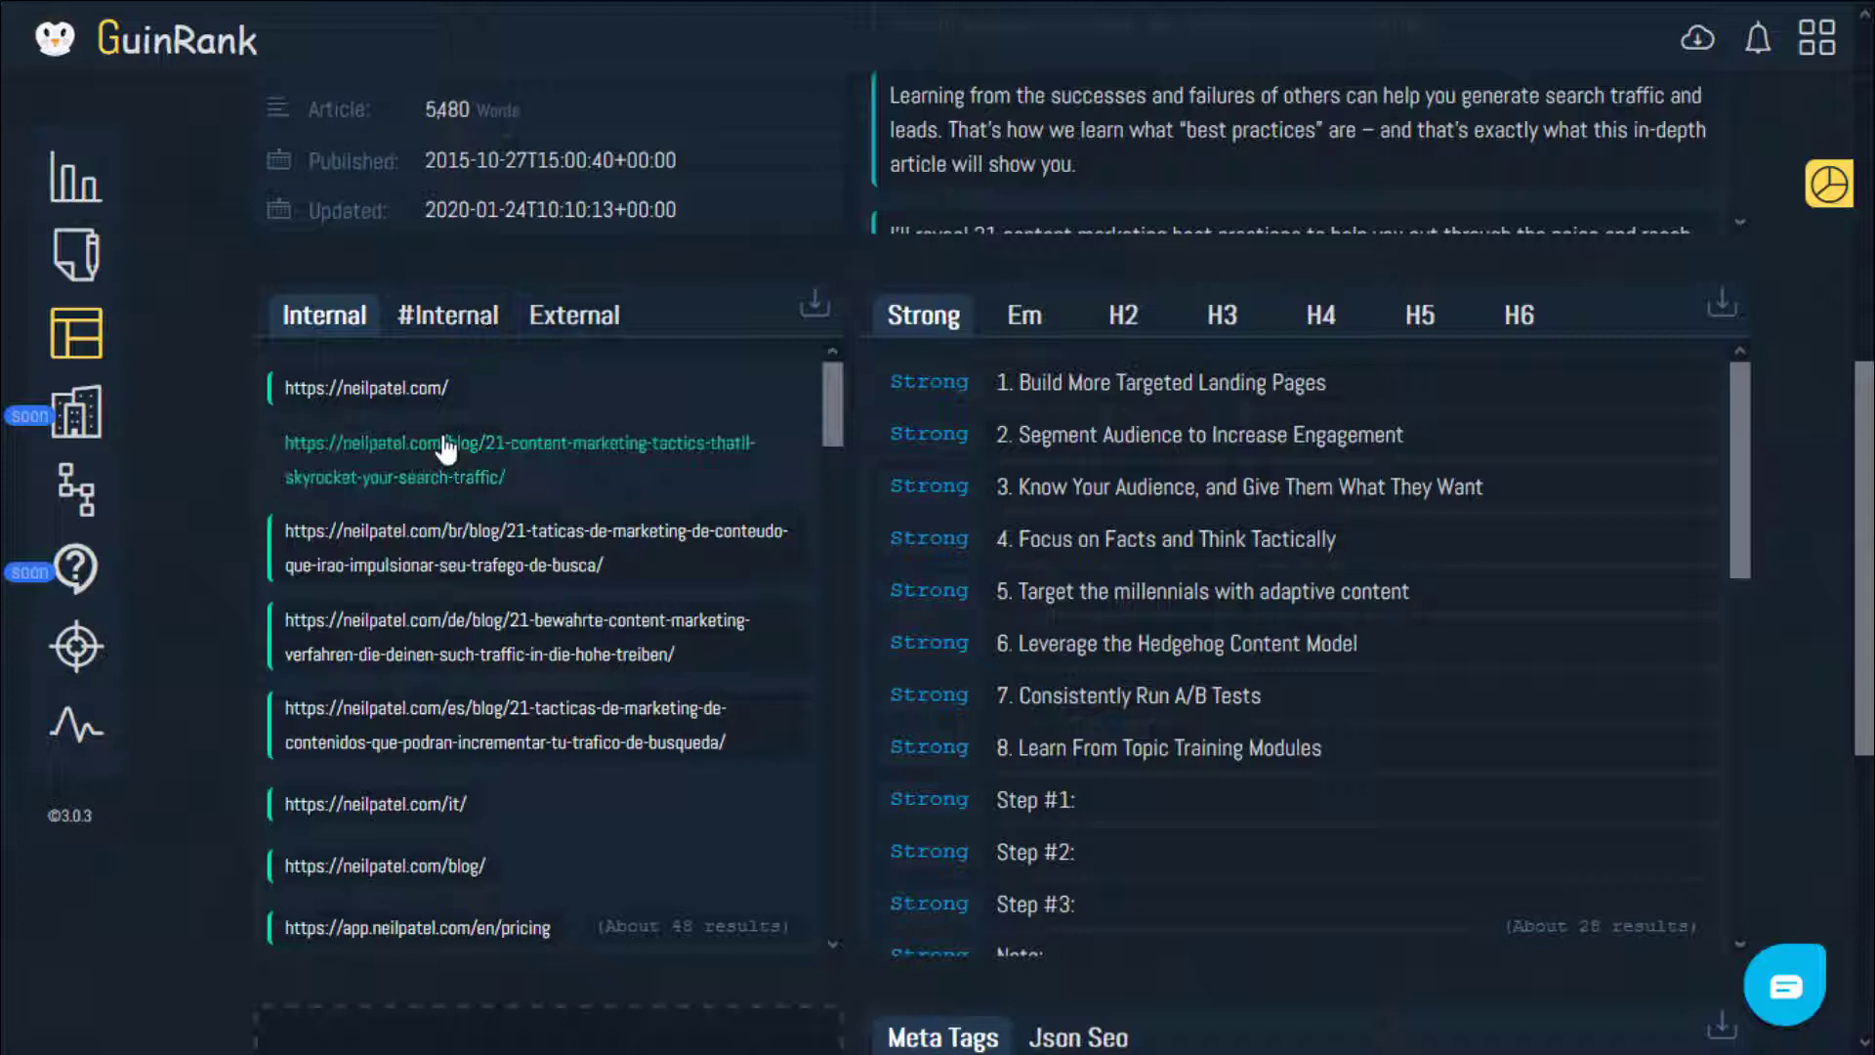
{"action": "mouse_move", "coordinate": [551, 414]}
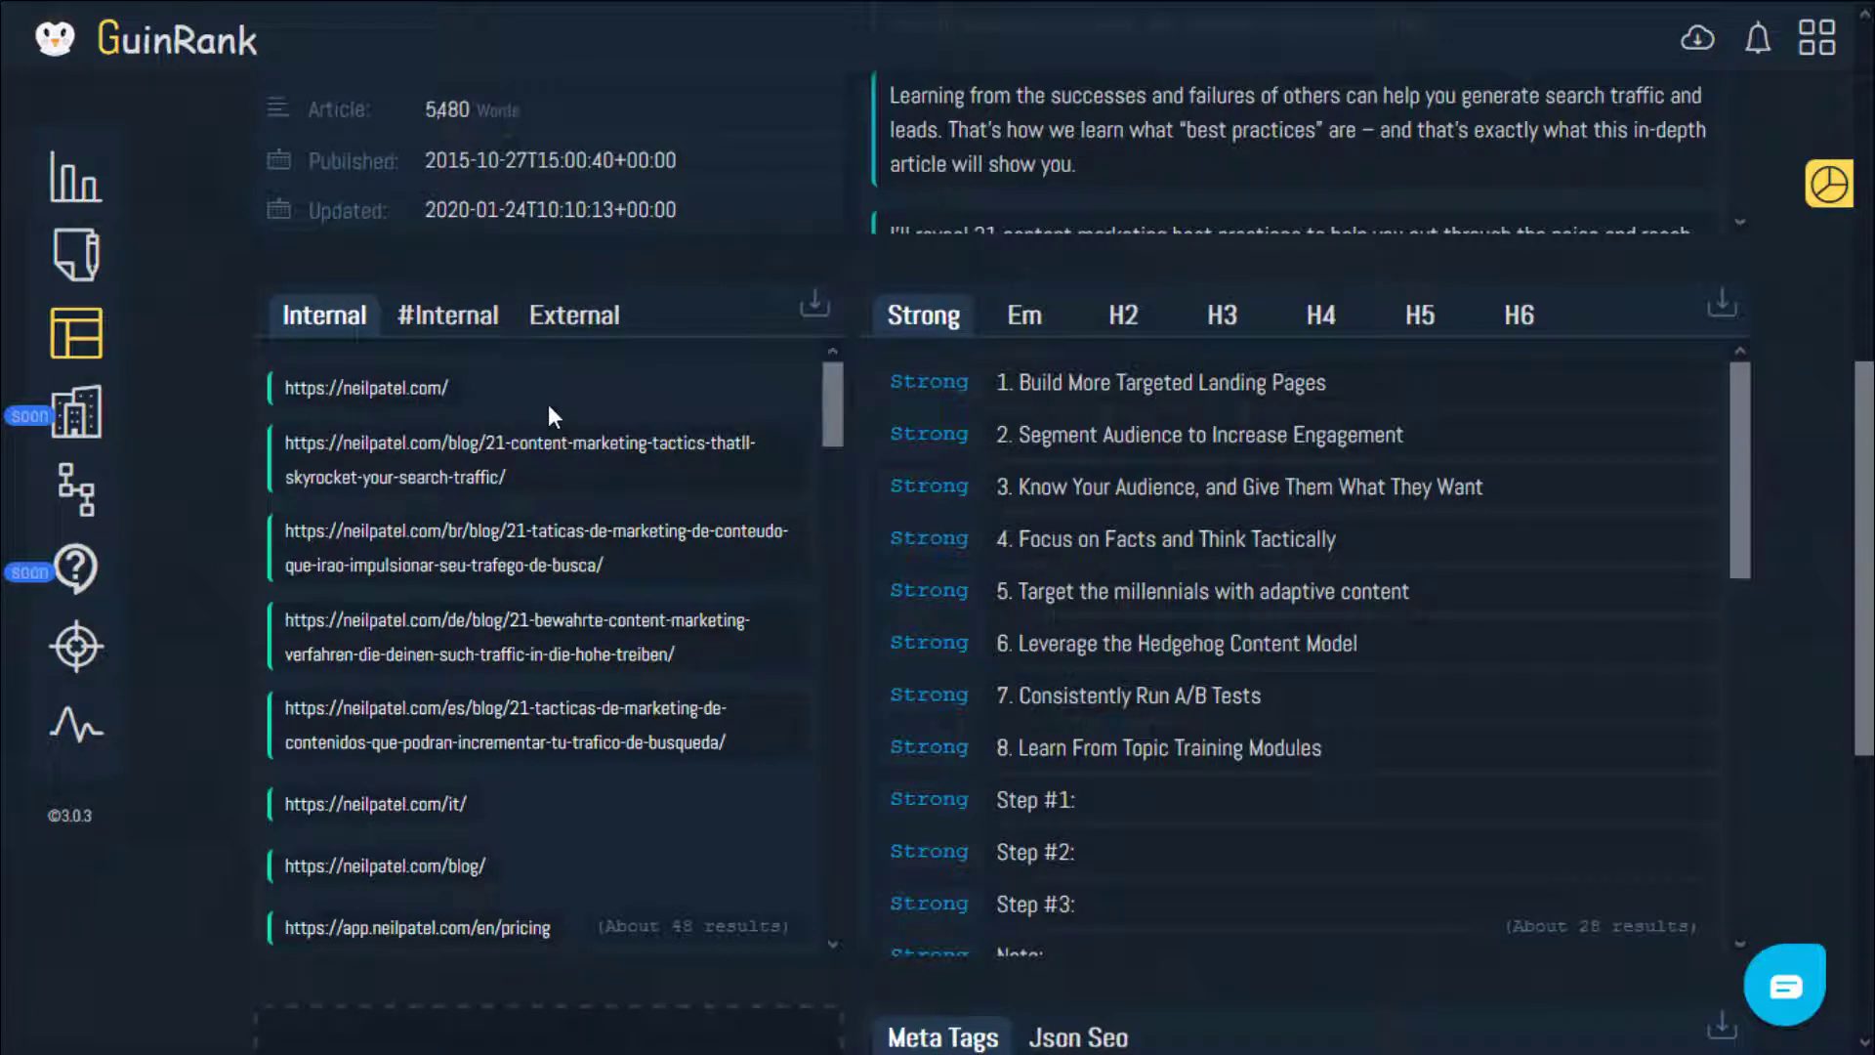
{"action": "mouse_move", "coordinate": [508, 407]}
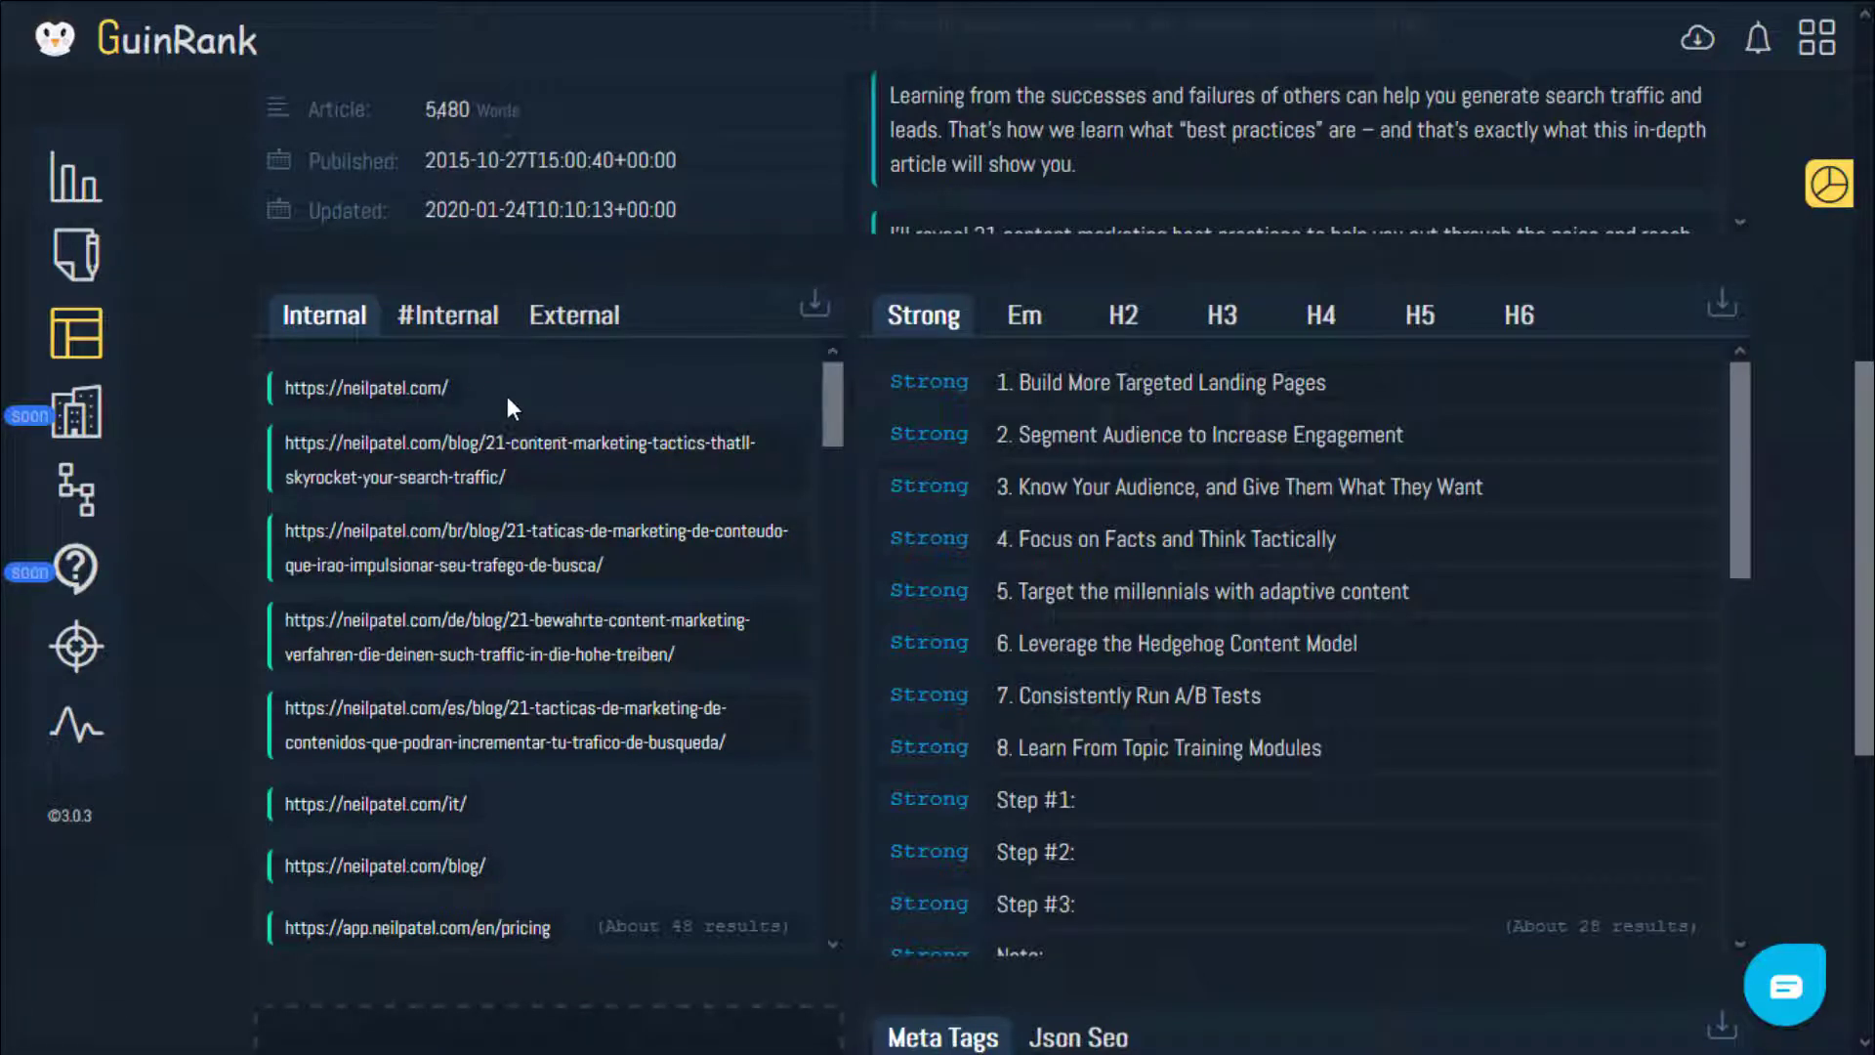
{"action": "mouse_move", "coordinate": [646, 520]}
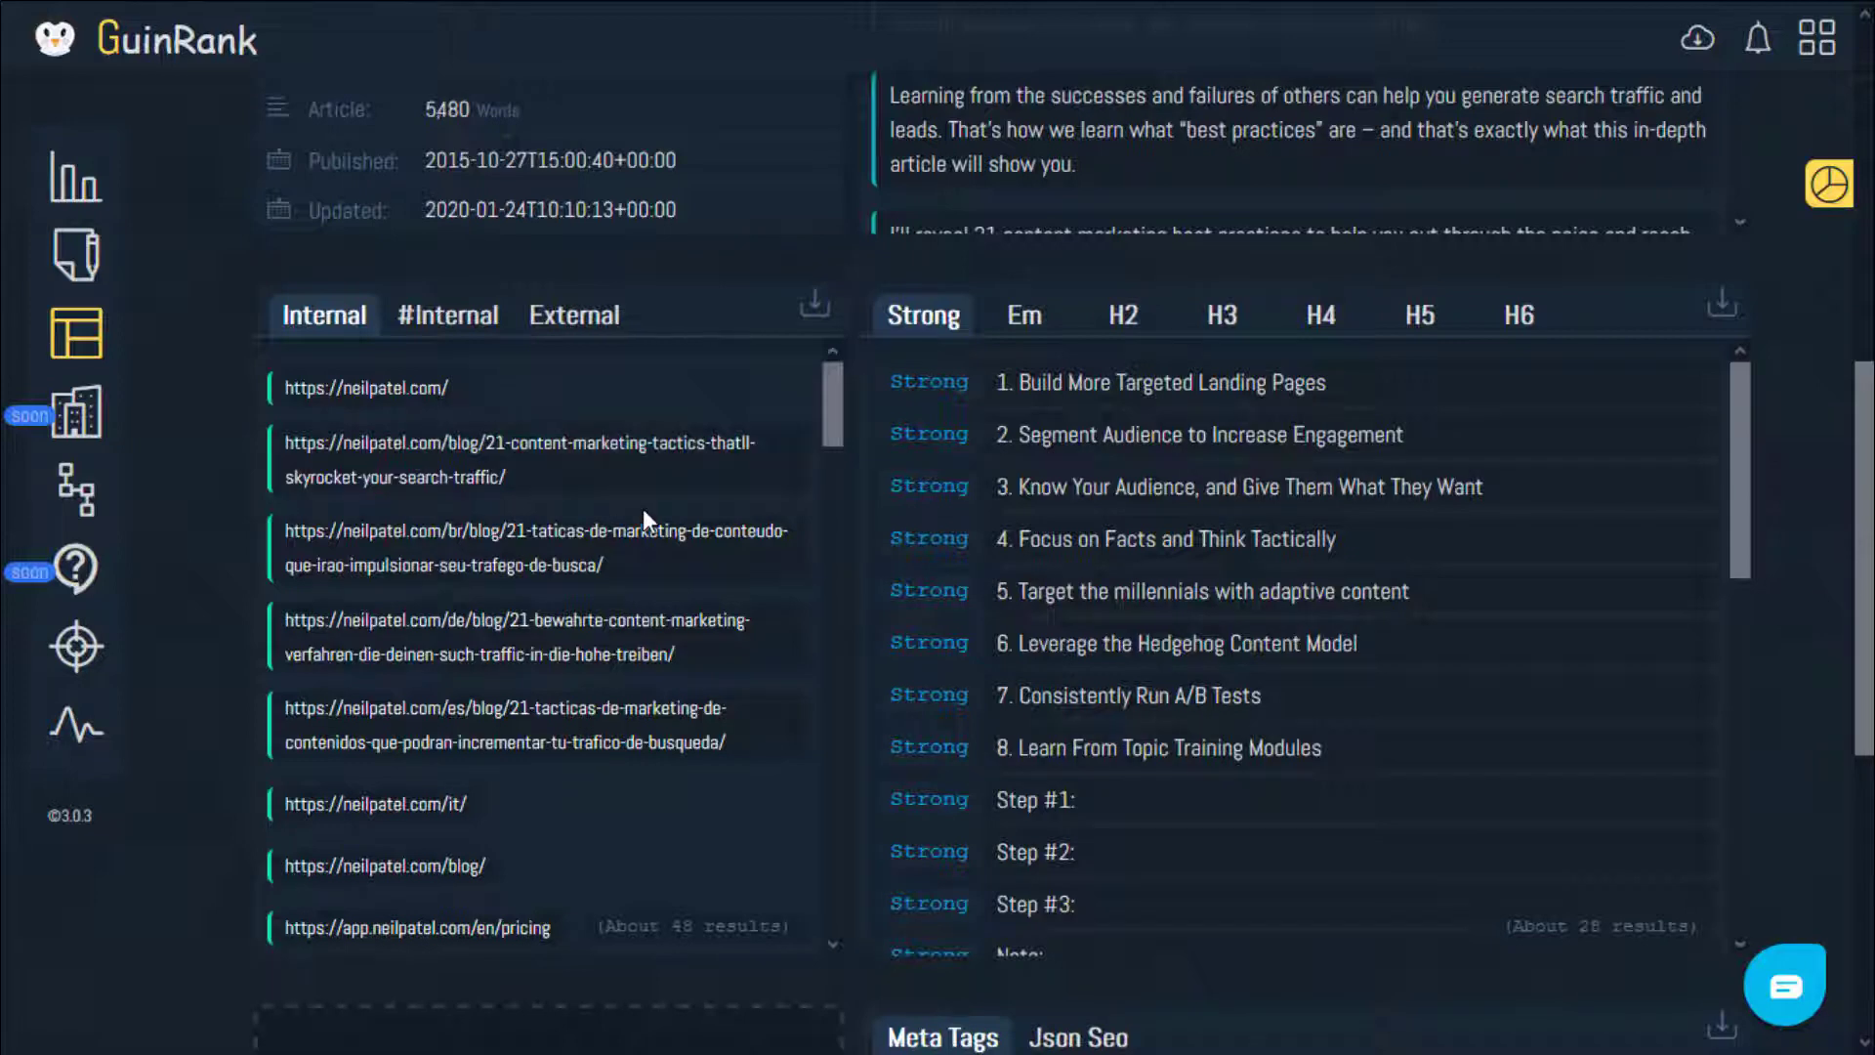
{"action": "scroll", "scroll_direction": "down", "scroll_amount": 3}
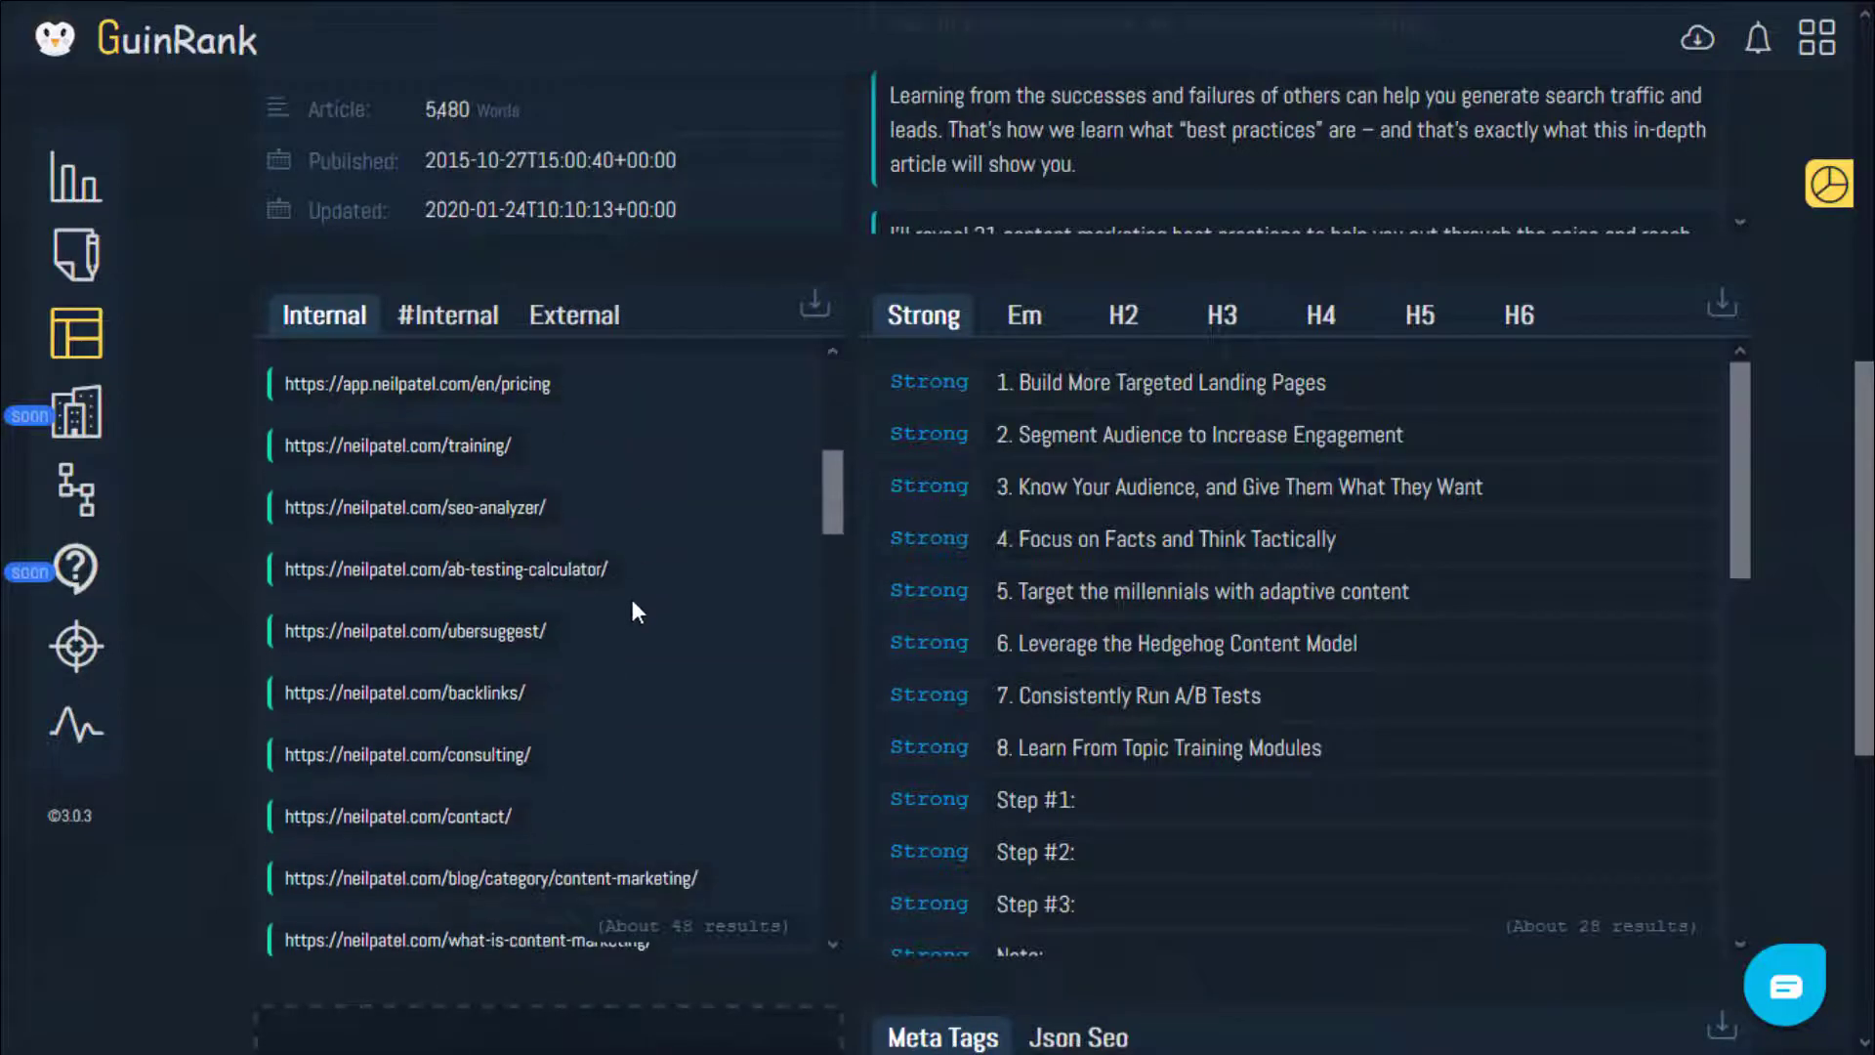
{"action": "scroll", "scroll_direction": "down", "scroll_amount": 3}
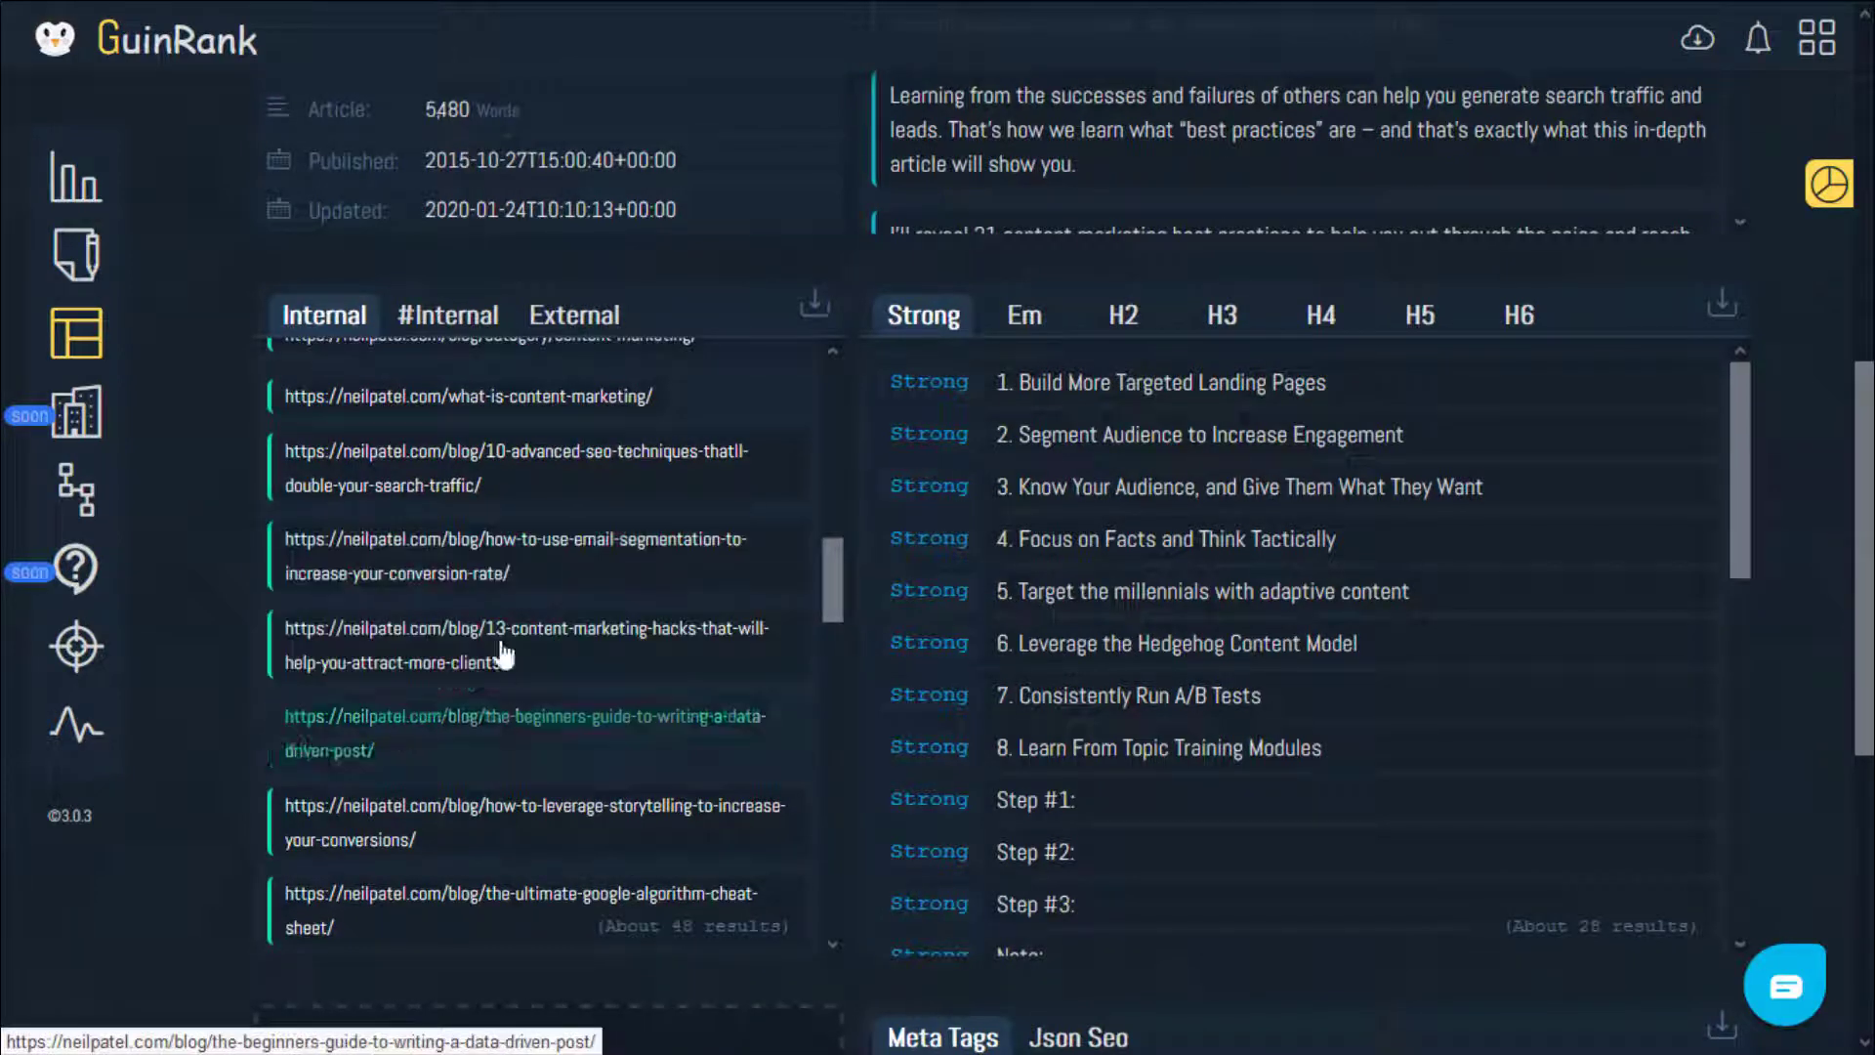
{"action": "left_click", "coordinate": [447, 315]}
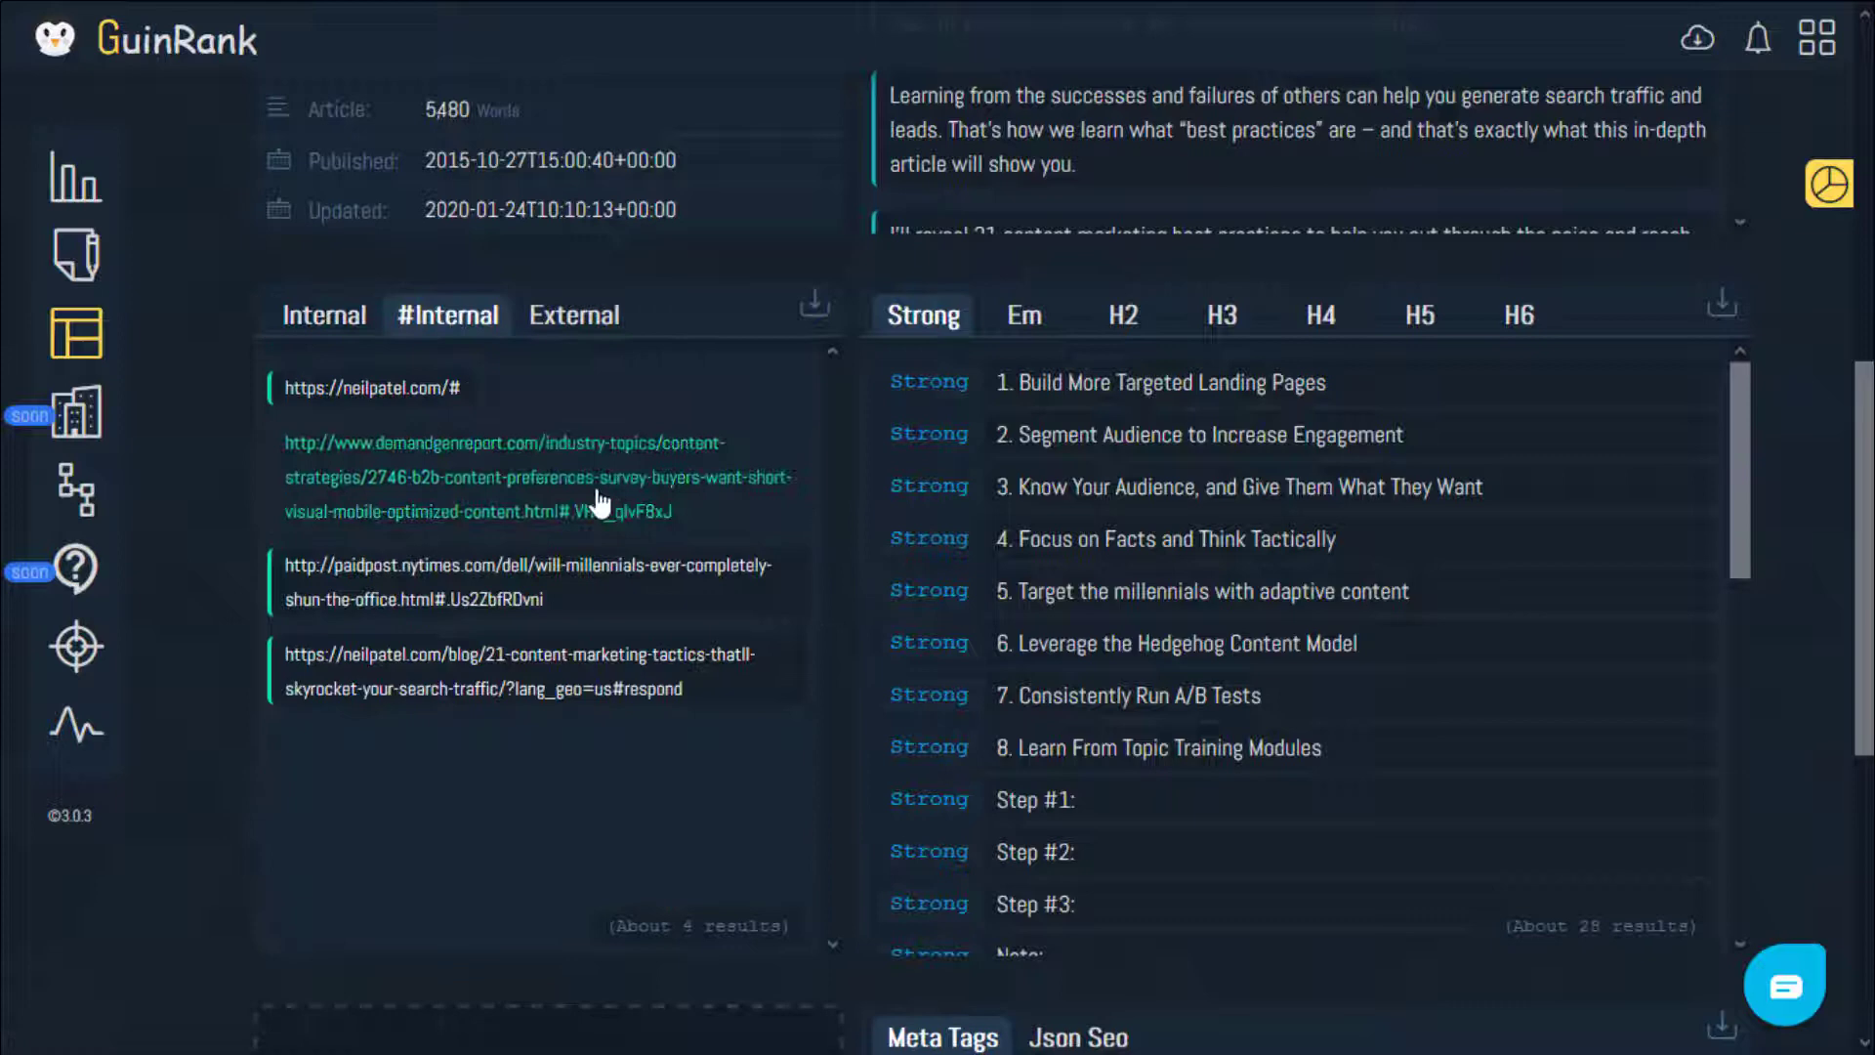
{"action": "mouse_move", "coordinate": [586, 485]}
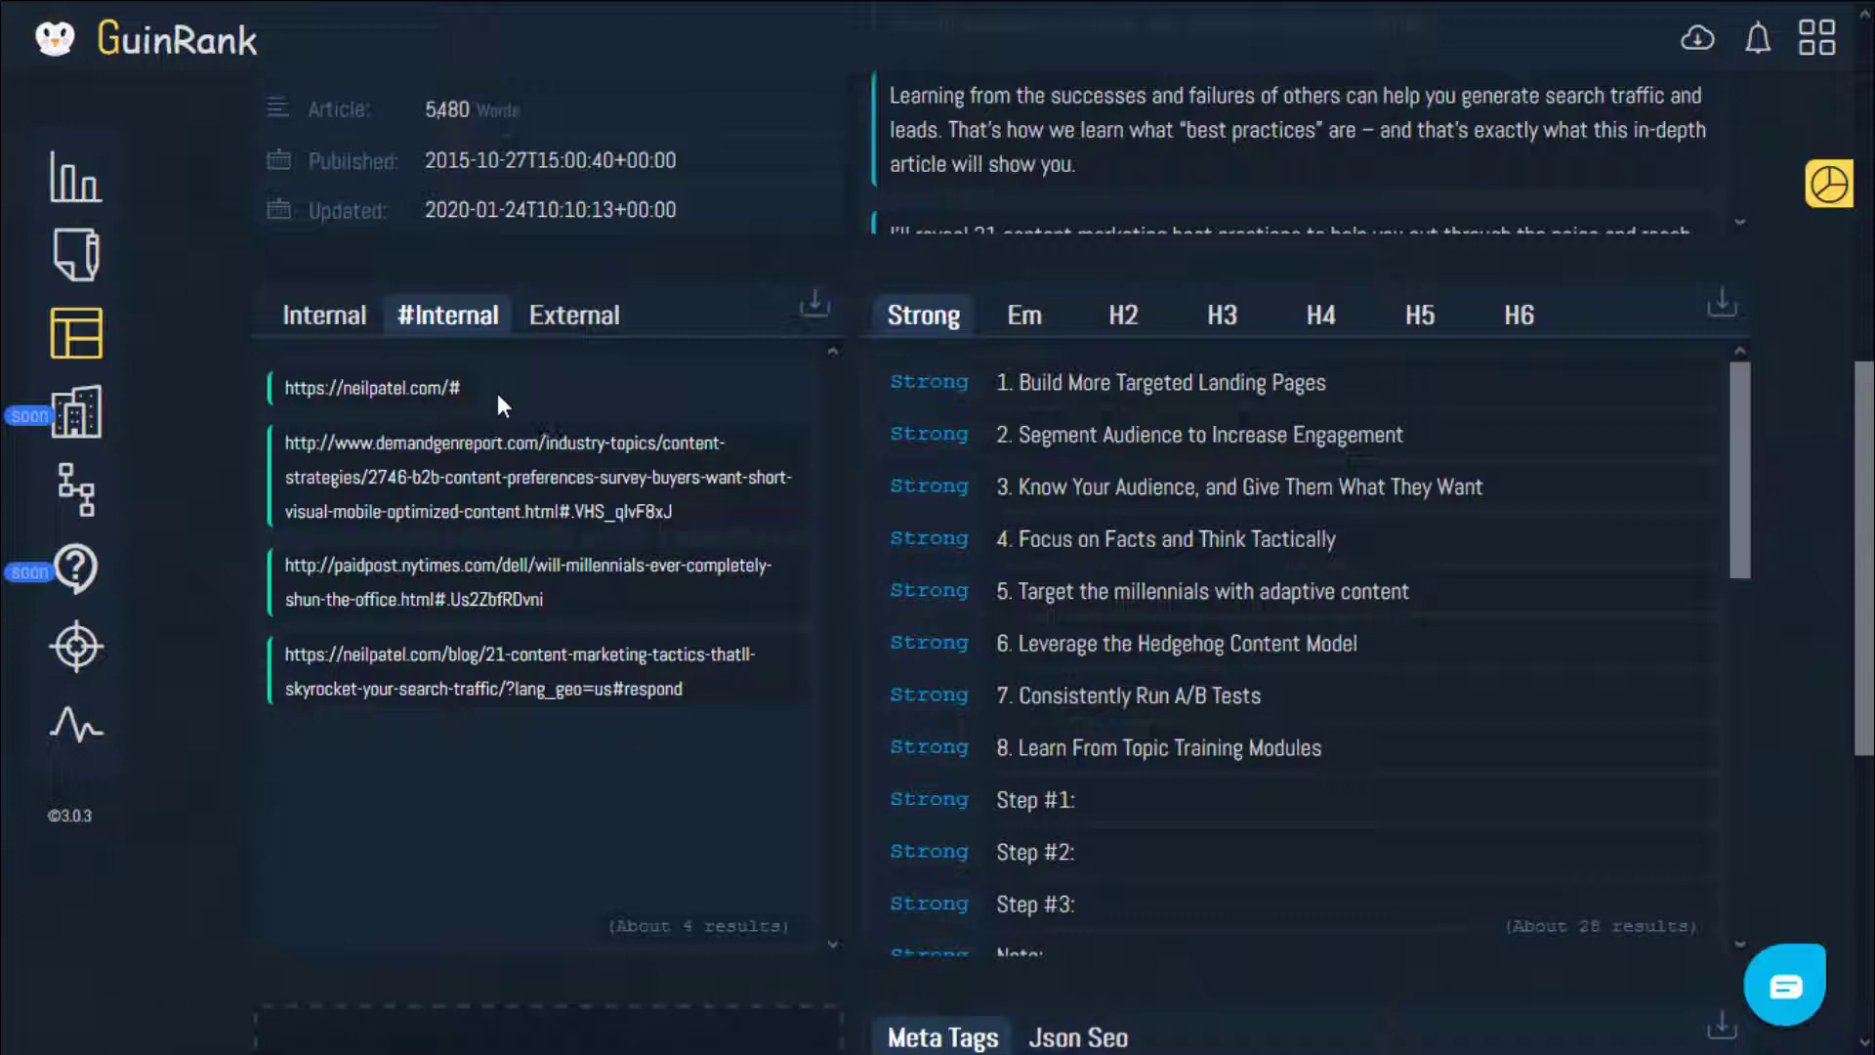
{"action": "mouse_move", "coordinate": [510, 412]}
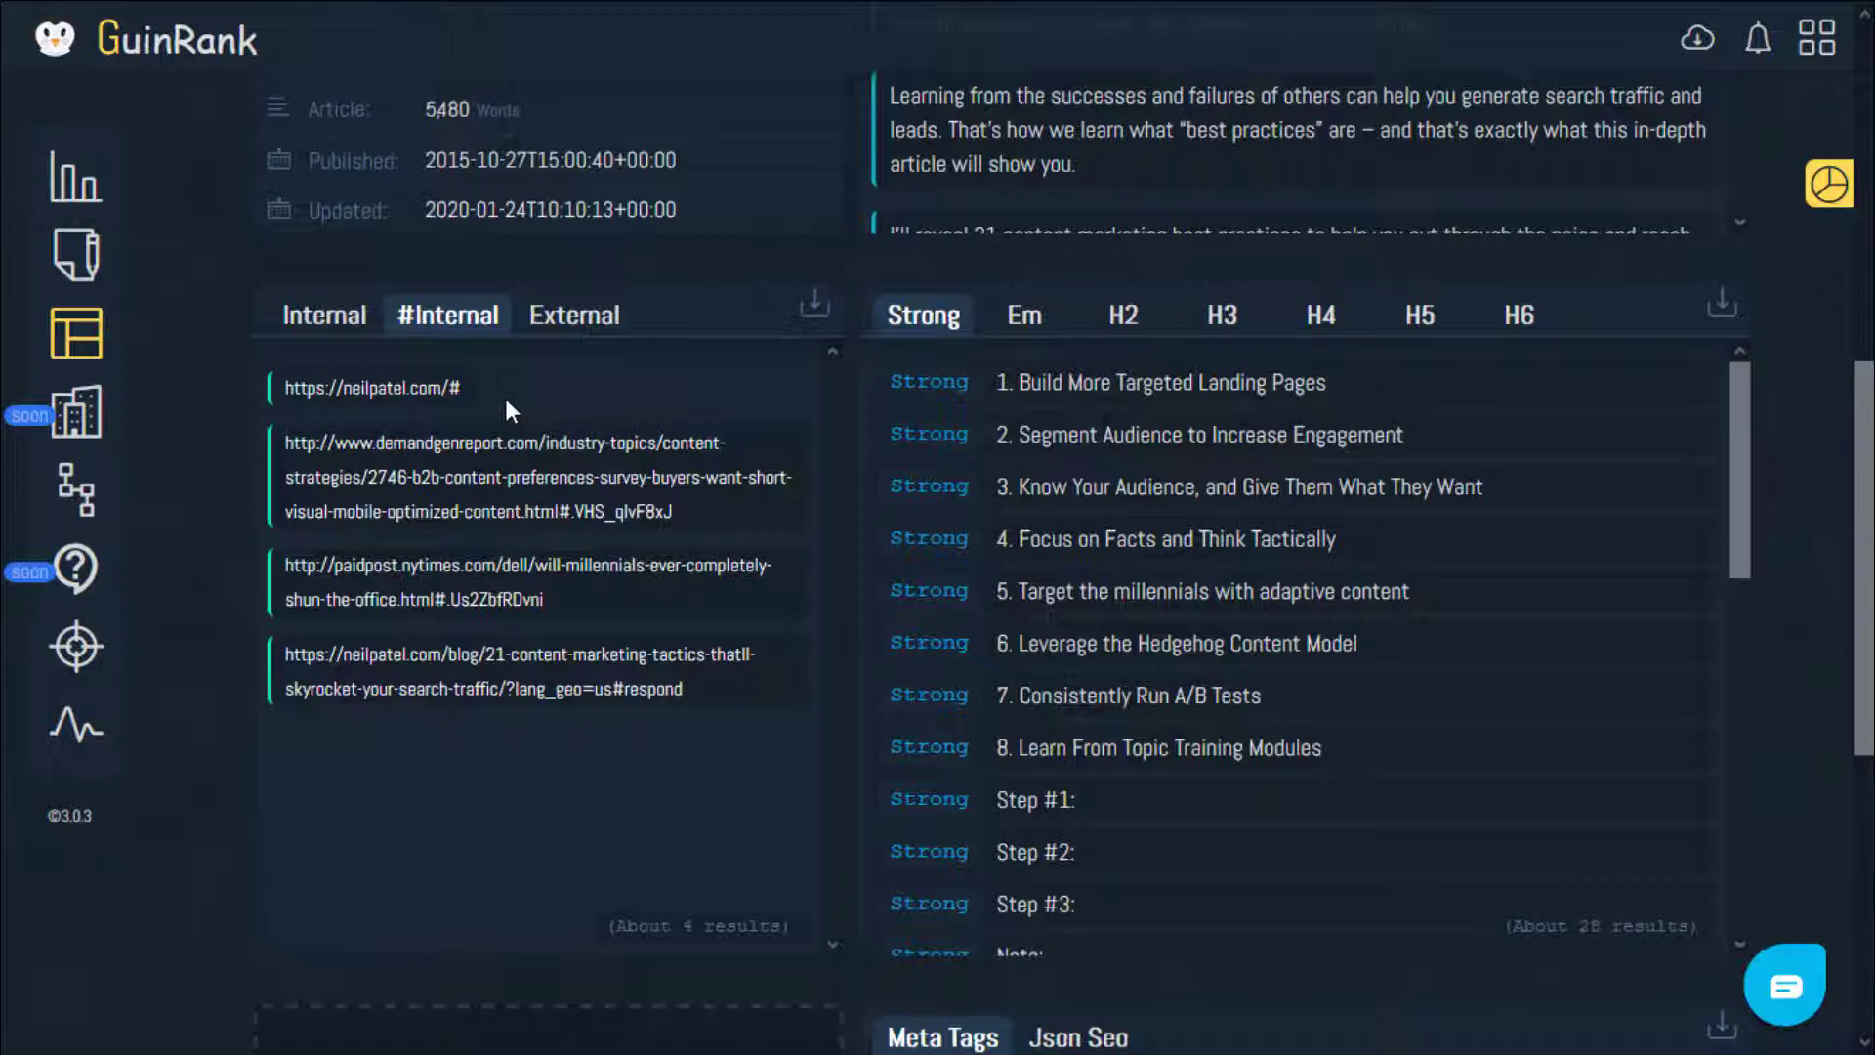
{"action": "mouse_move", "coordinate": [489, 430]}
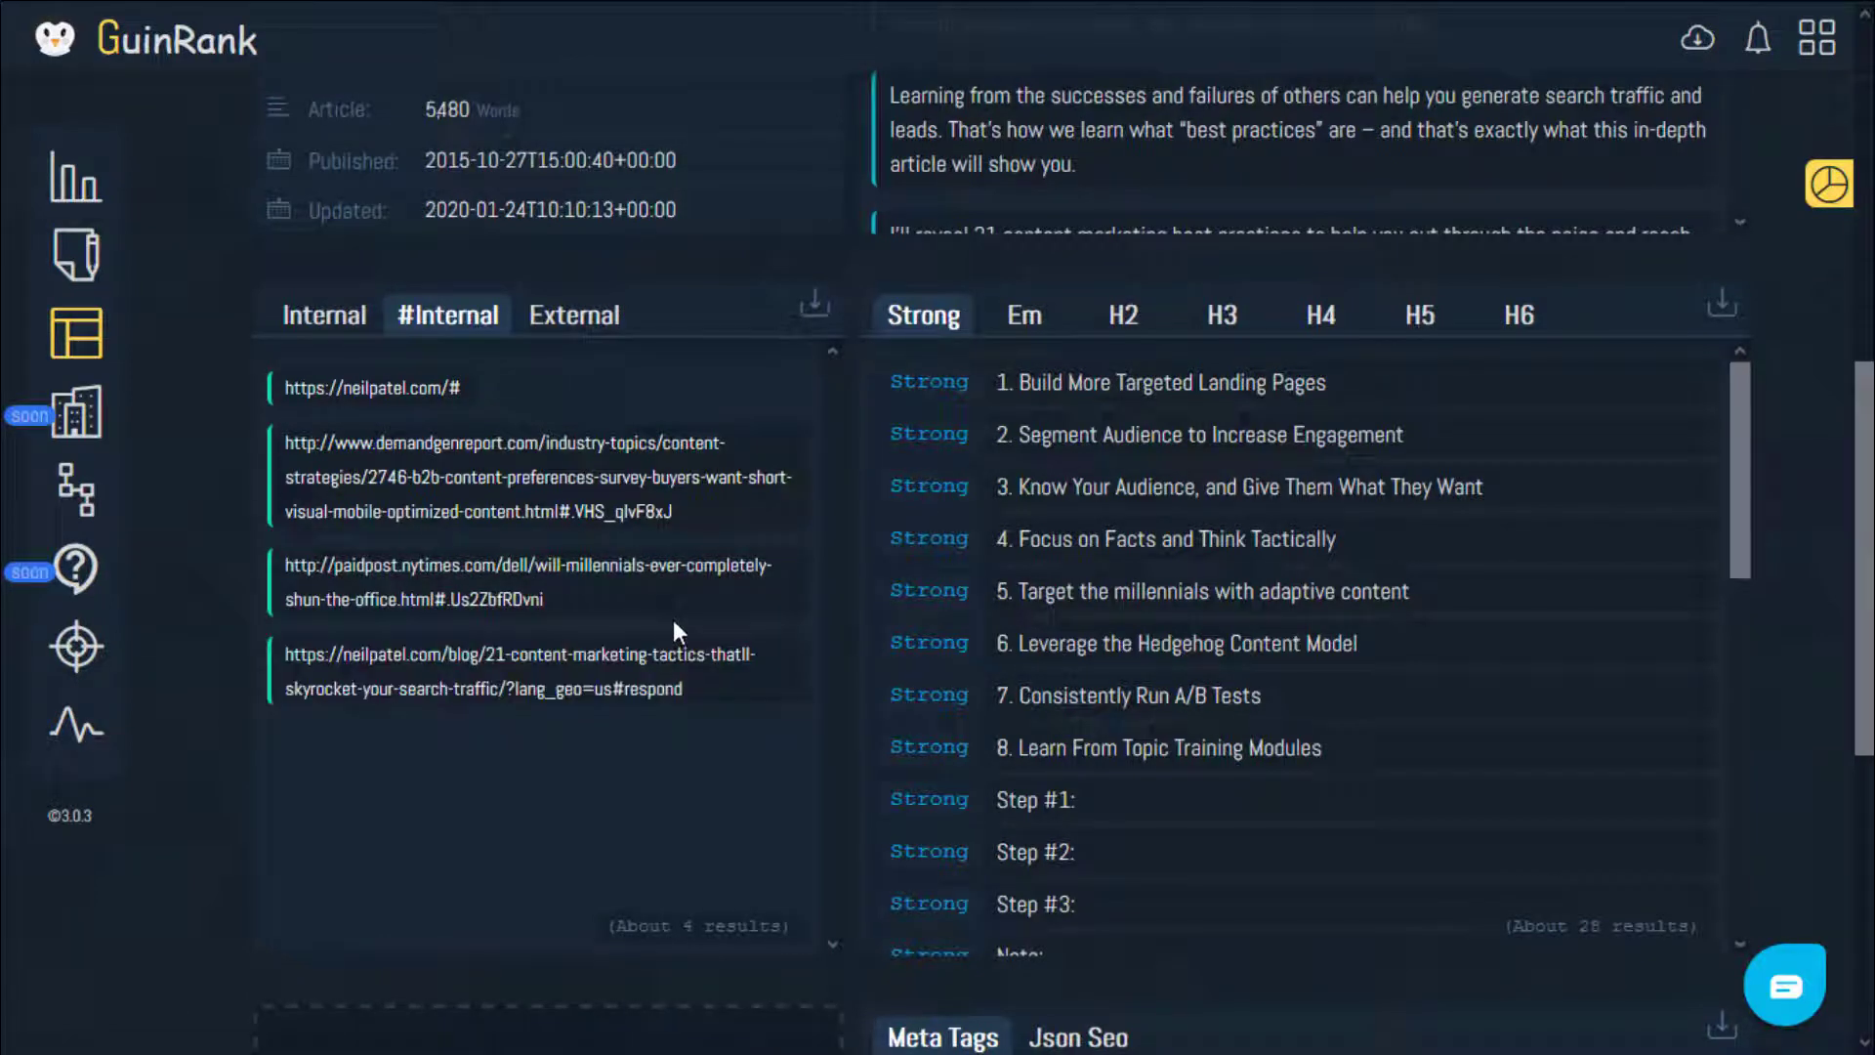
List the article's ~102 external links such as unbounce, instapage and hubspot URLs.
{"action": "left_click", "coordinate": [575, 315]}
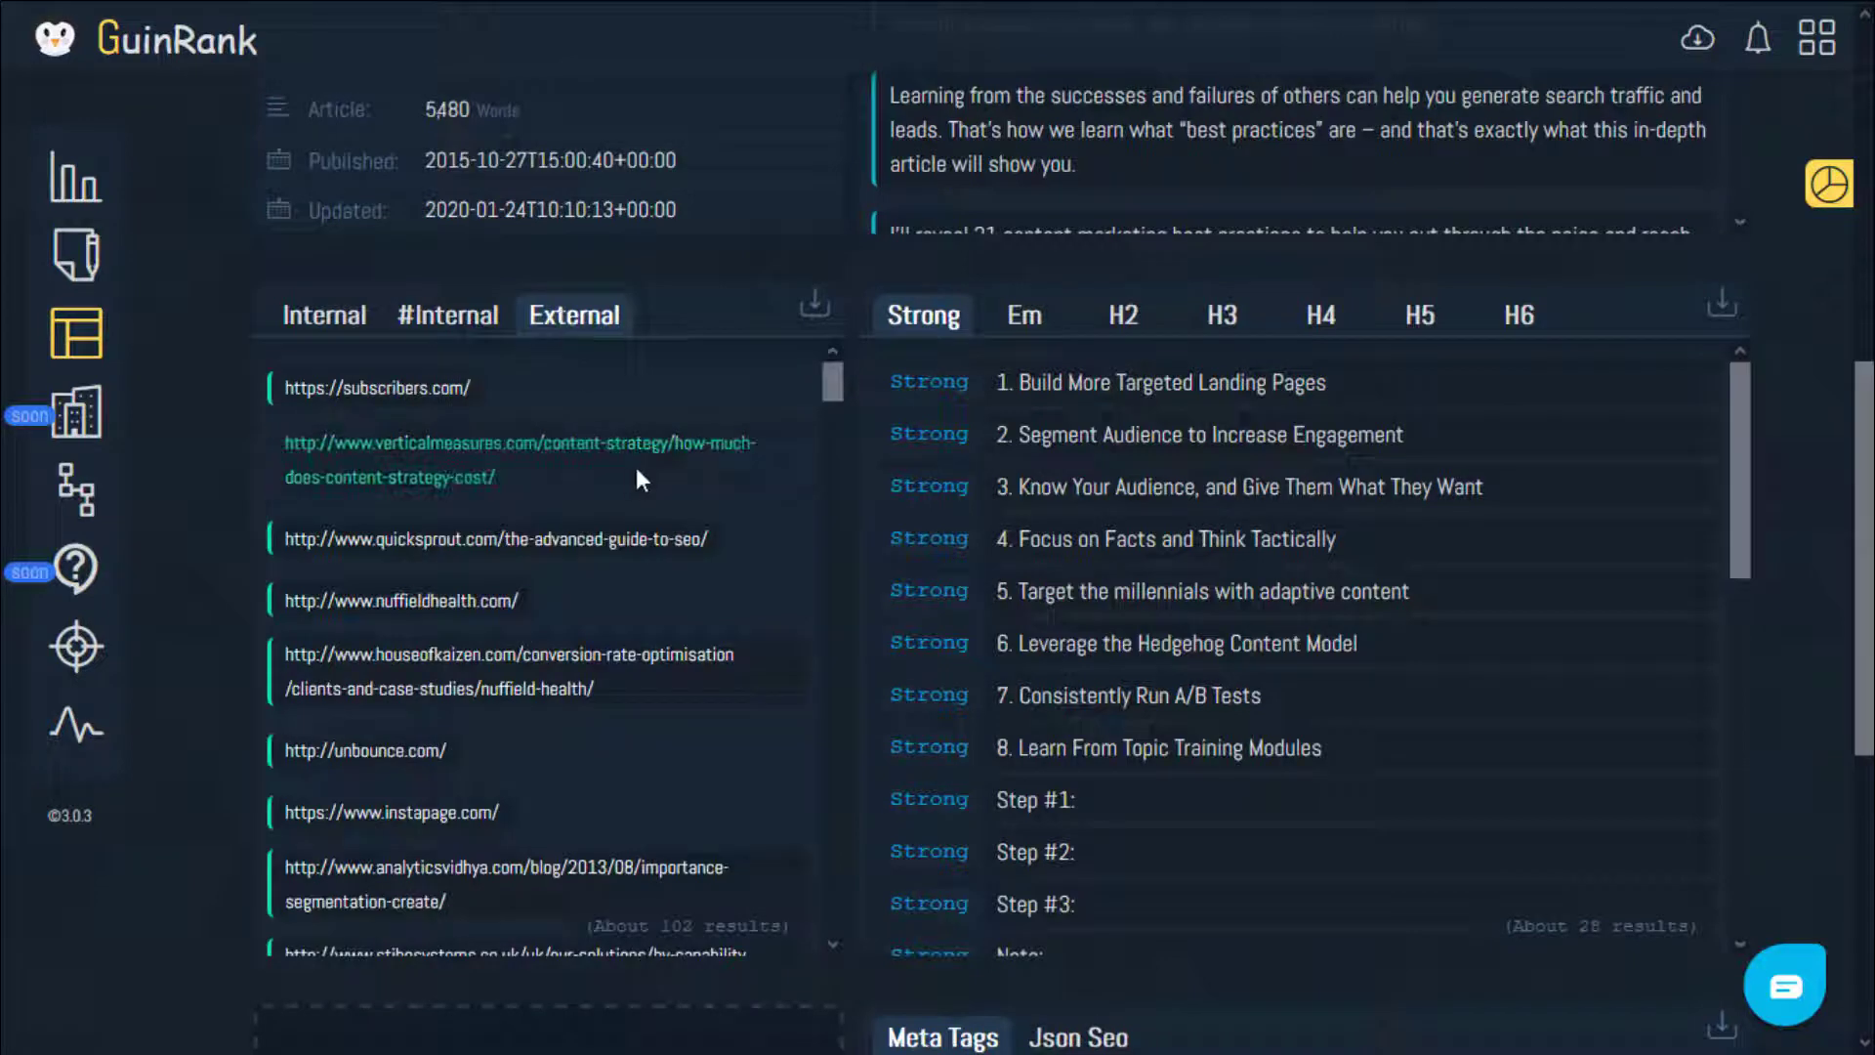
{"action": "scroll", "scroll_direction": "down", "scroll_amount": 3}
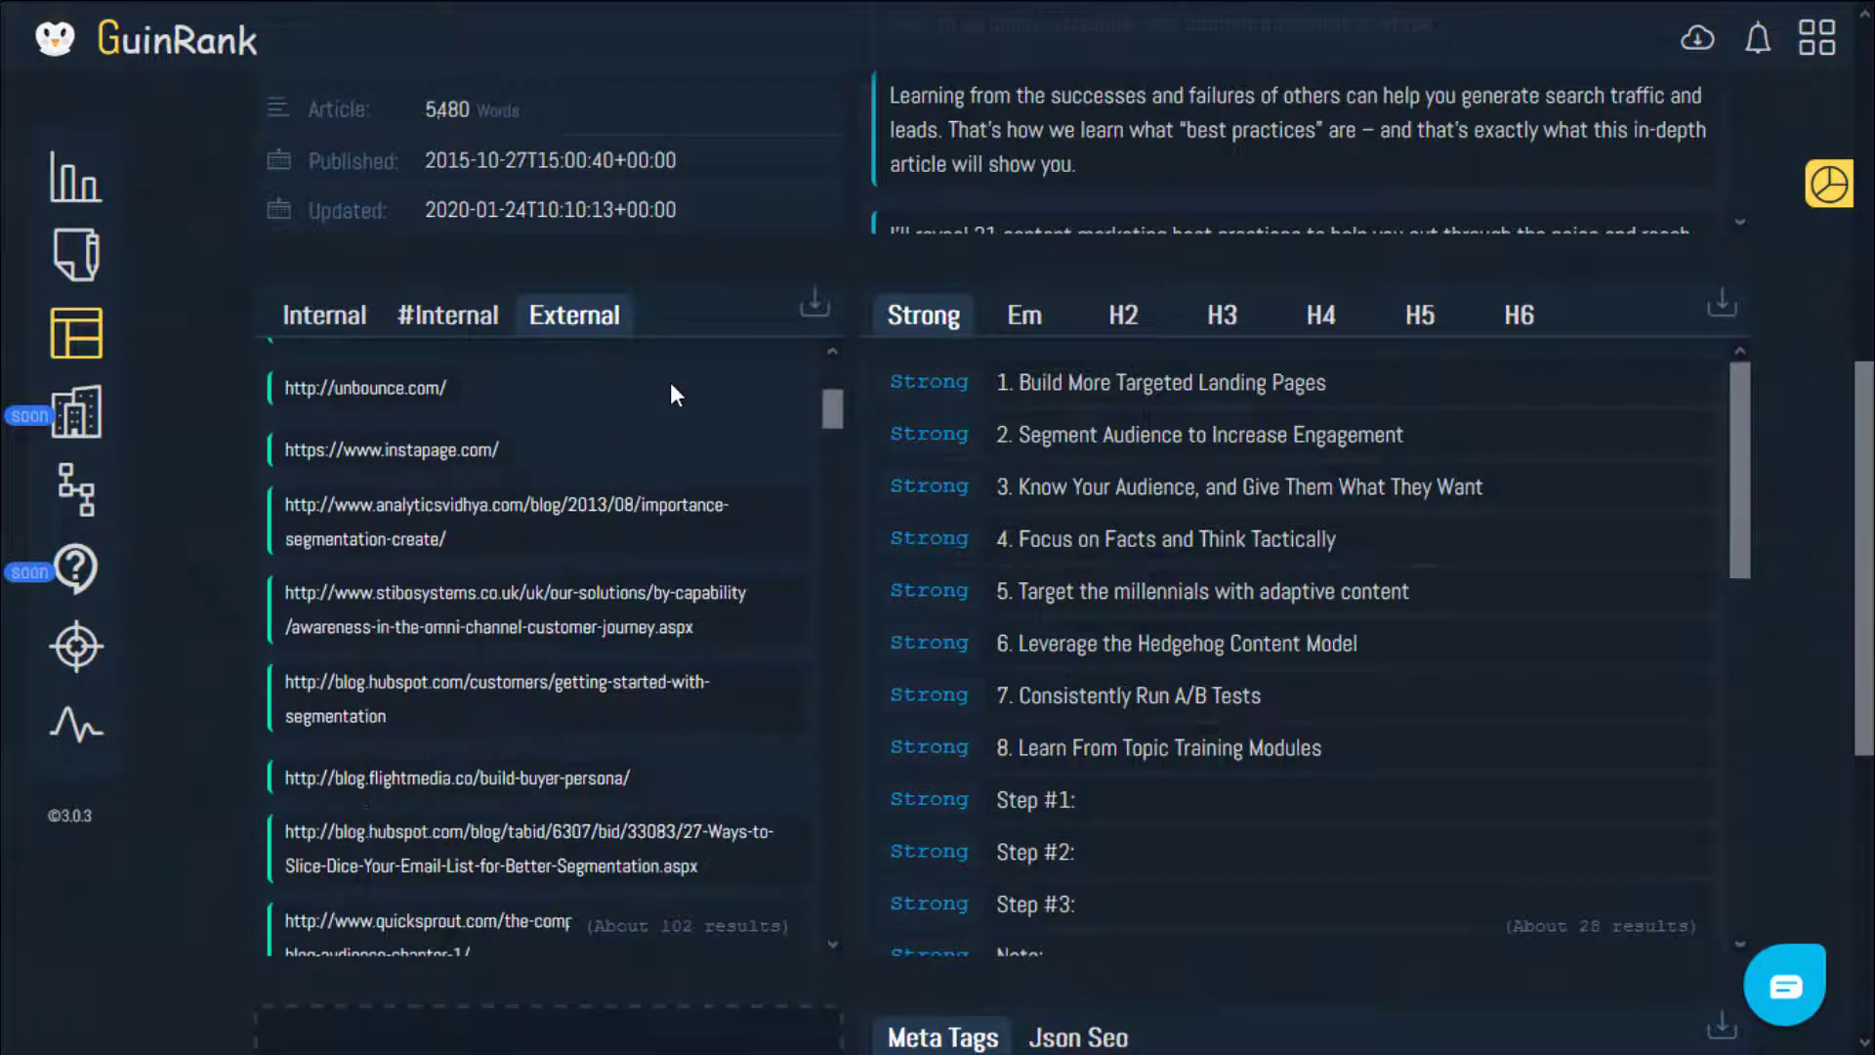
{"action": "scroll", "scroll_direction": "down", "scroll_amount": 3}
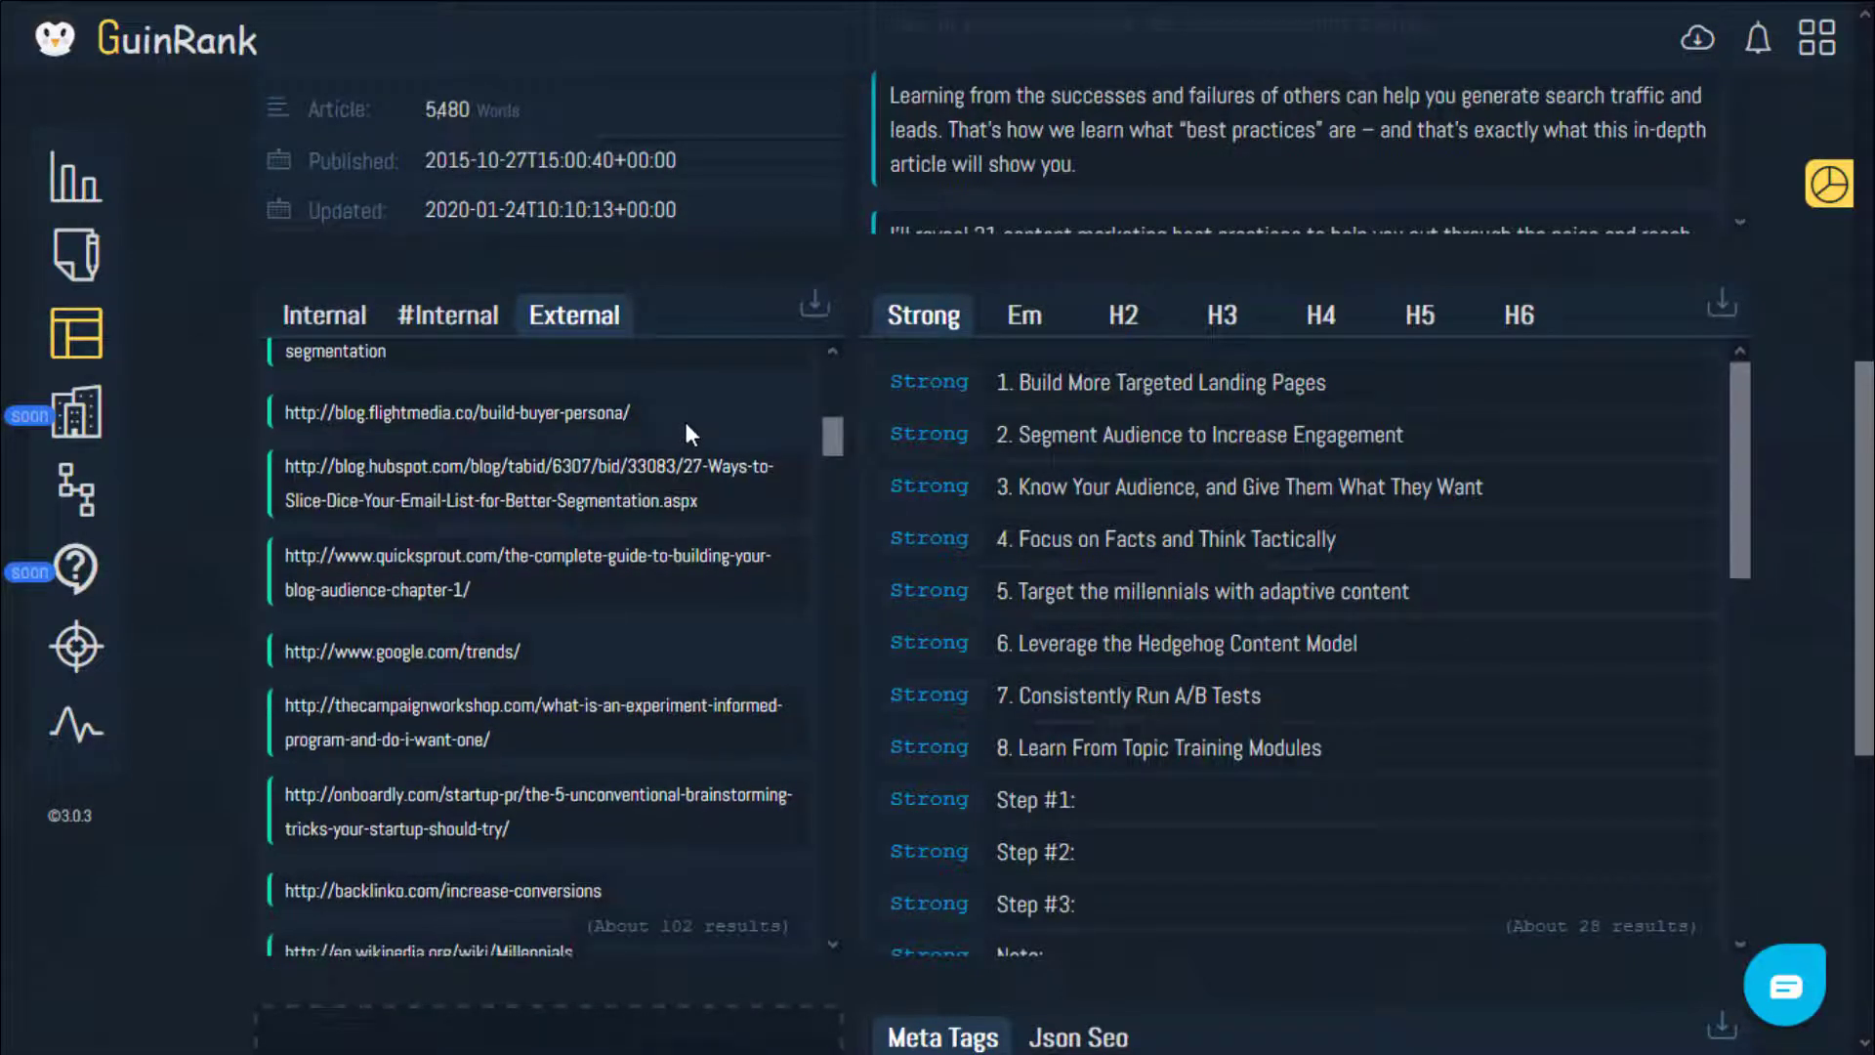
{"action": "scroll", "scroll_direction": "down", "scroll_amount": 3}
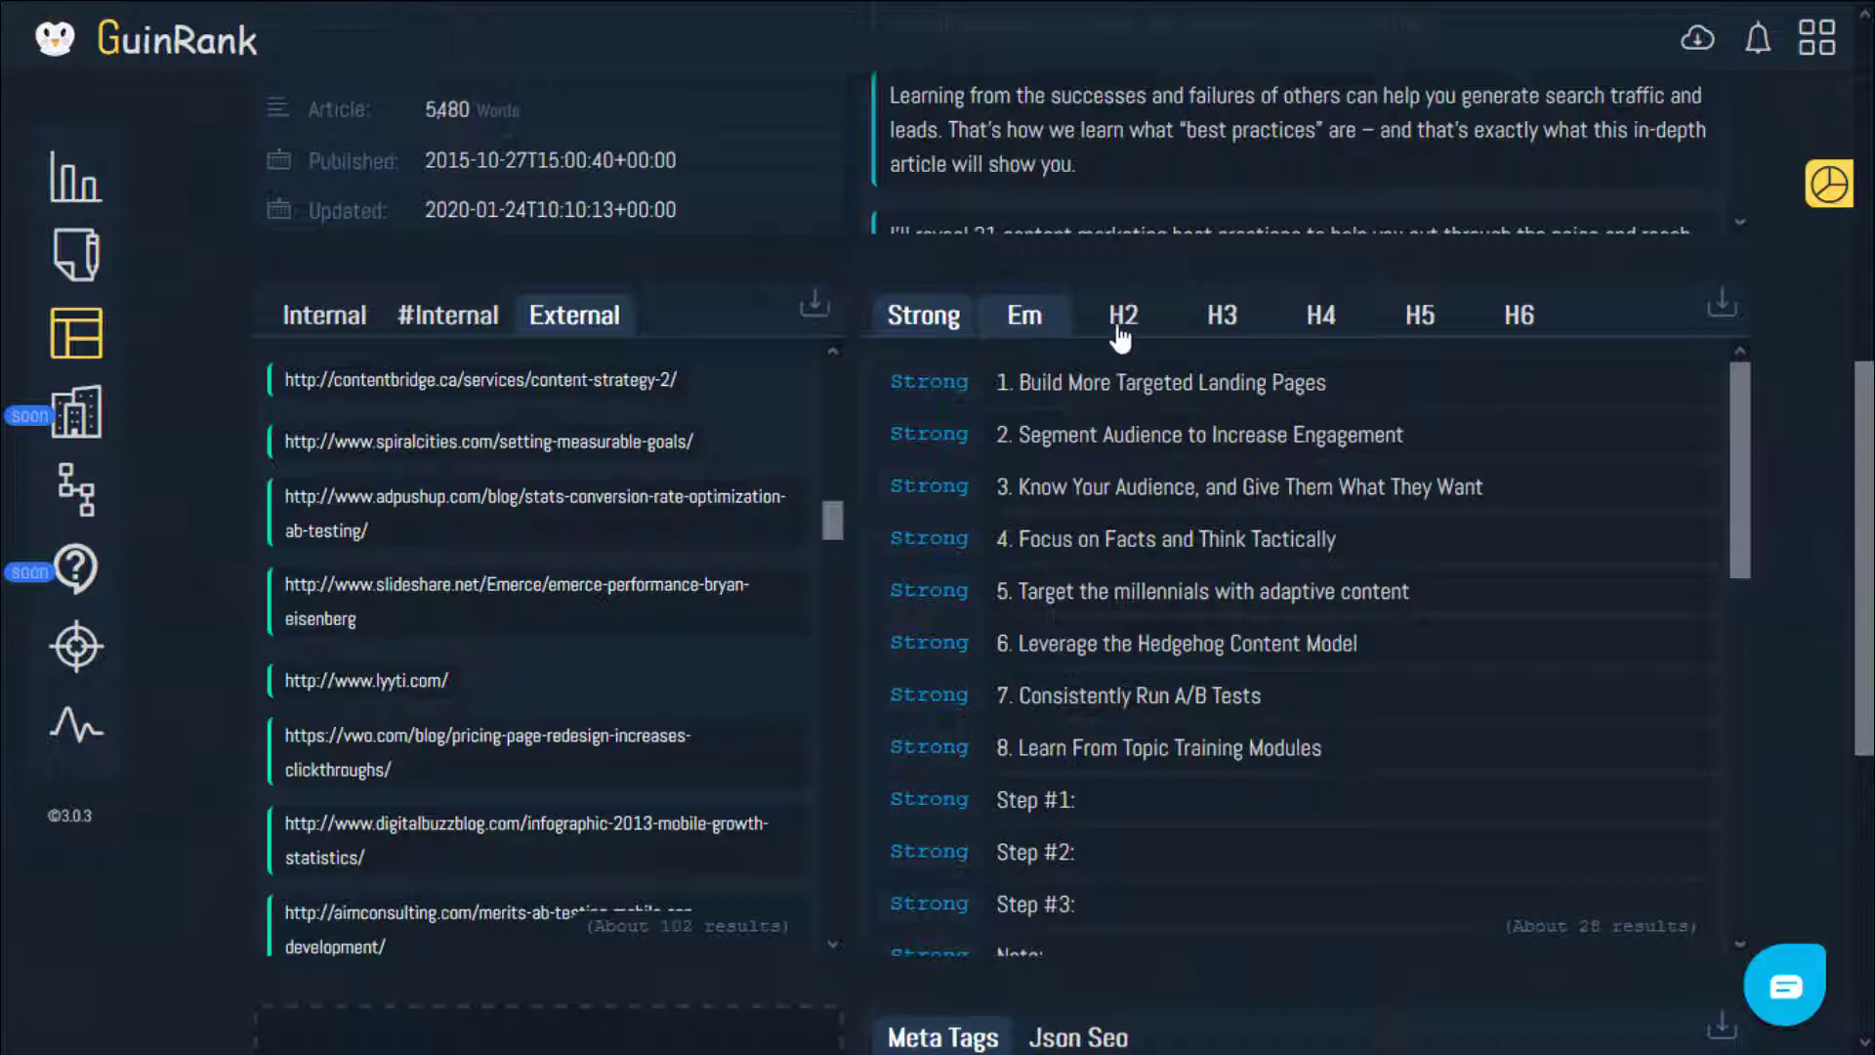
View the H3 headings, then the ~56 emphasized phrases and the page's meta tags.
{"action": "left_click", "coordinate": [1121, 315]}
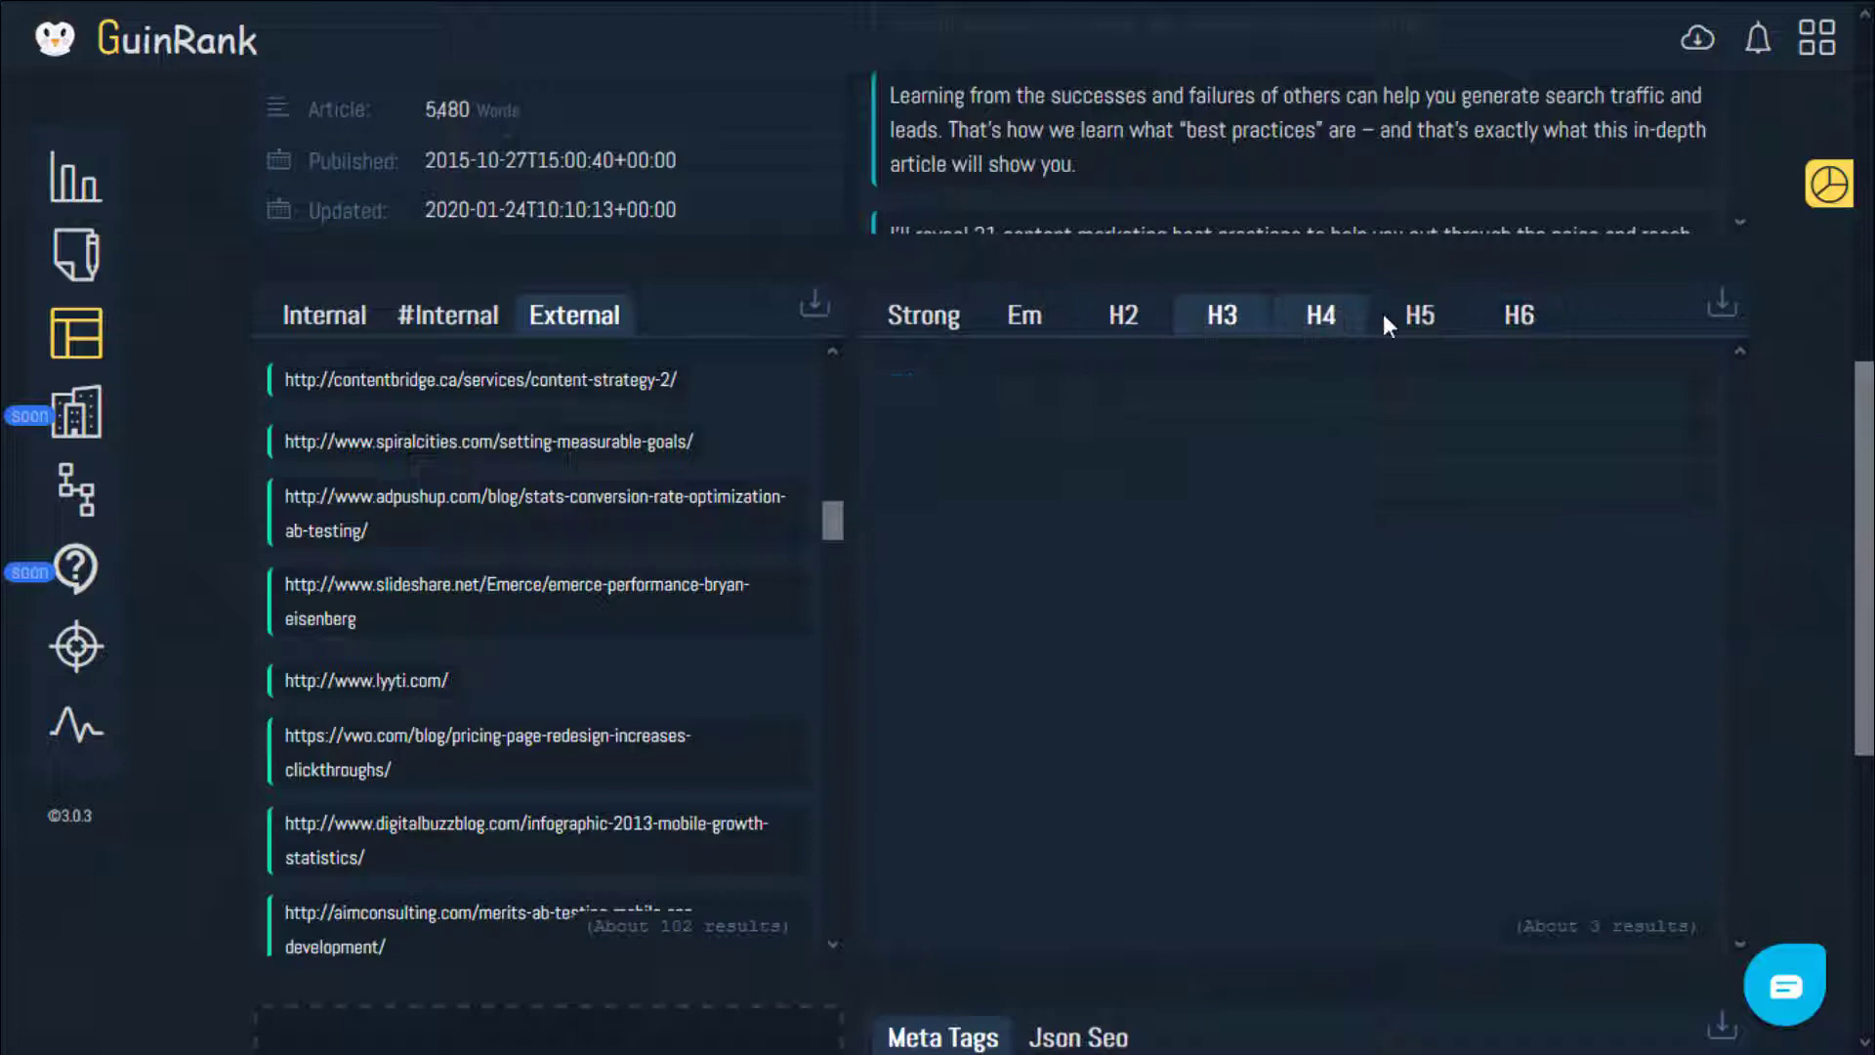
{"action": "left_click", "coordinate": [1022, 314]}
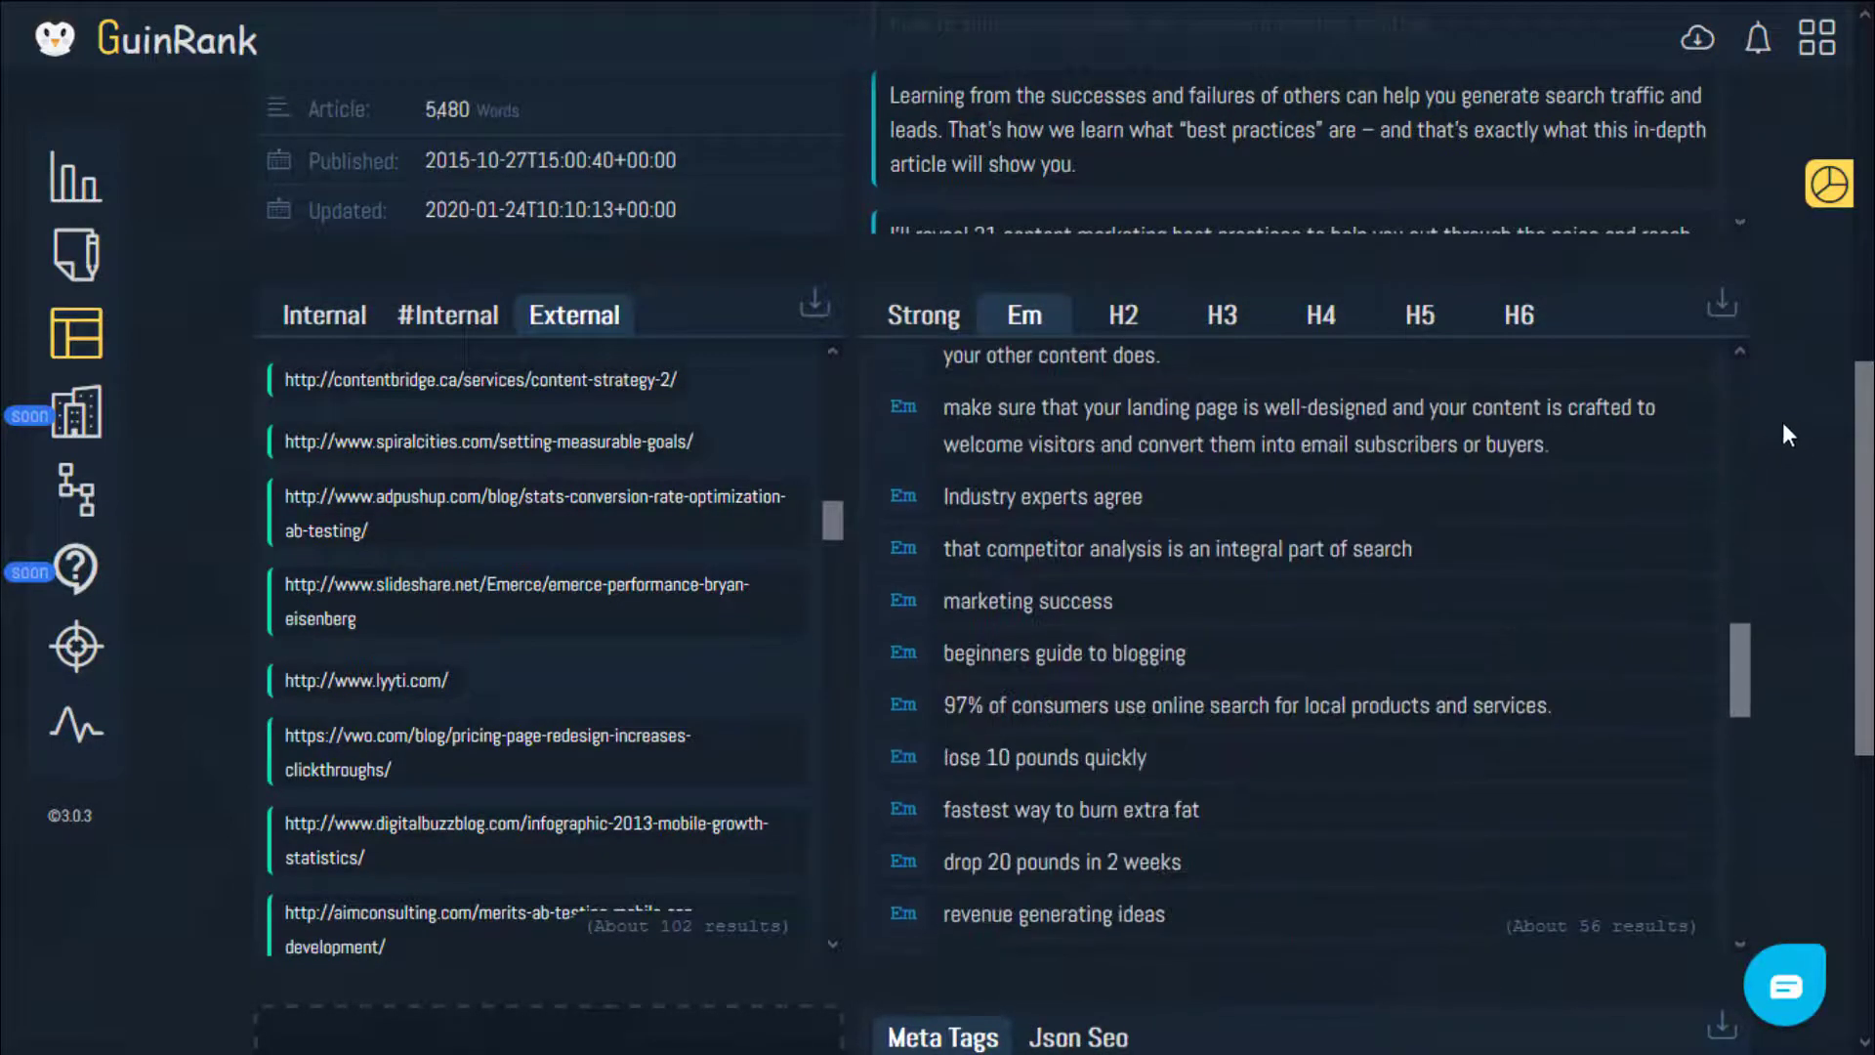
{"action": "scroll", "scroll_direction": "down", "scroll_amount": 3}
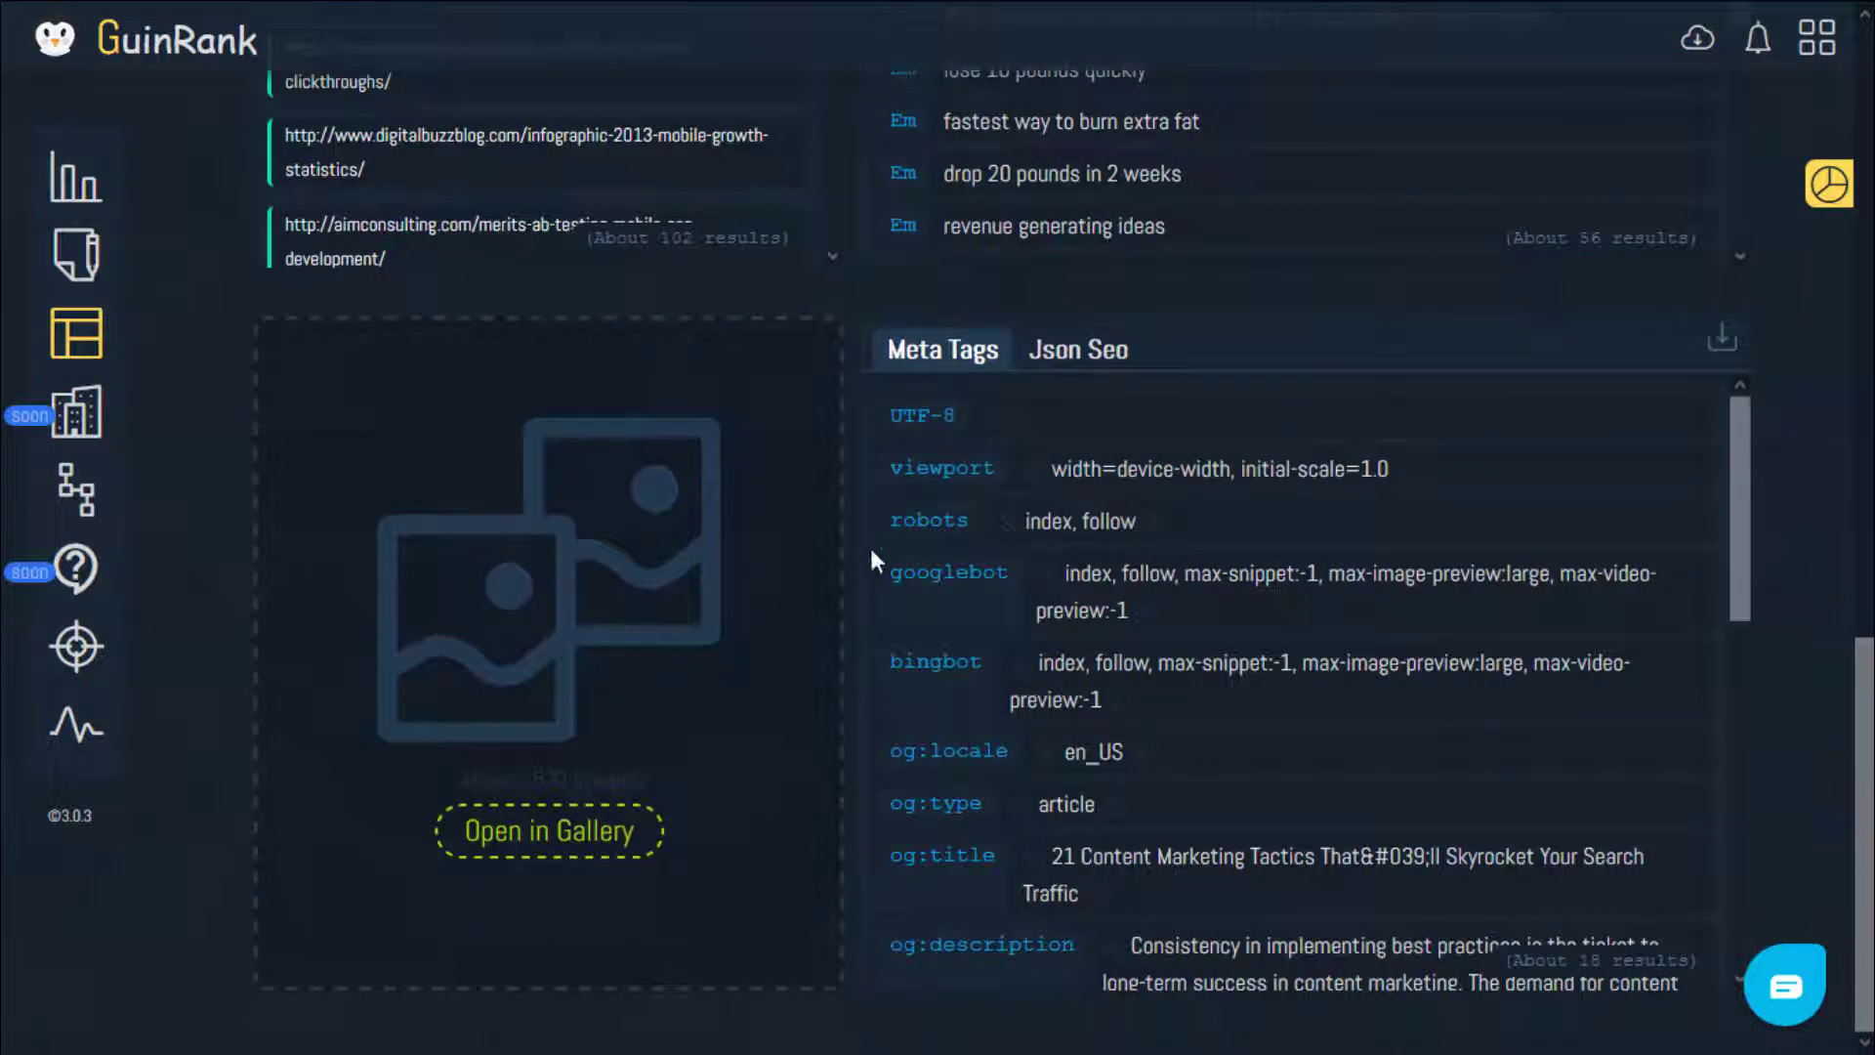
{"action": "mouse_move", "coordinate": [539, 651]}
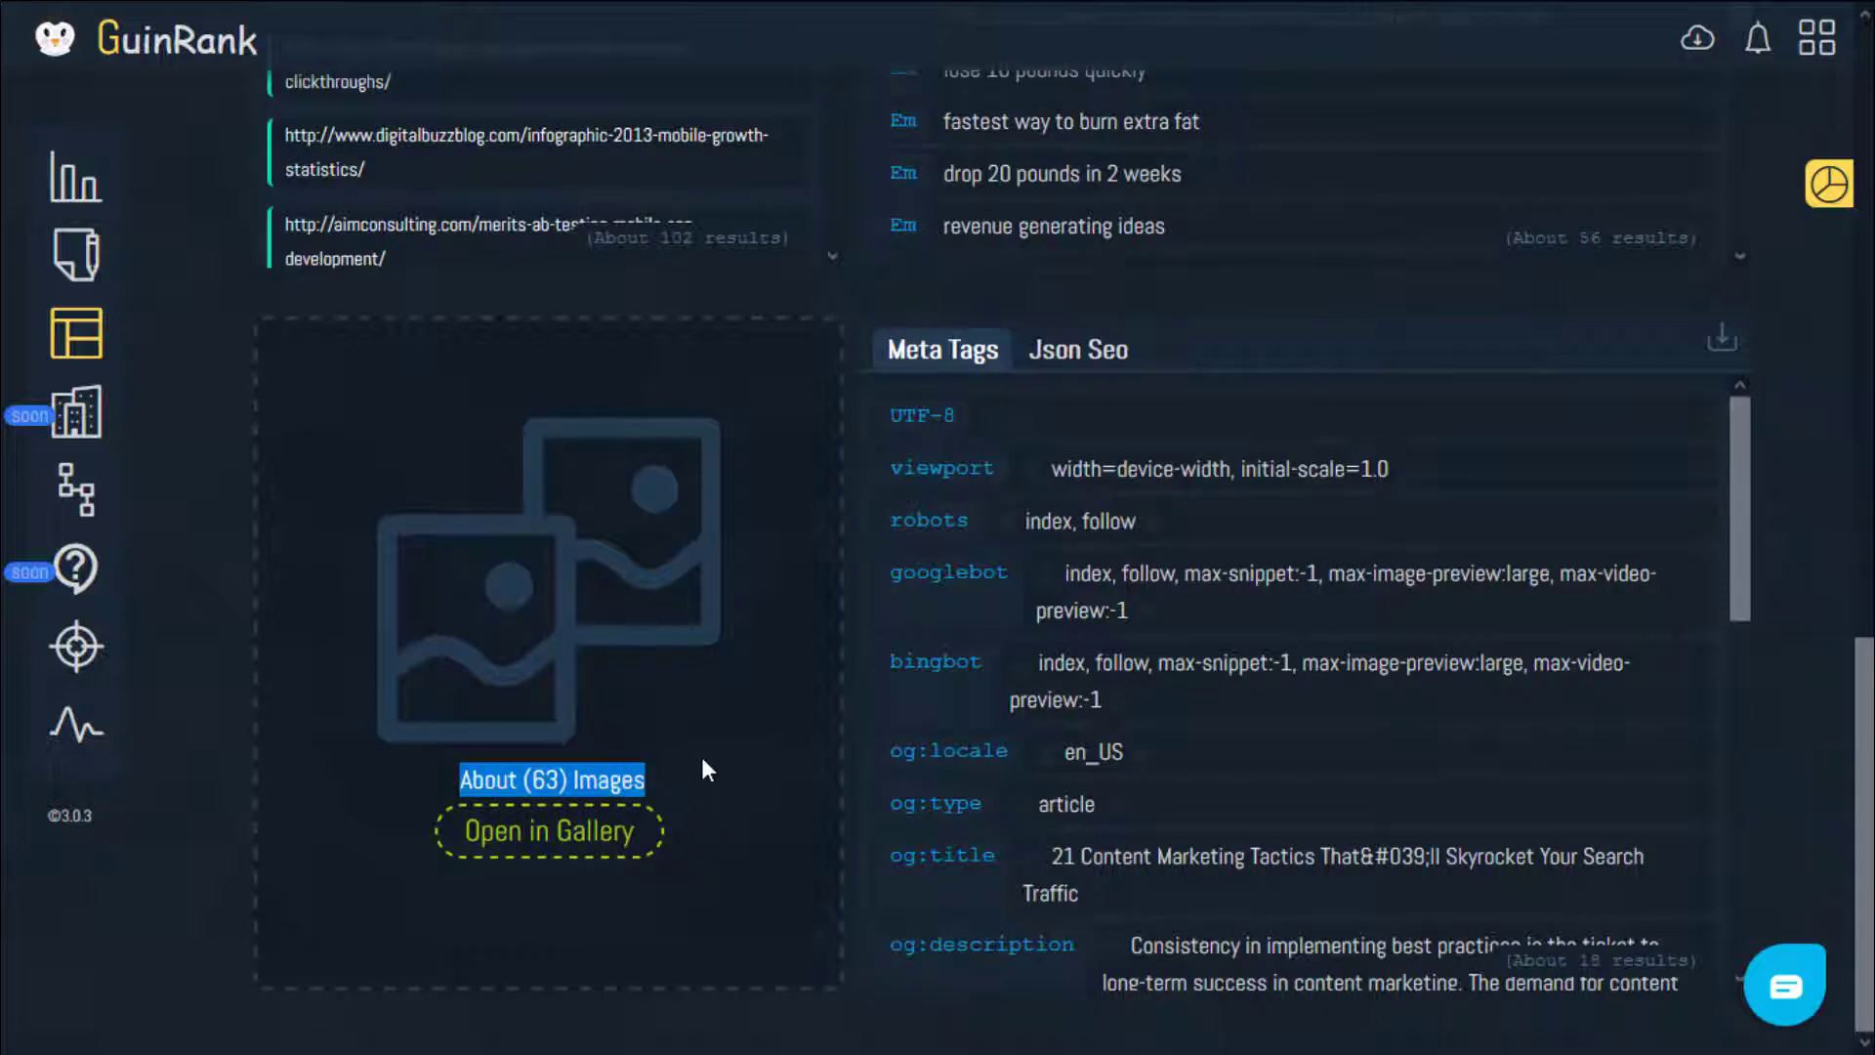
{"action": "mouse_move", "coordinate": [687, 786]}
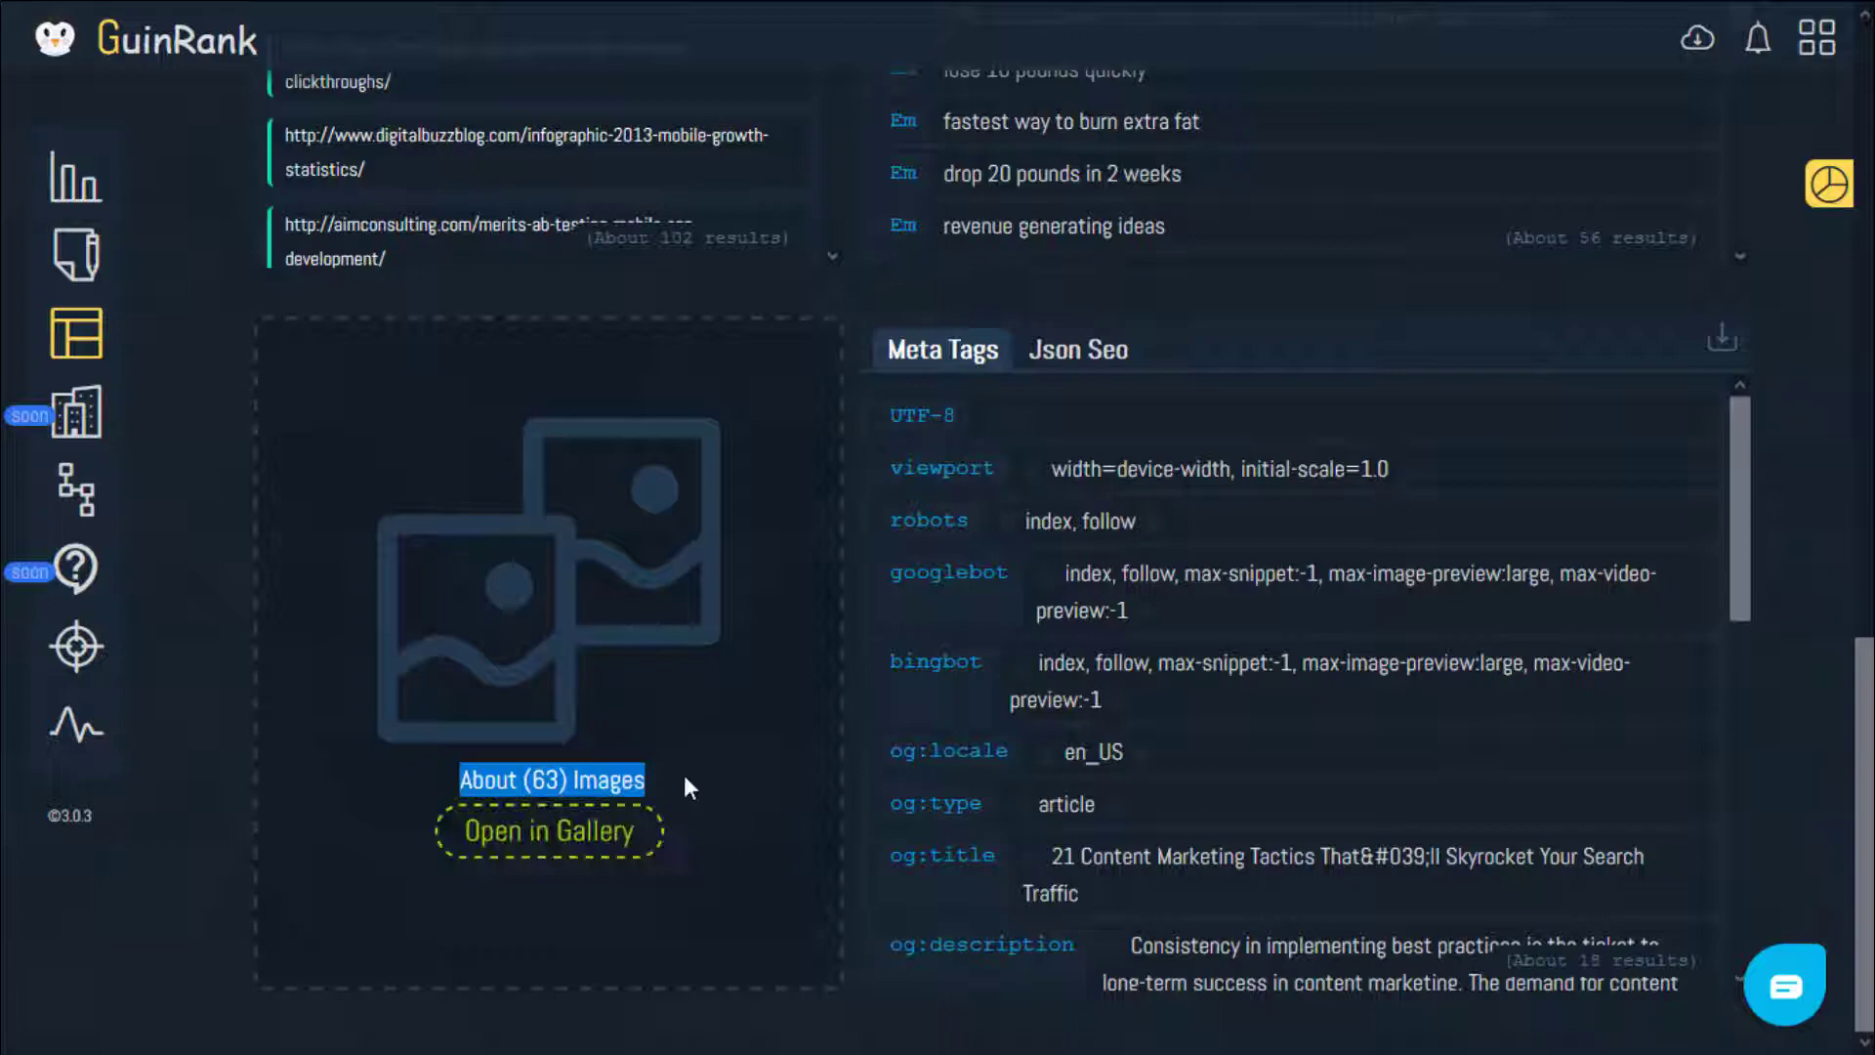
Launch the gallery of the article's 63 images, starting with the rocket-box photo.
{"action": "left_click", "coordinate": [550, 830]}
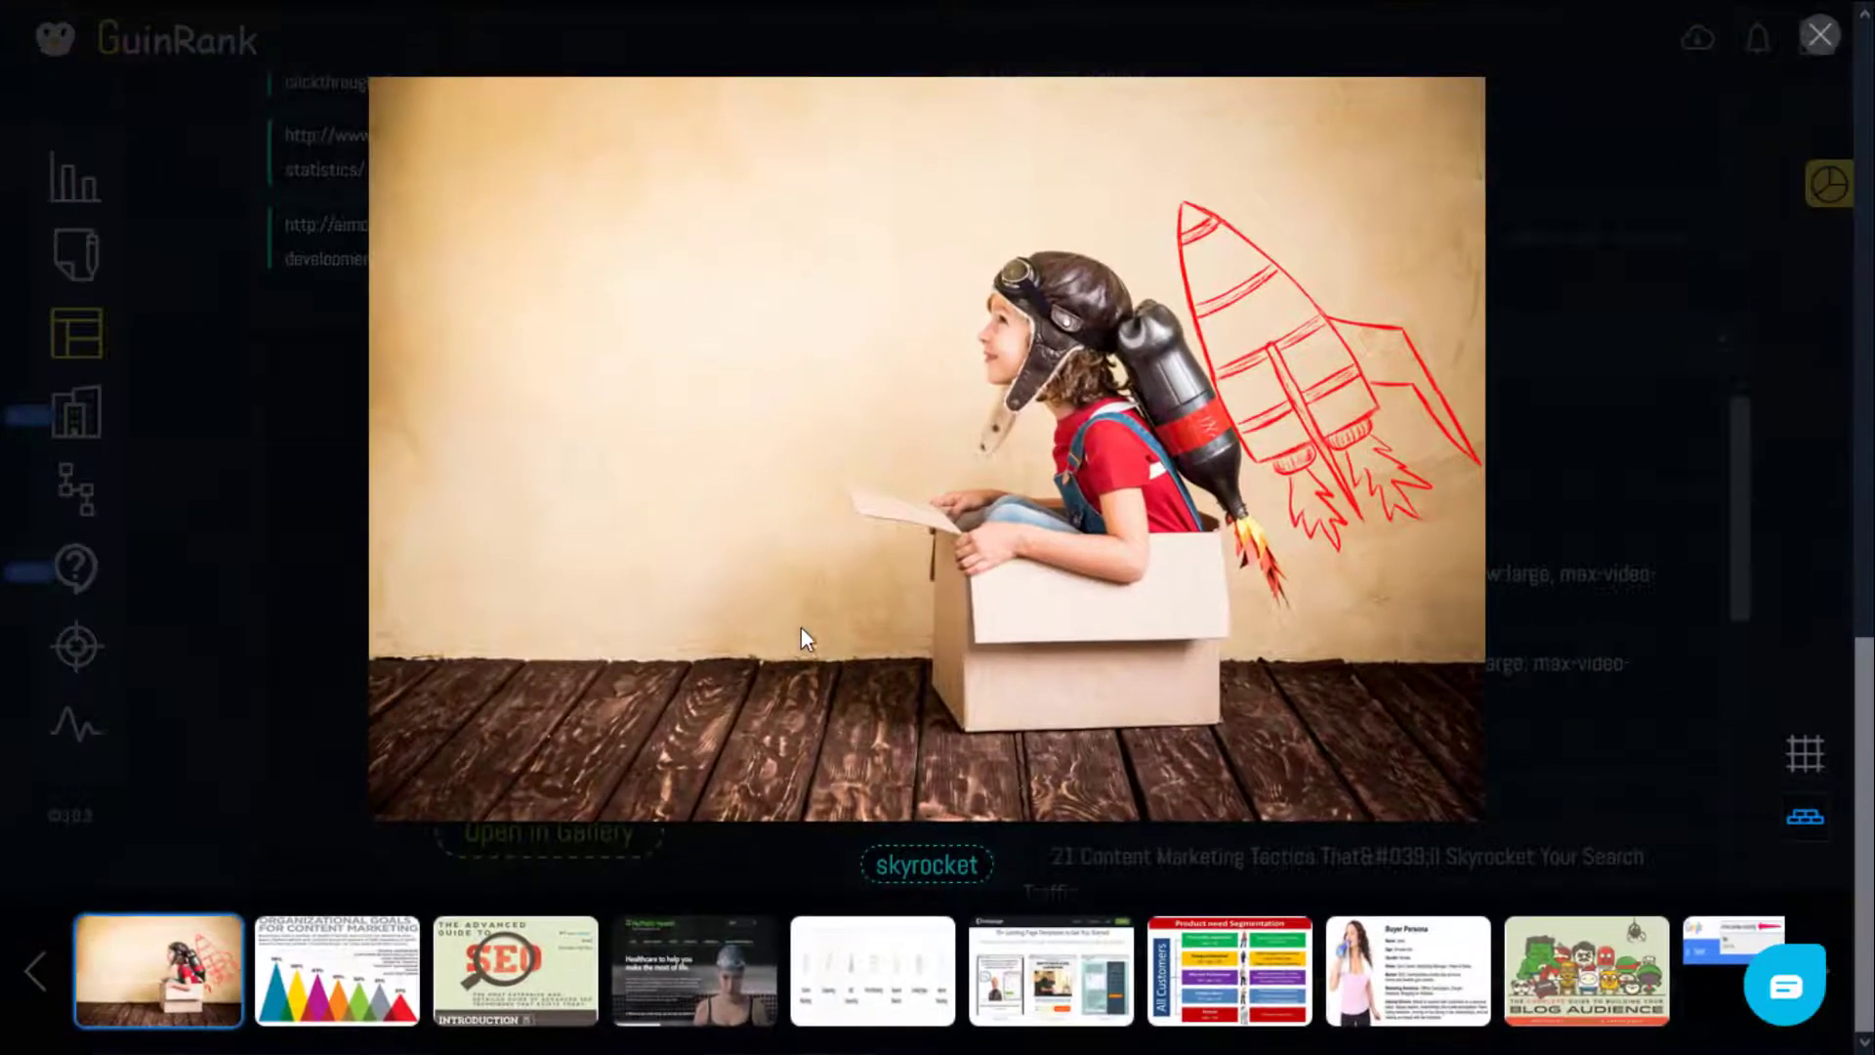
Browse the goals infographic and five-step content strategy diagram, then close the gallery.
{"action": "left_click", "coordinate": [336, 971]}
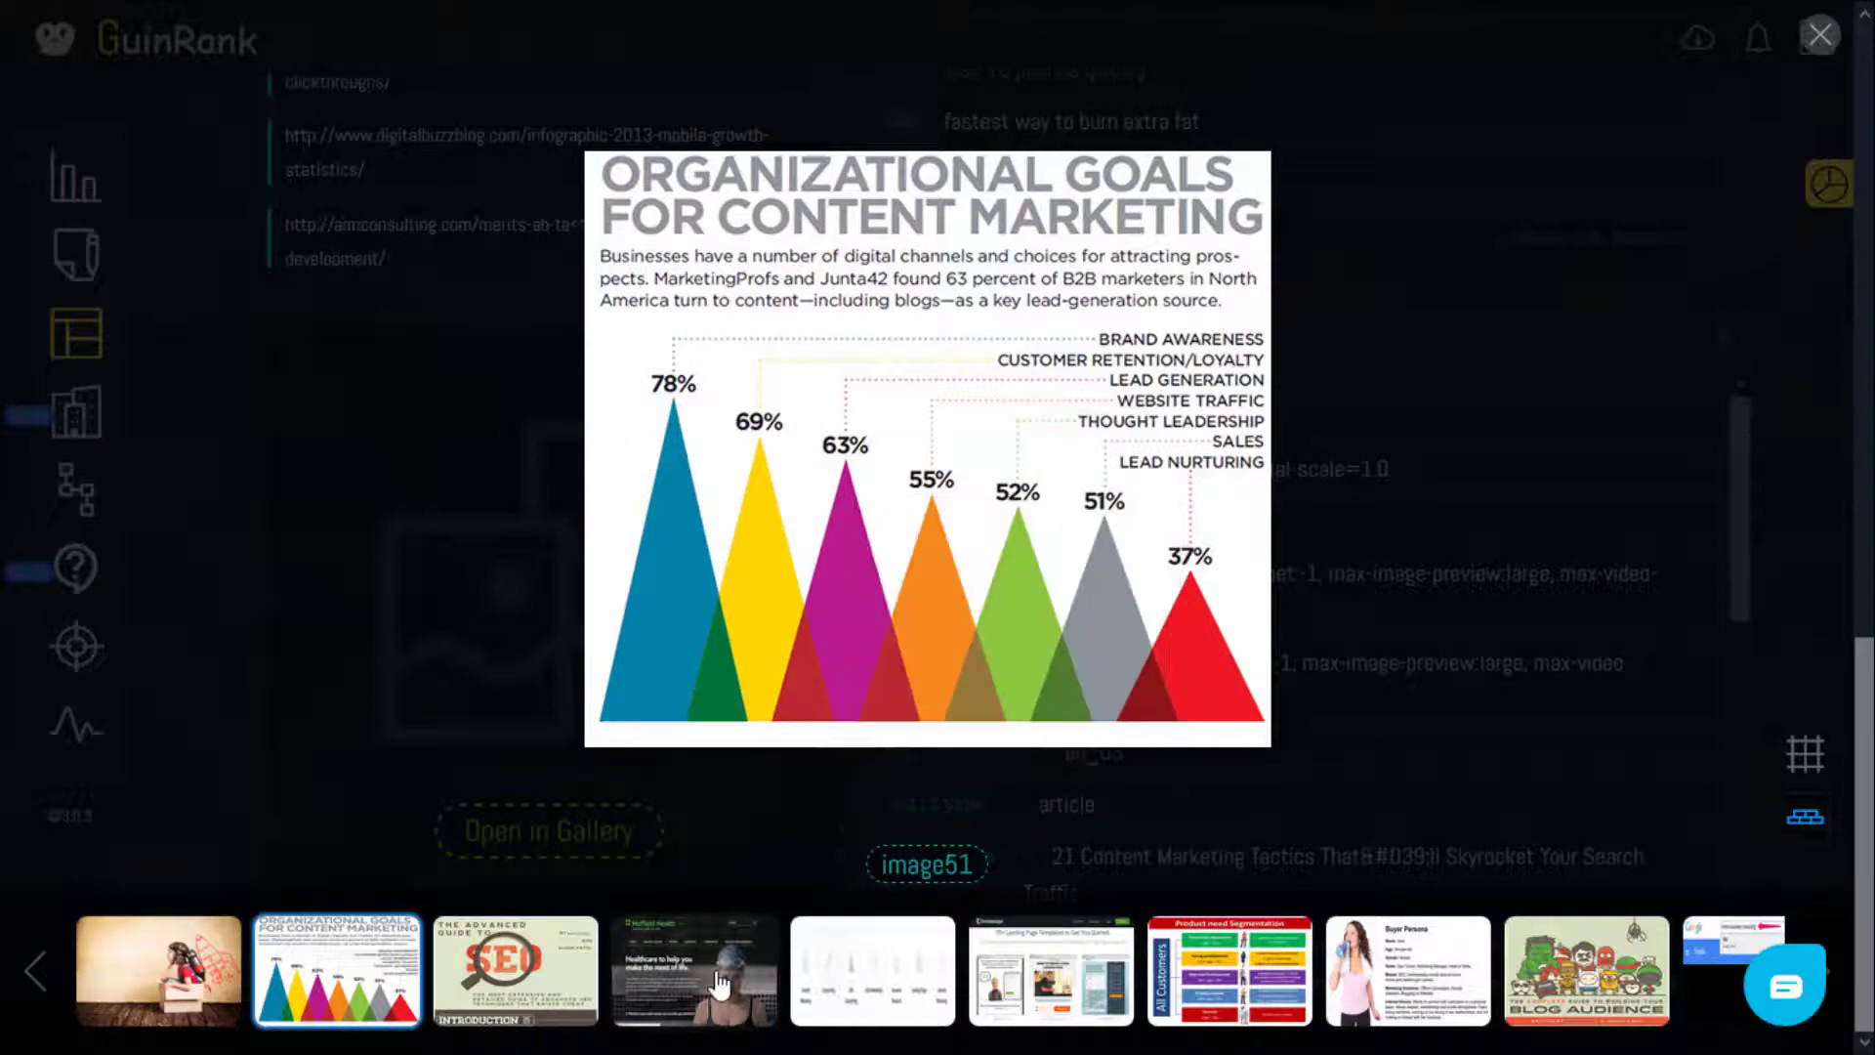
{"action": "left_click", "coordinate": [871, 969]}
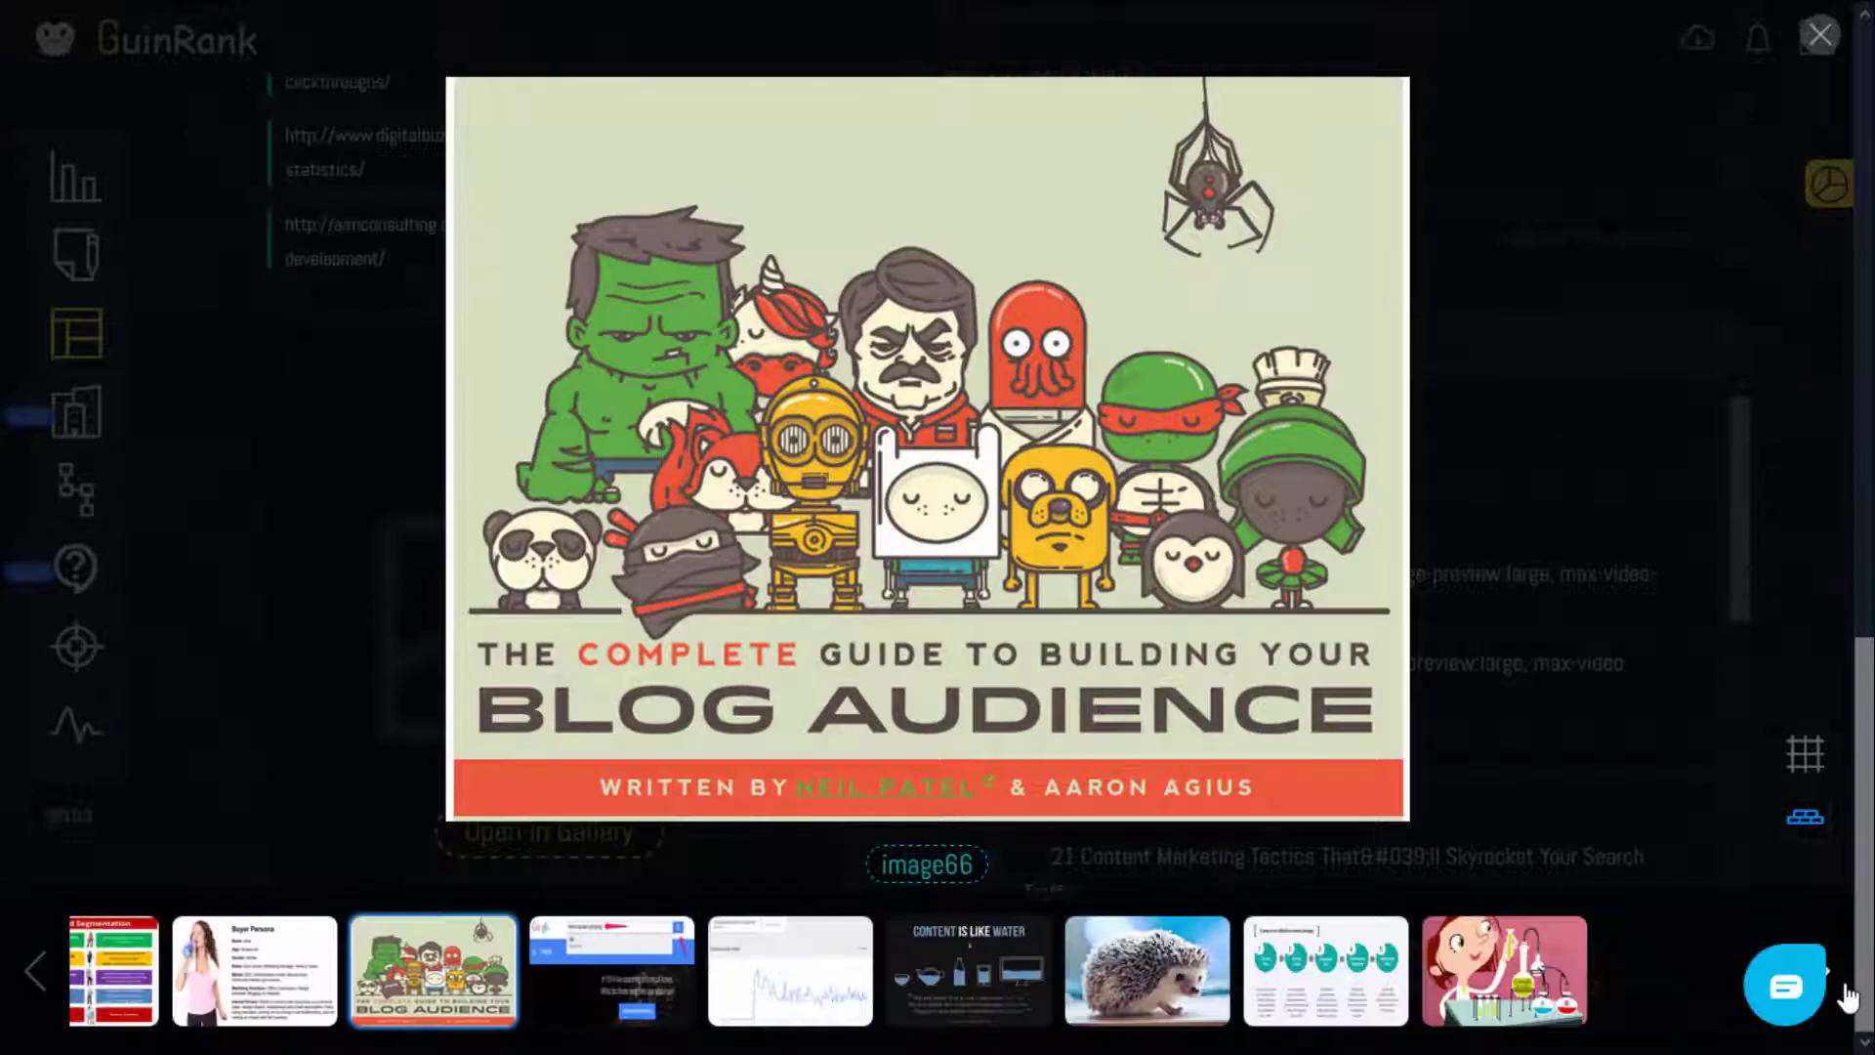
{"action": "left_click", "coordinate": [1325, 971]}
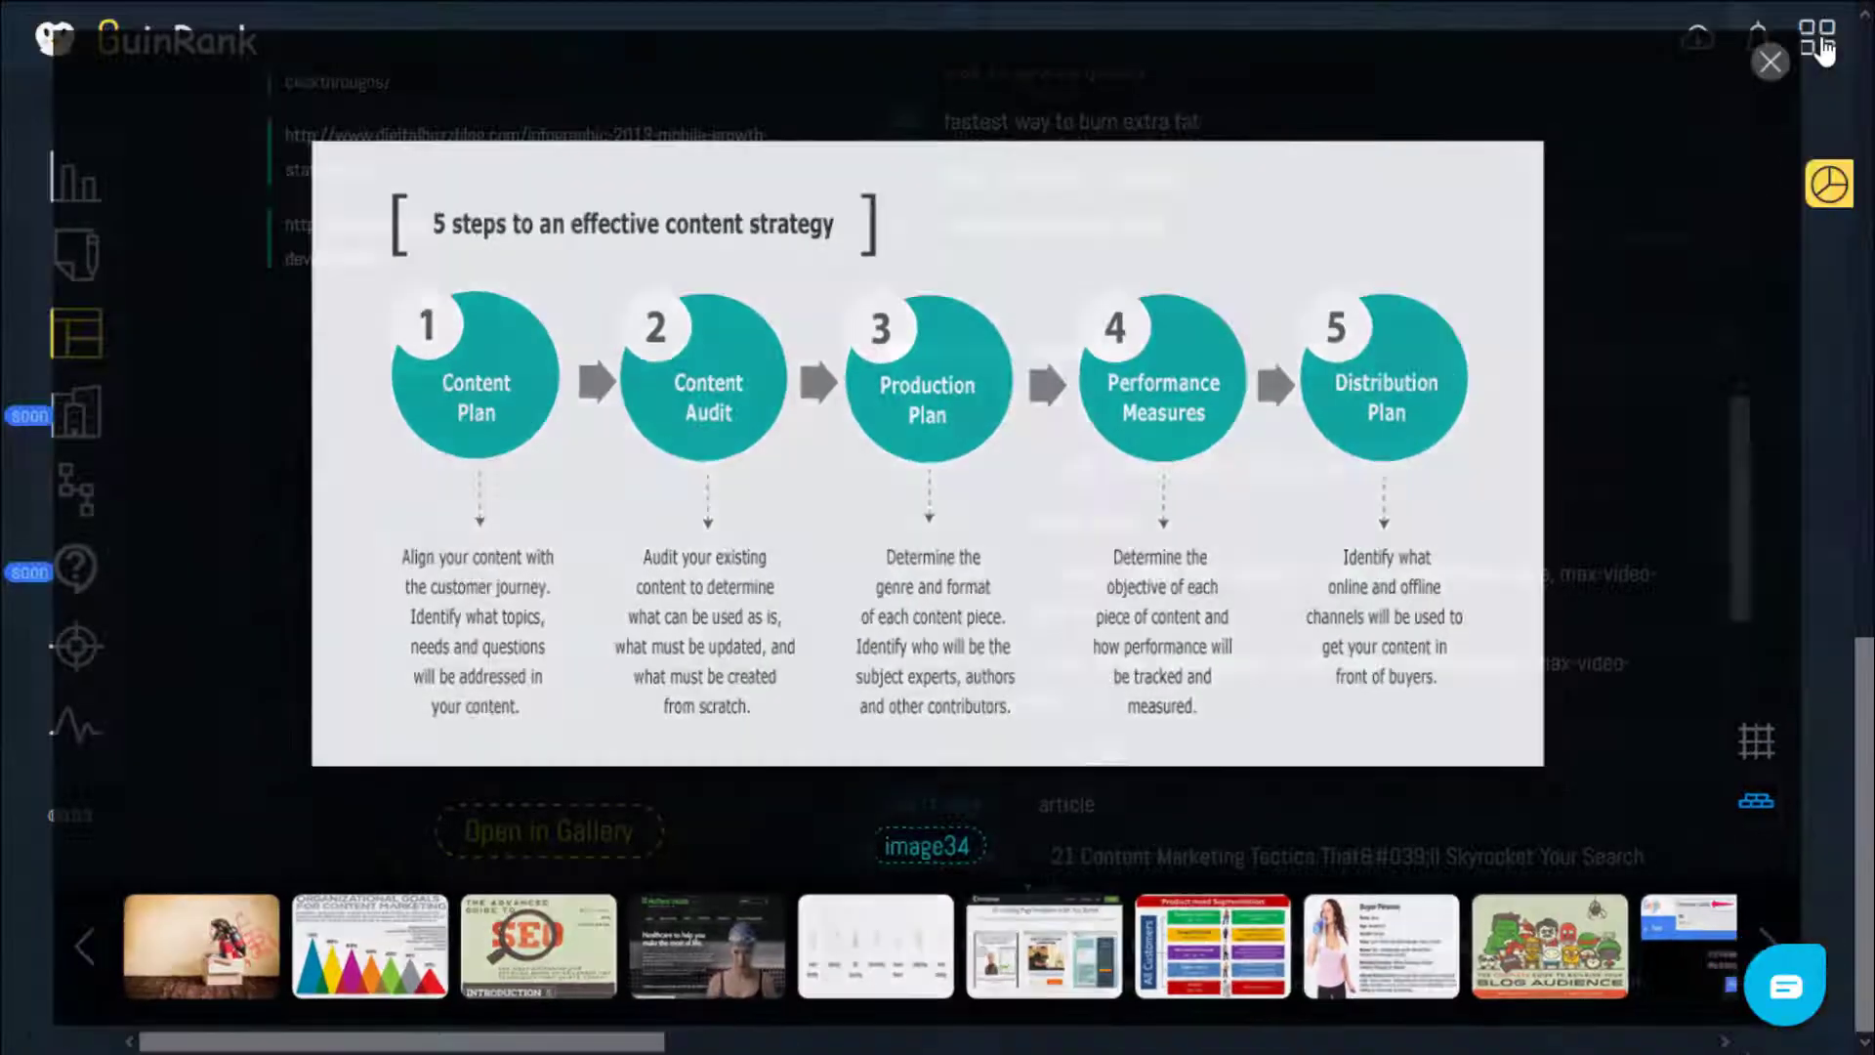
{"action": "left_click", "coordinate": [1771, 63]}
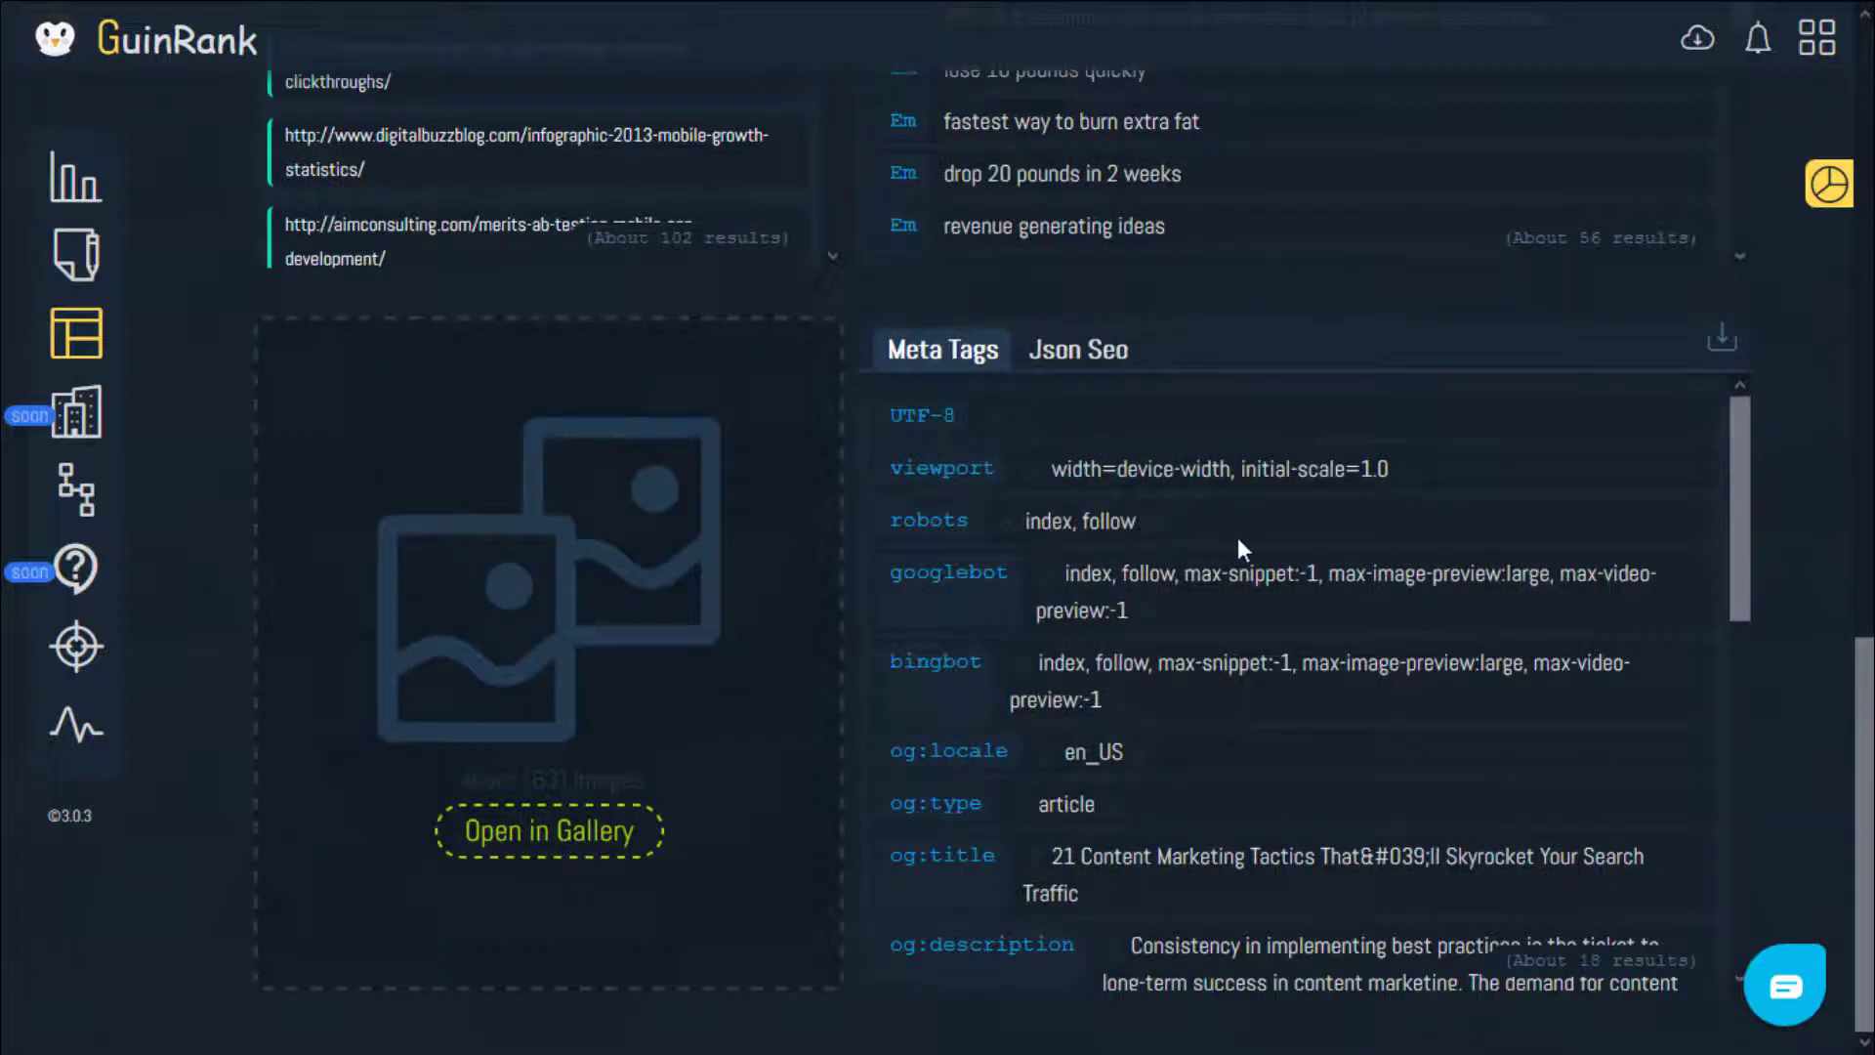
{"action": "mouse_move", "coordinate": [1234, 532]}
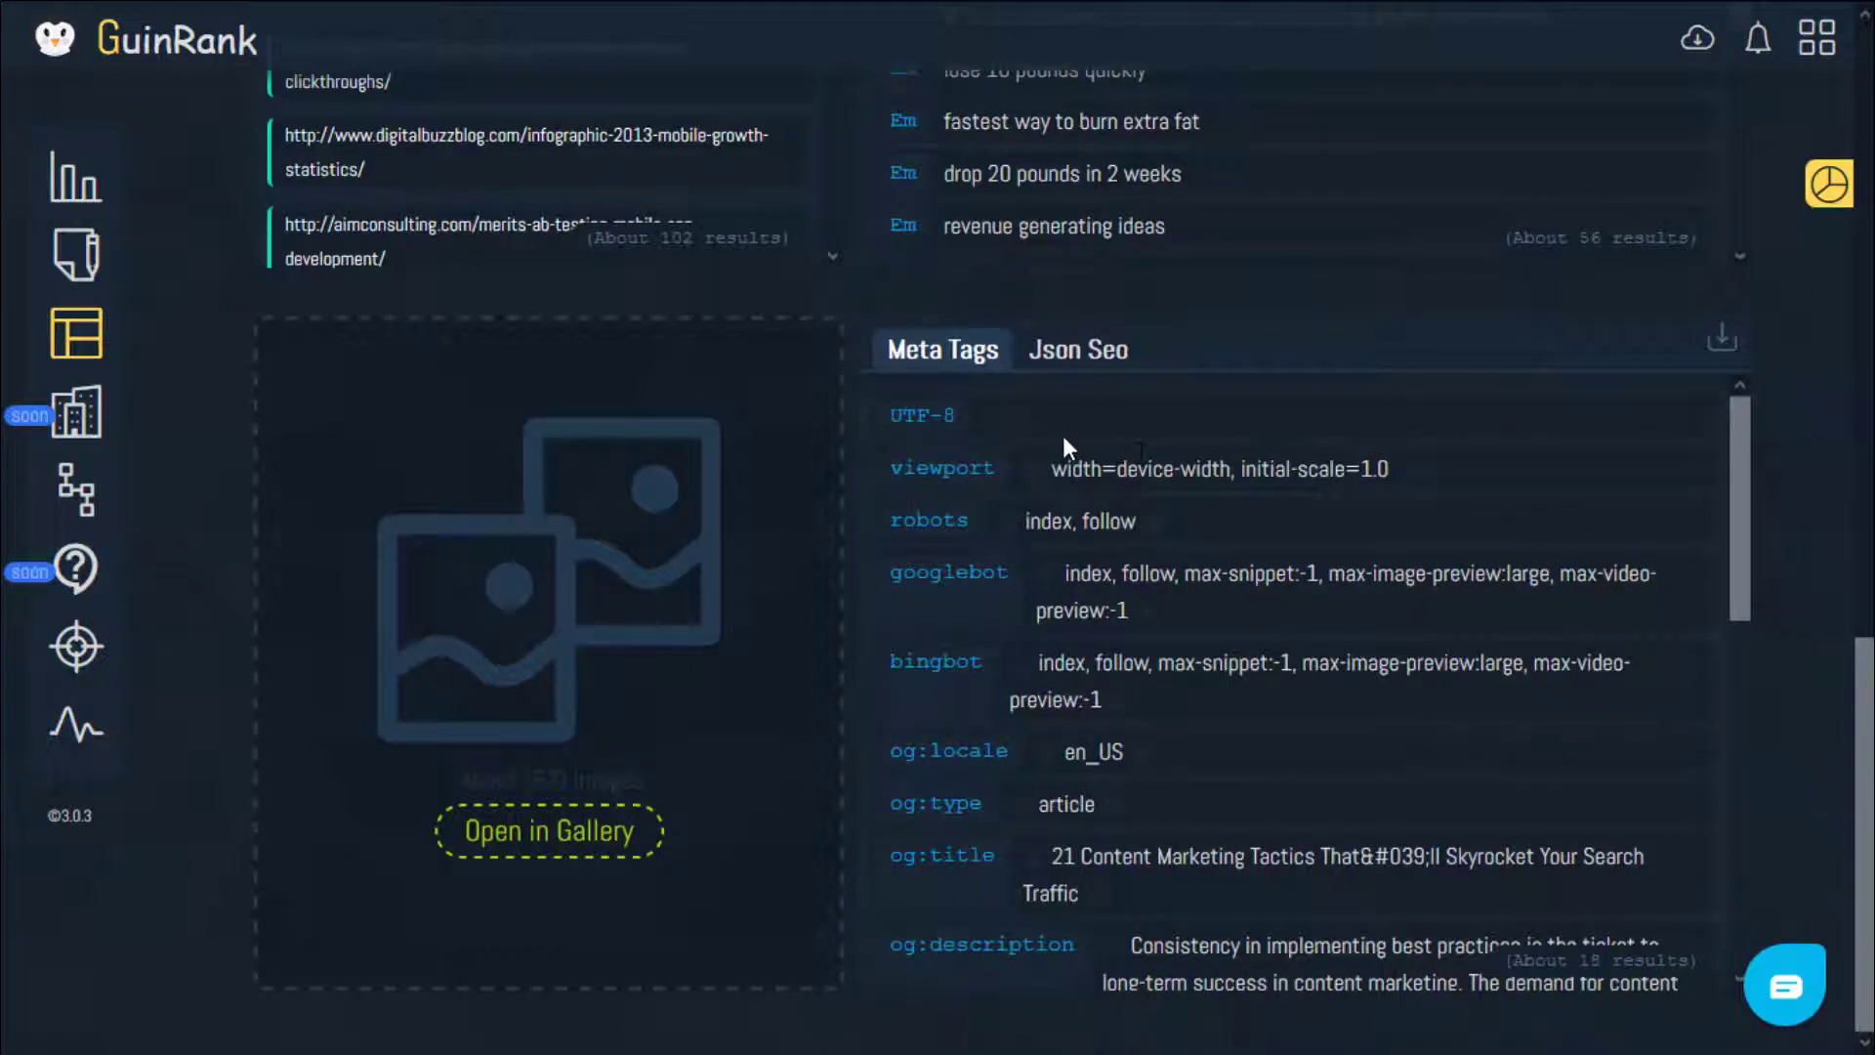
{"action": "scroll", "scroll_direction": "down", "scroll_amount": 3}
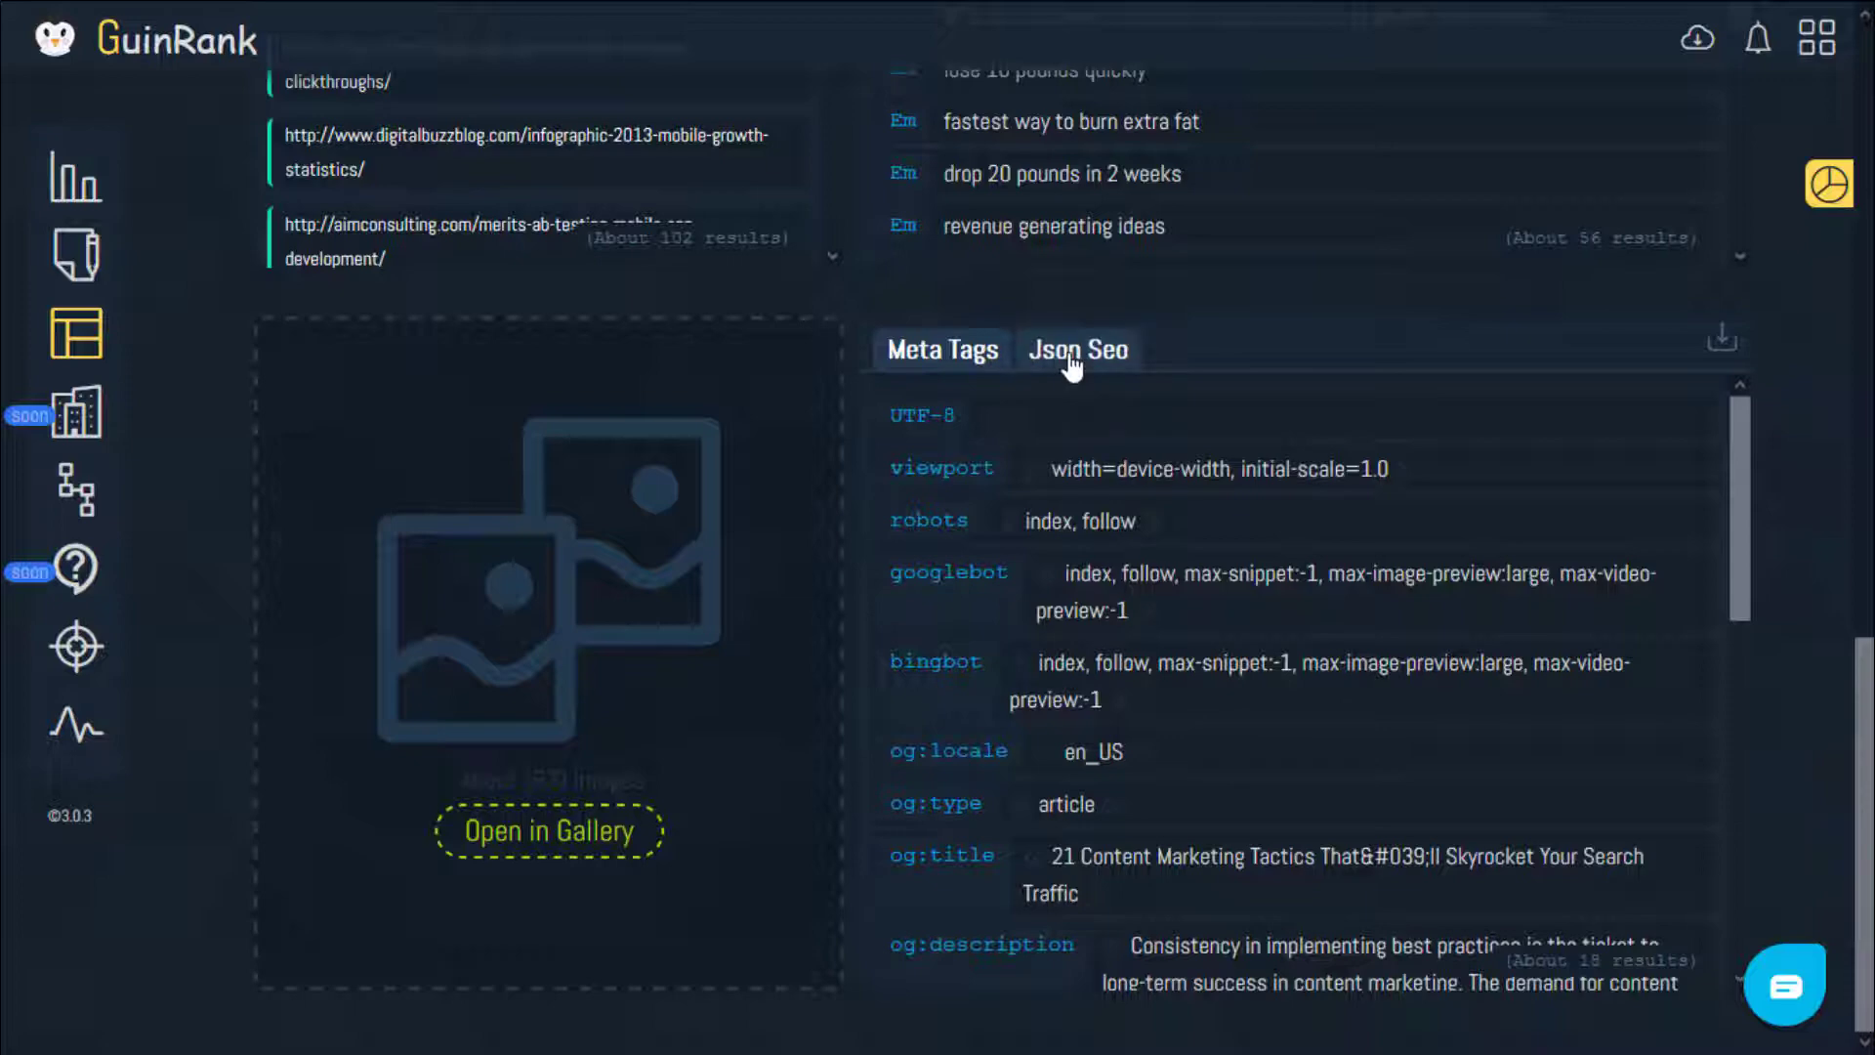
Show the Json Seo data with WebSite, ImageObject and BreadcrumbList entries, briefly toggling Meta Tags.
{"action": "left_click", "coordinate": [1079, 348]}
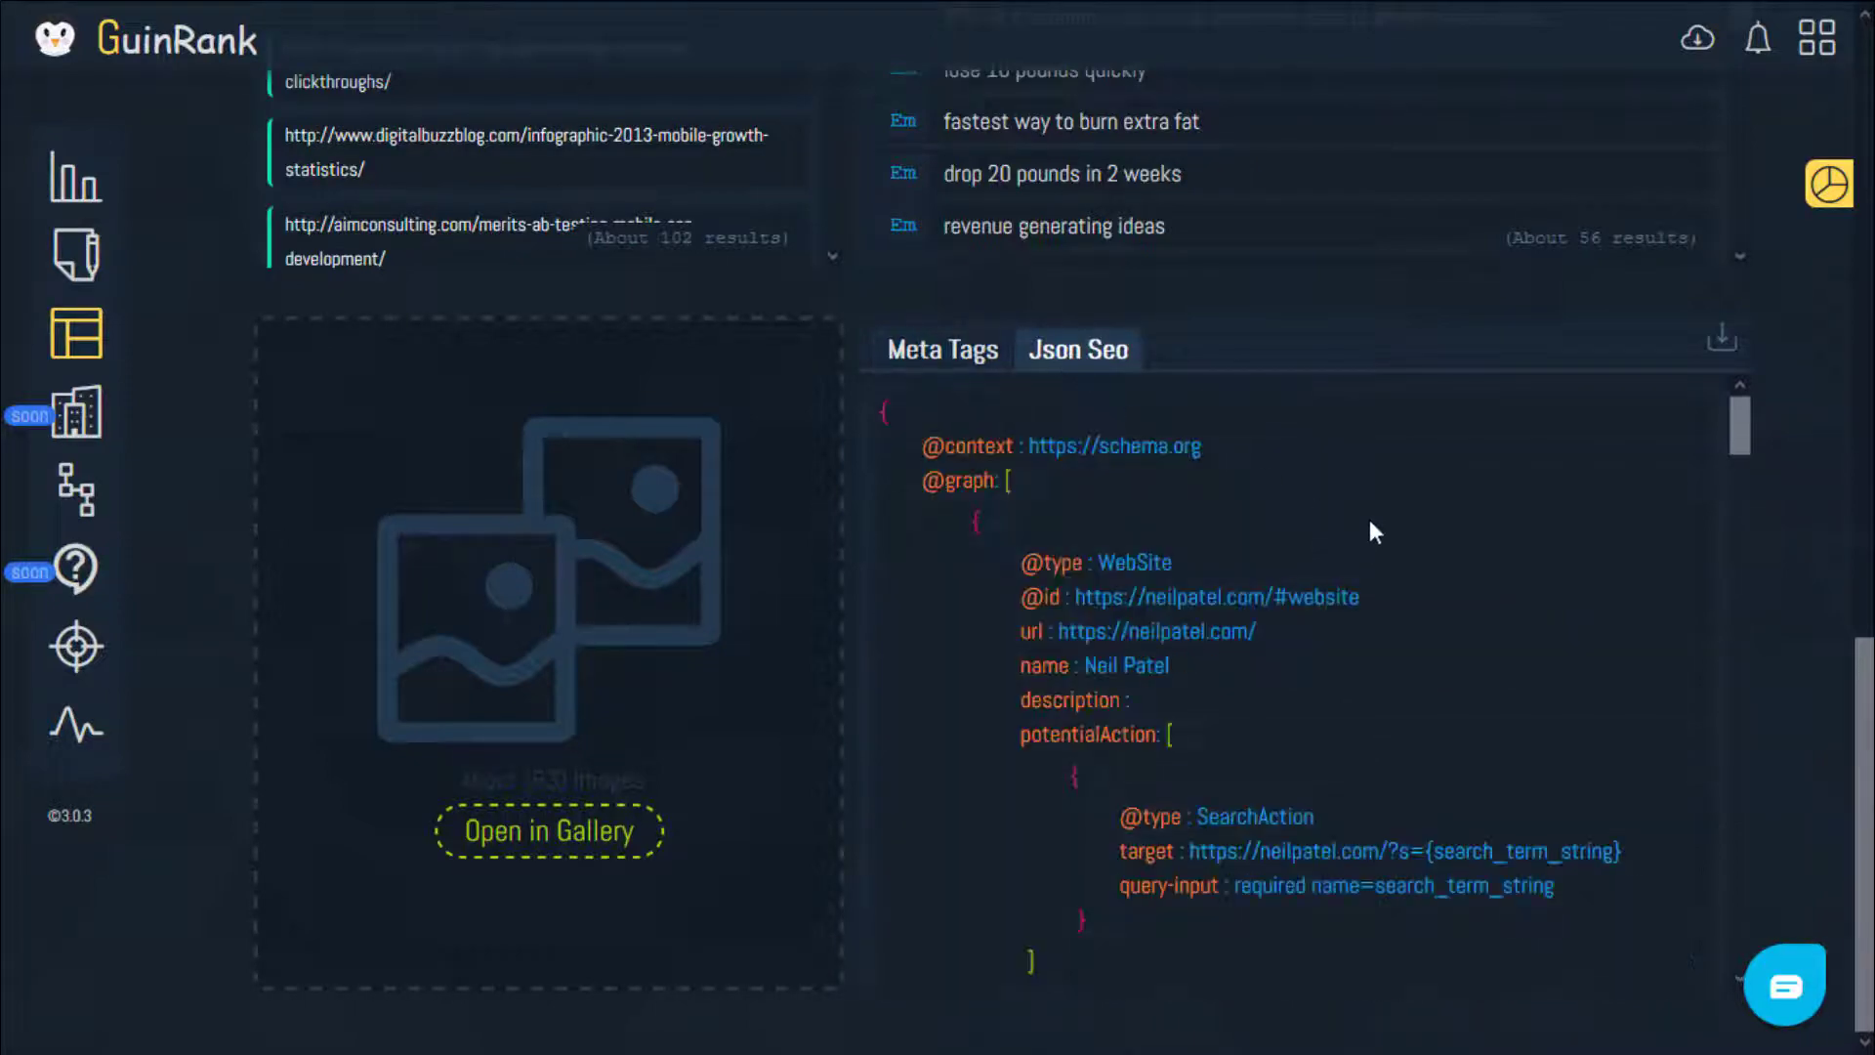
{"action": "scroll", "scroll_direction": "down", "scroll_amount": 3}
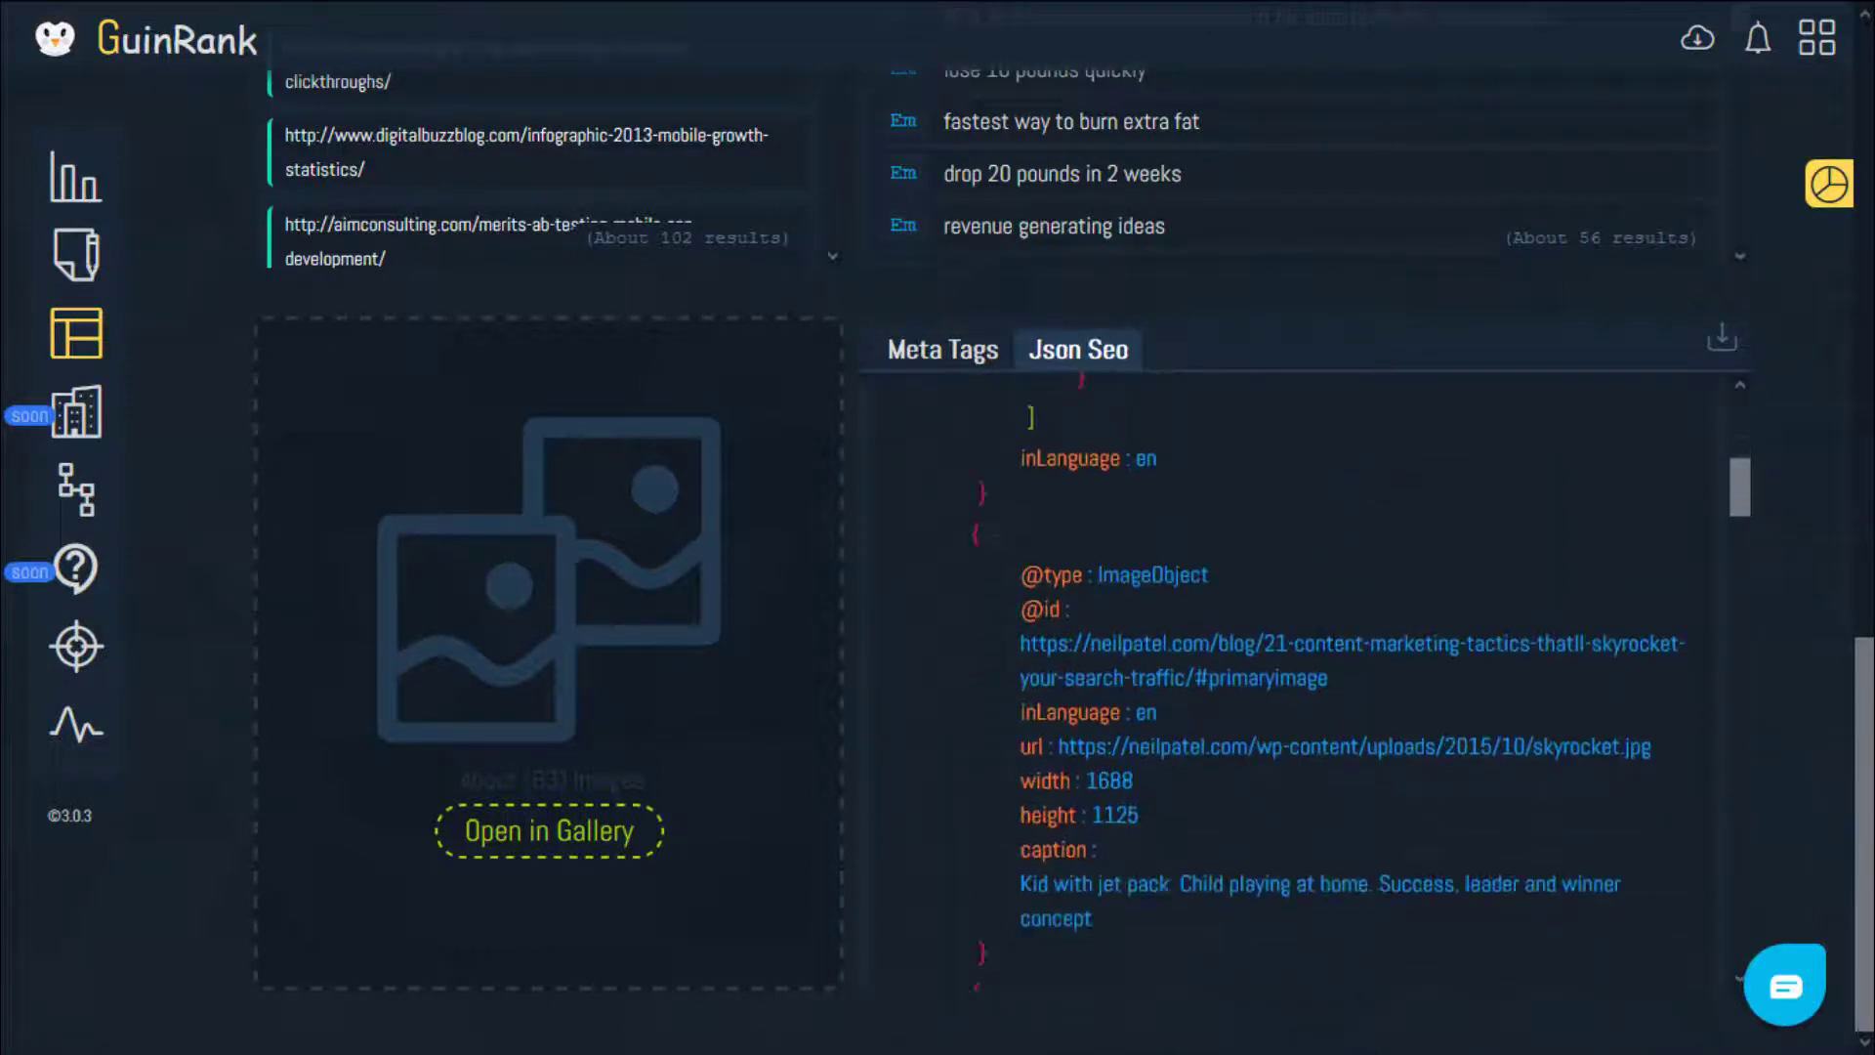
{"action": "left_click", "coordinate": [942, 348]}
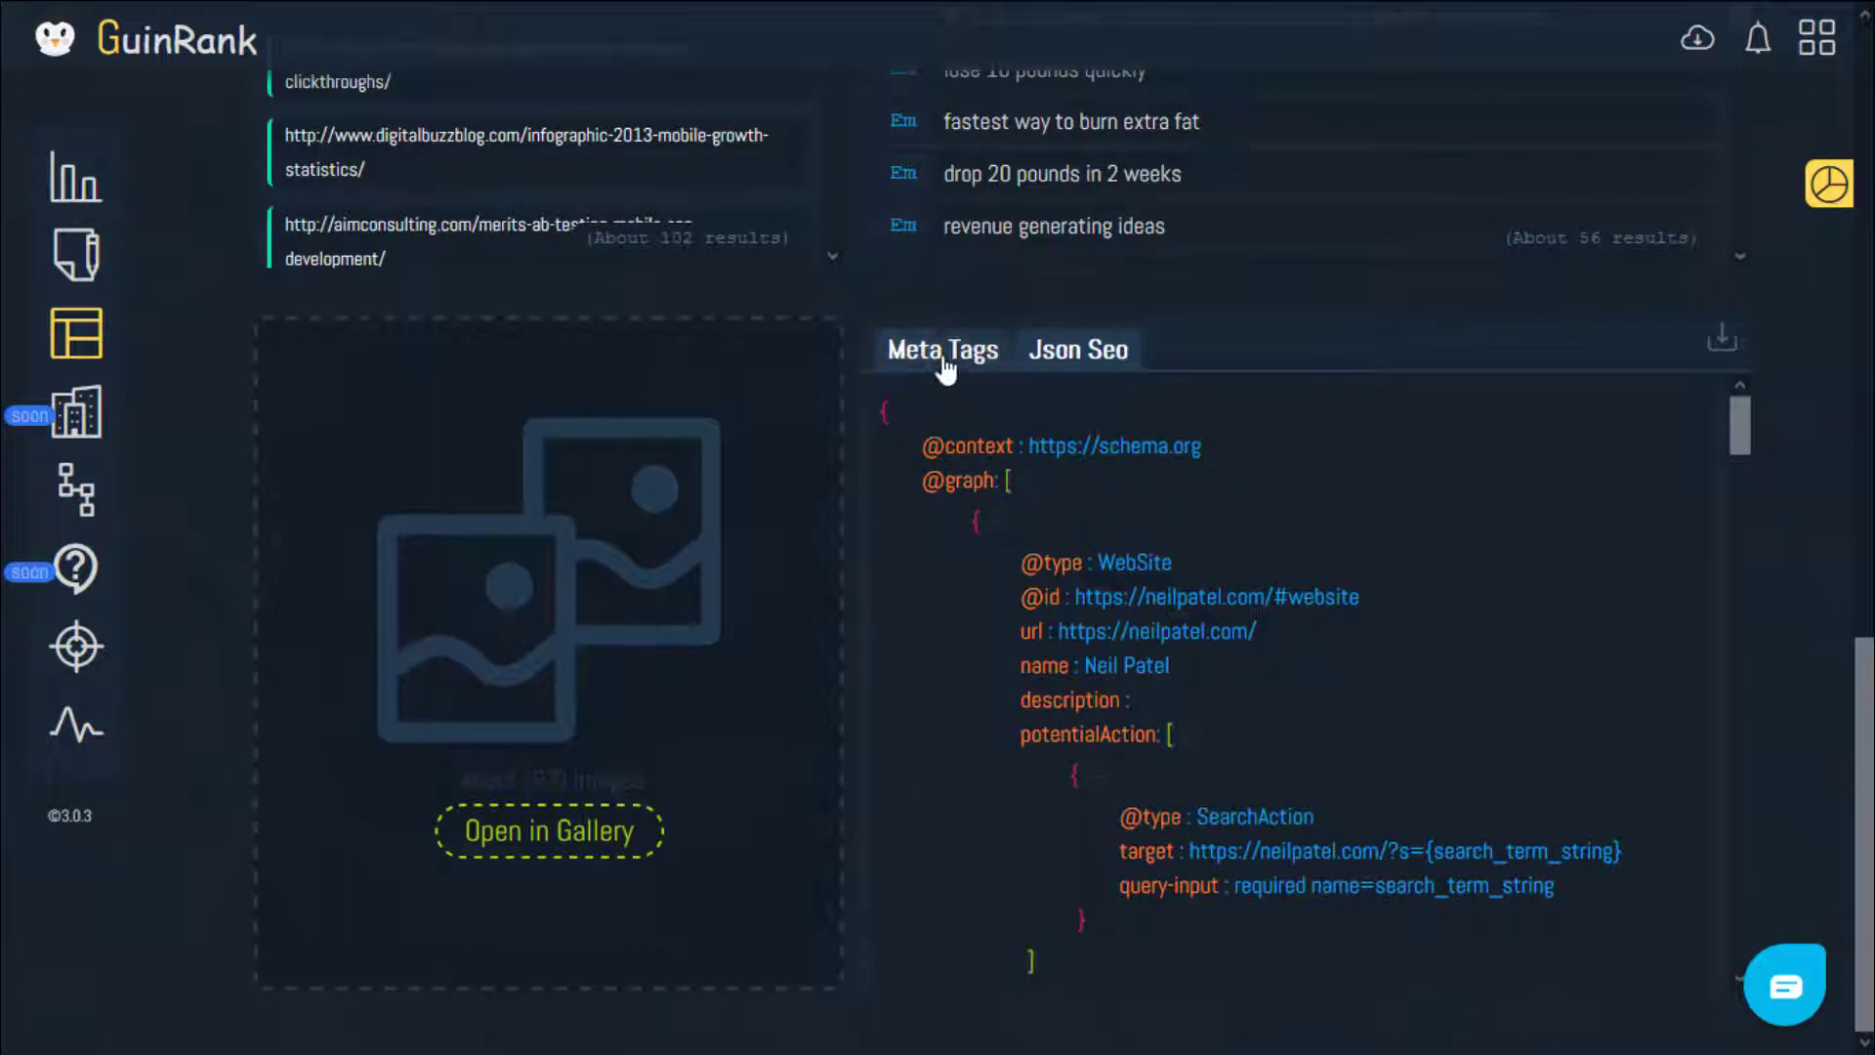
{"action": "left_click", "coordinate": [941, 350]}
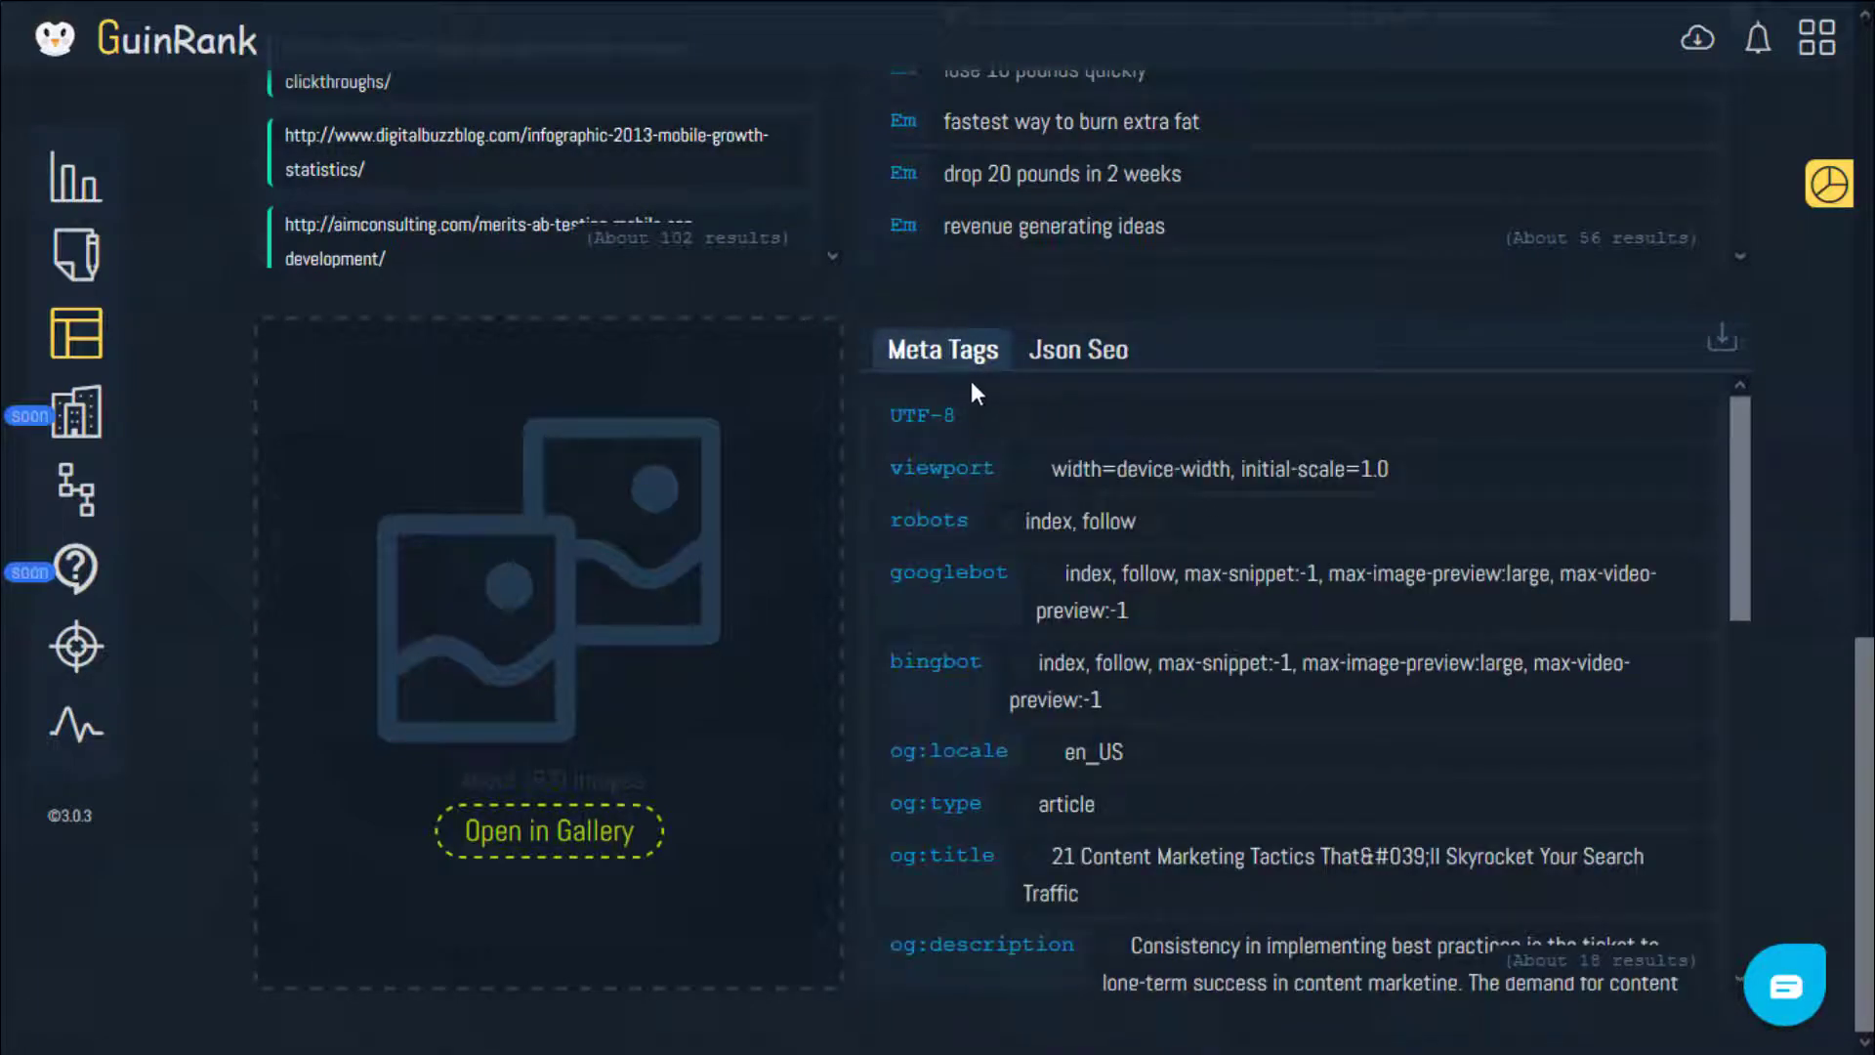
{"action": "left_click", "coordinate": [1078, 348]}
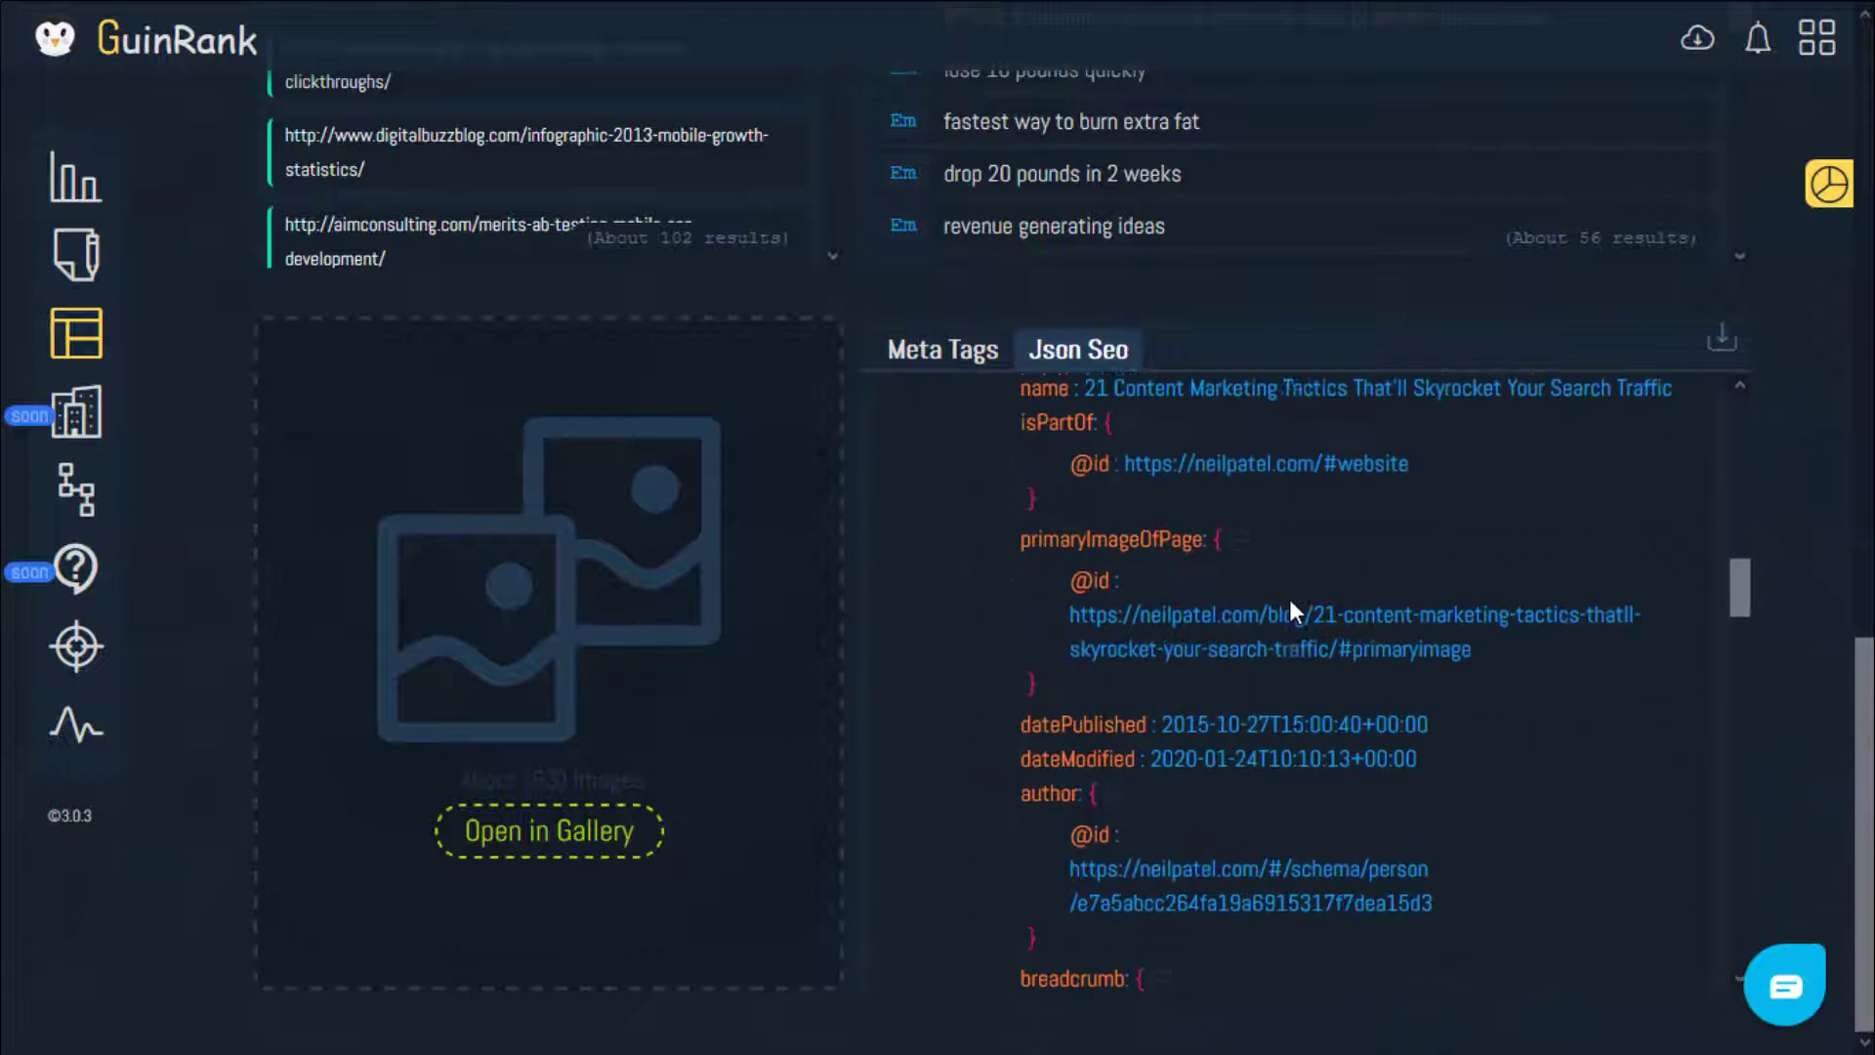
{"action": "scroll", "scroll_direction": "down", "scroll_amount": 3}
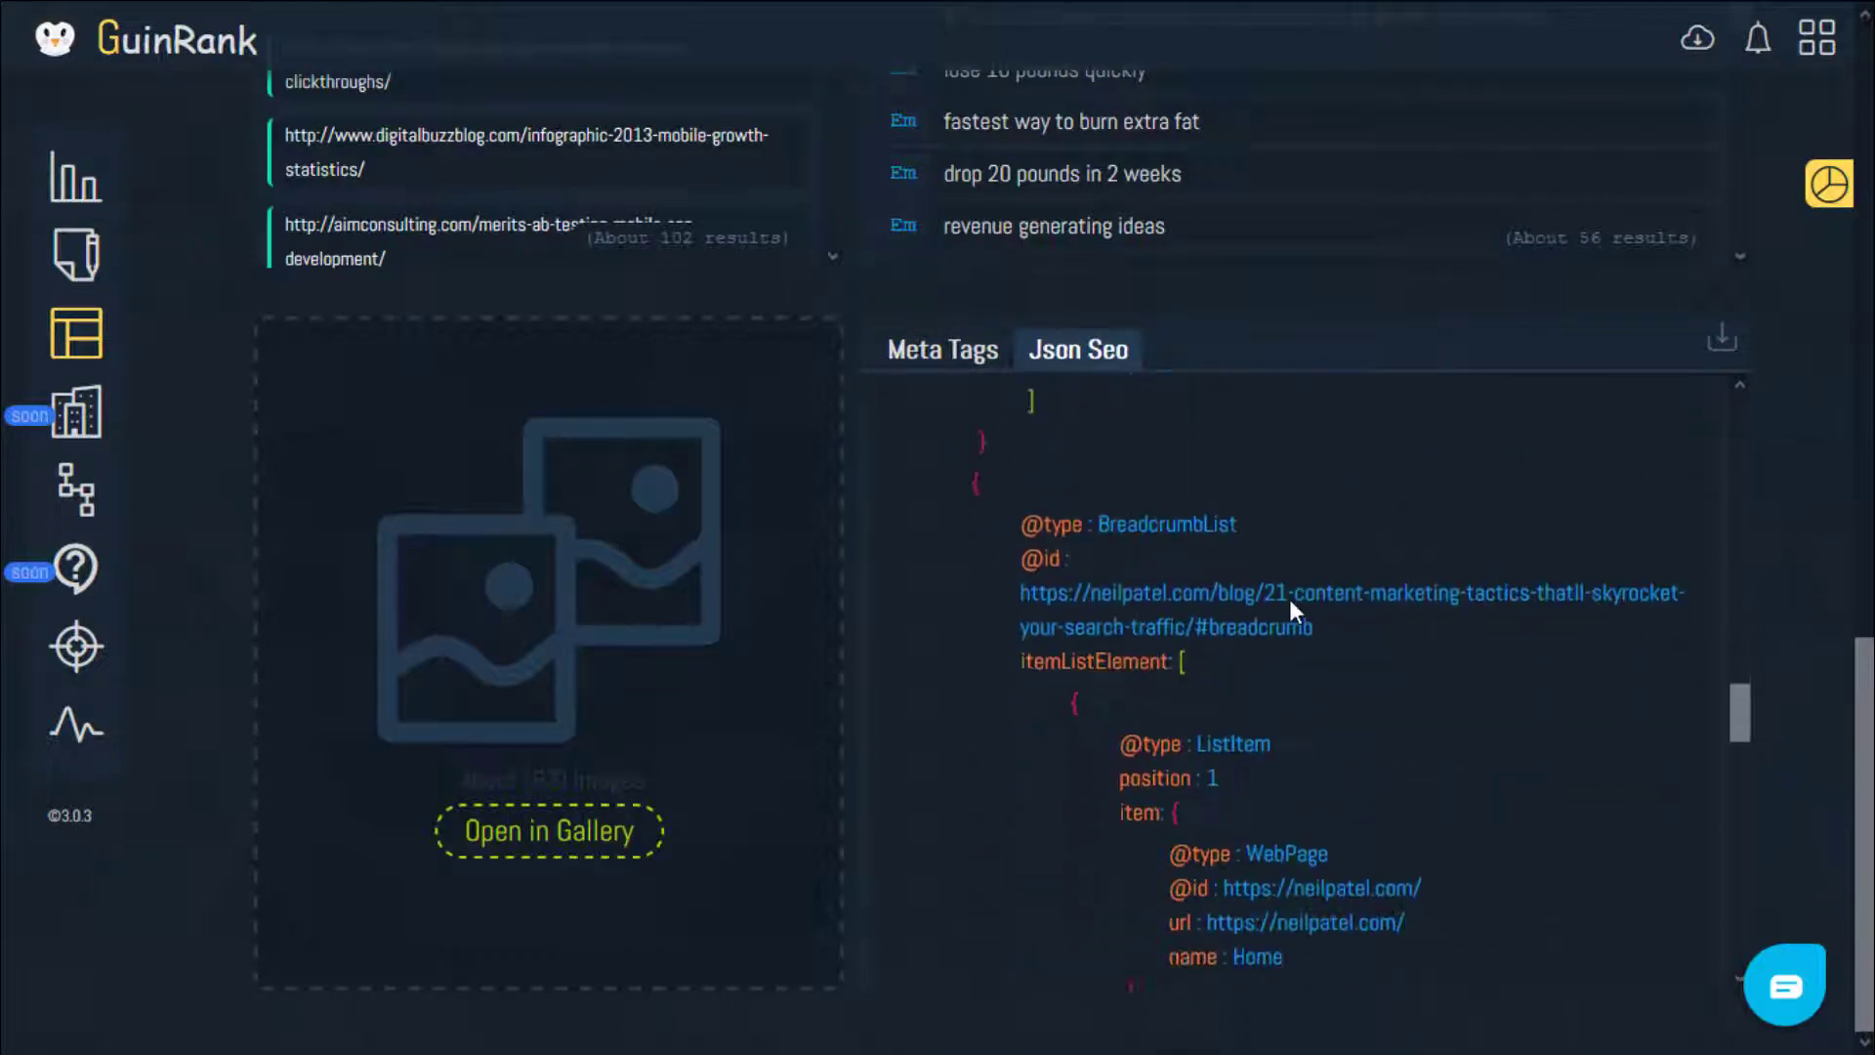
{"action": "scroll", "scroll_direction": "down", "scroll_amount": 3}
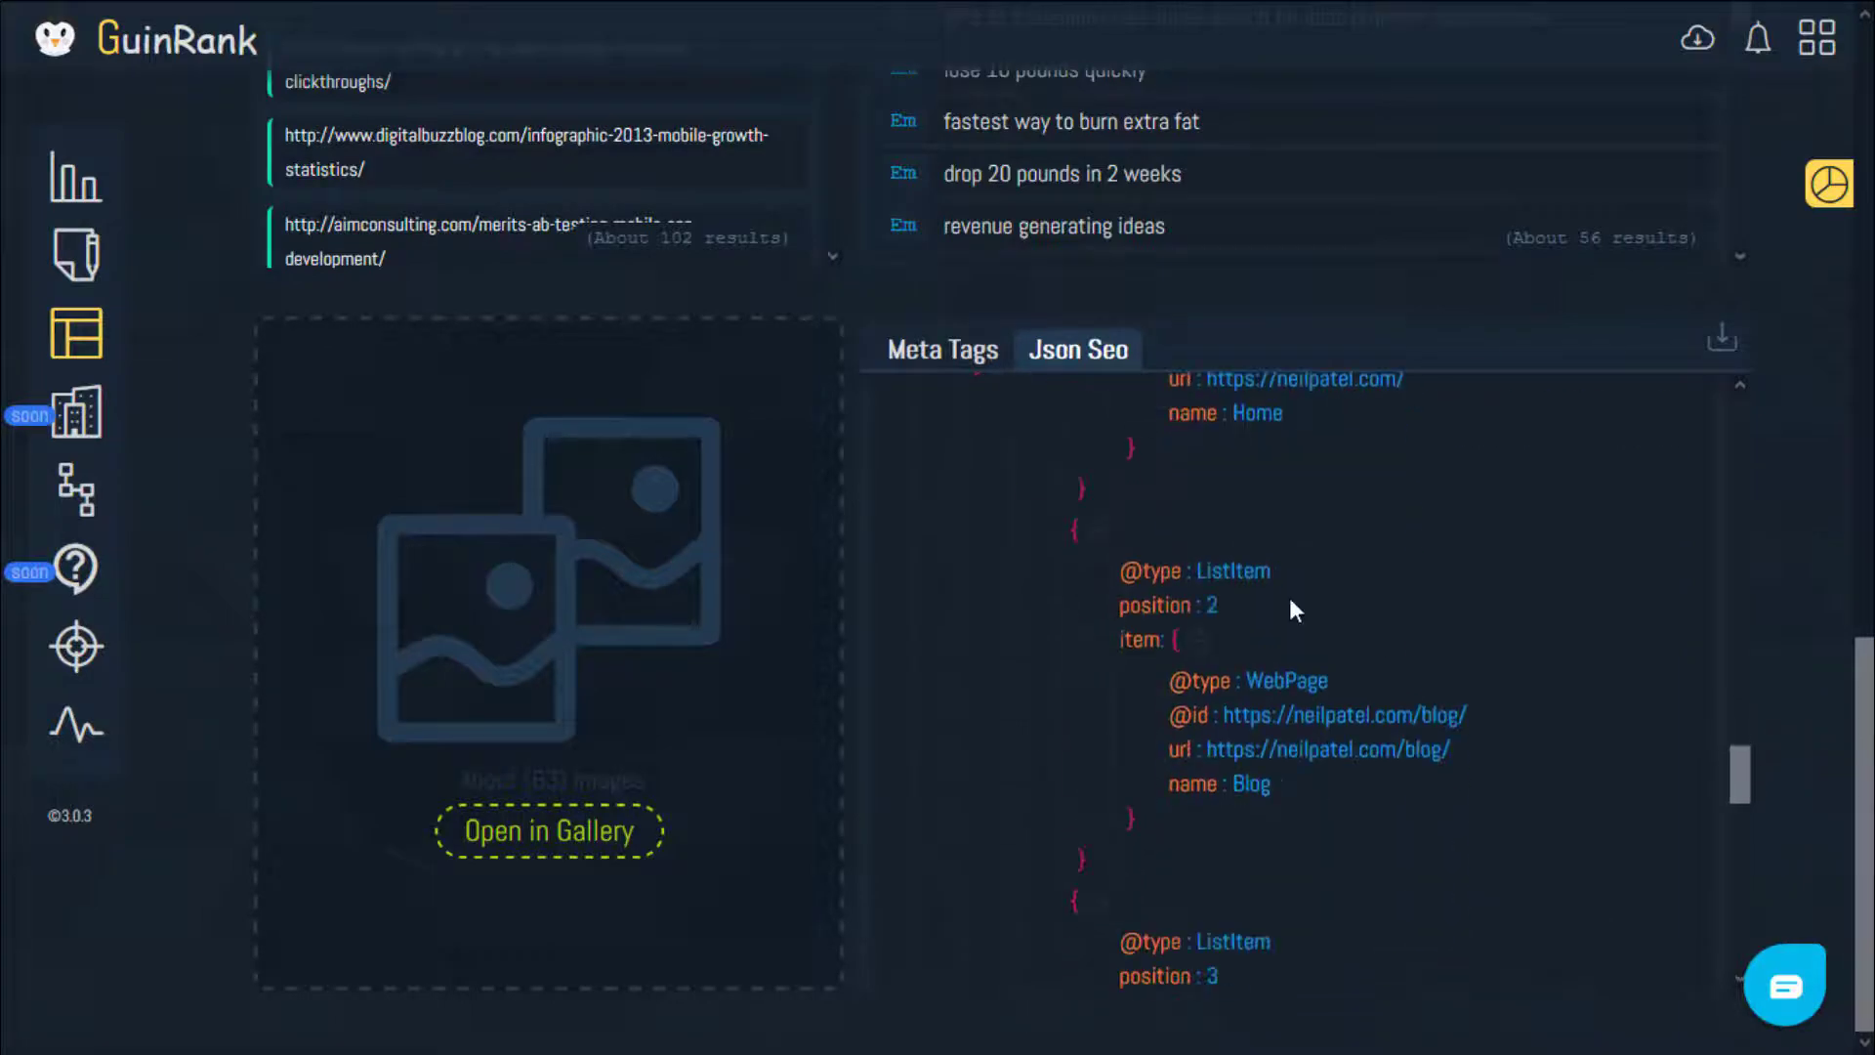
{"action": "scroll", "scroll_direction": "down", "scroll_amount": 3}
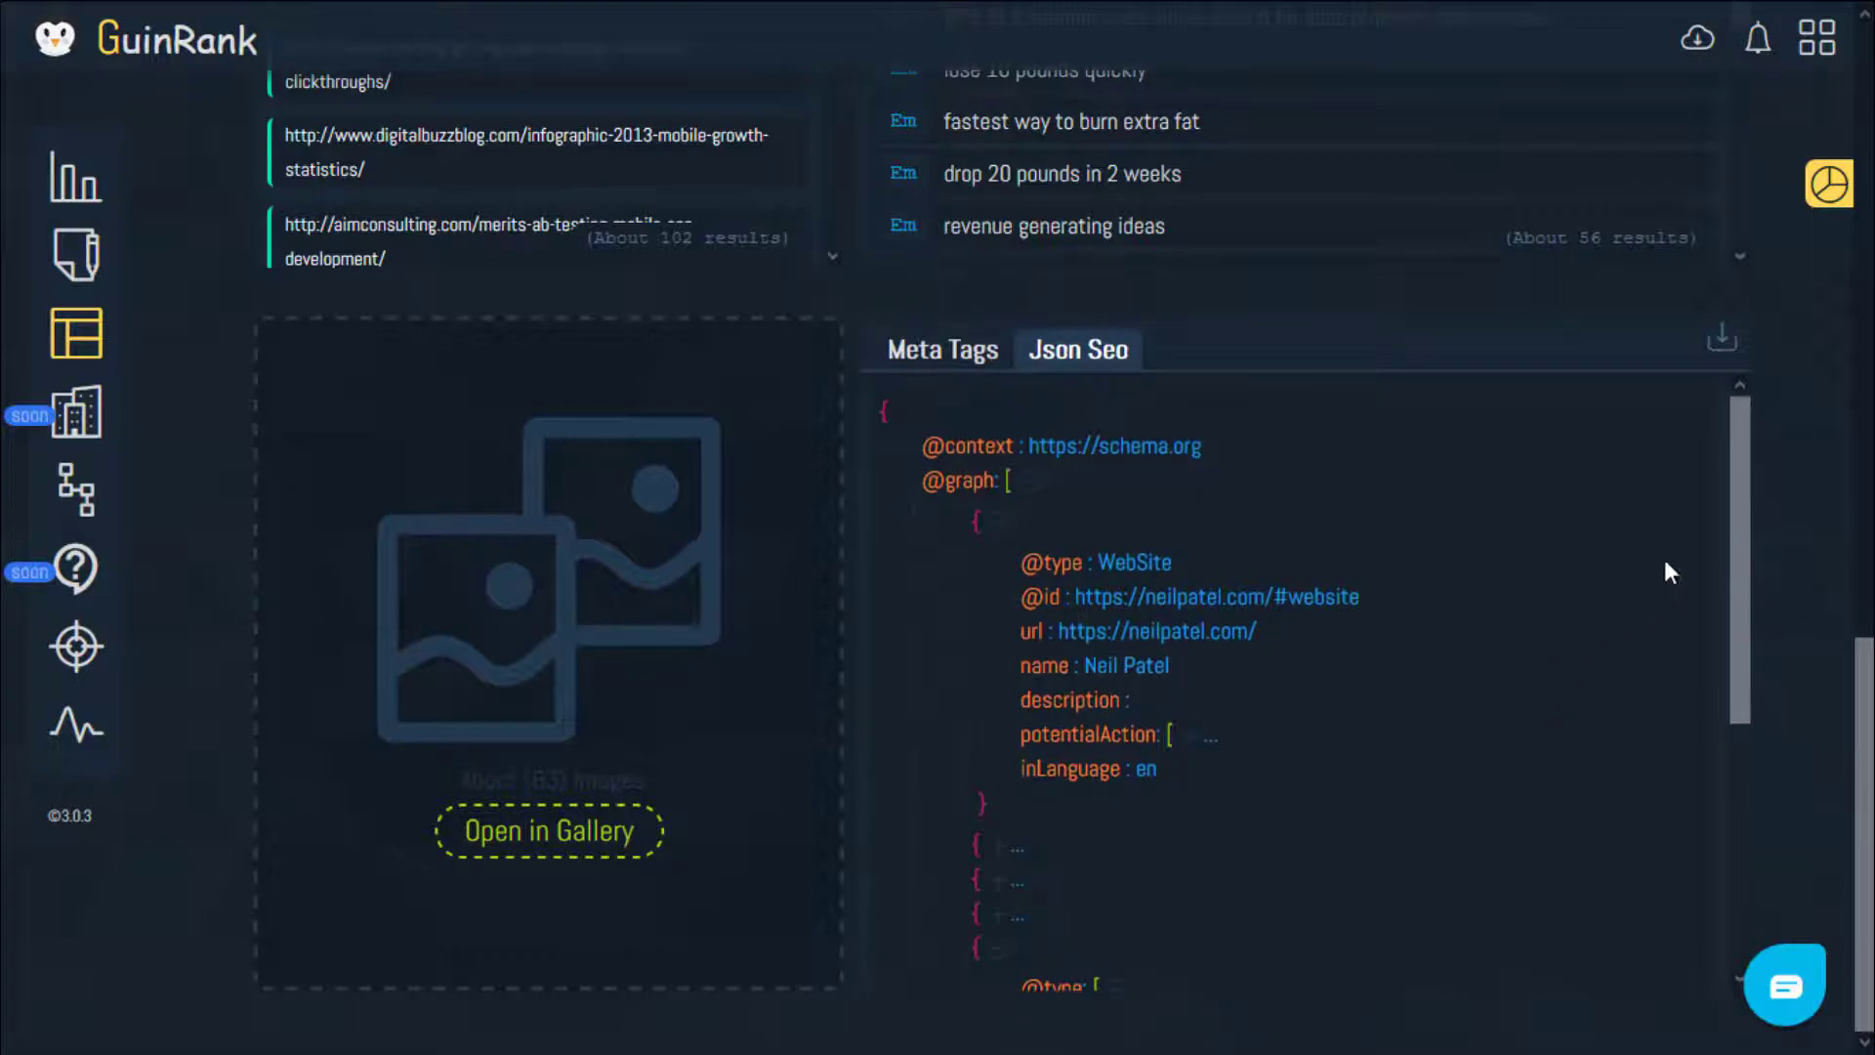
{"action": "mouse_move", "coordinate": [485, 371]}
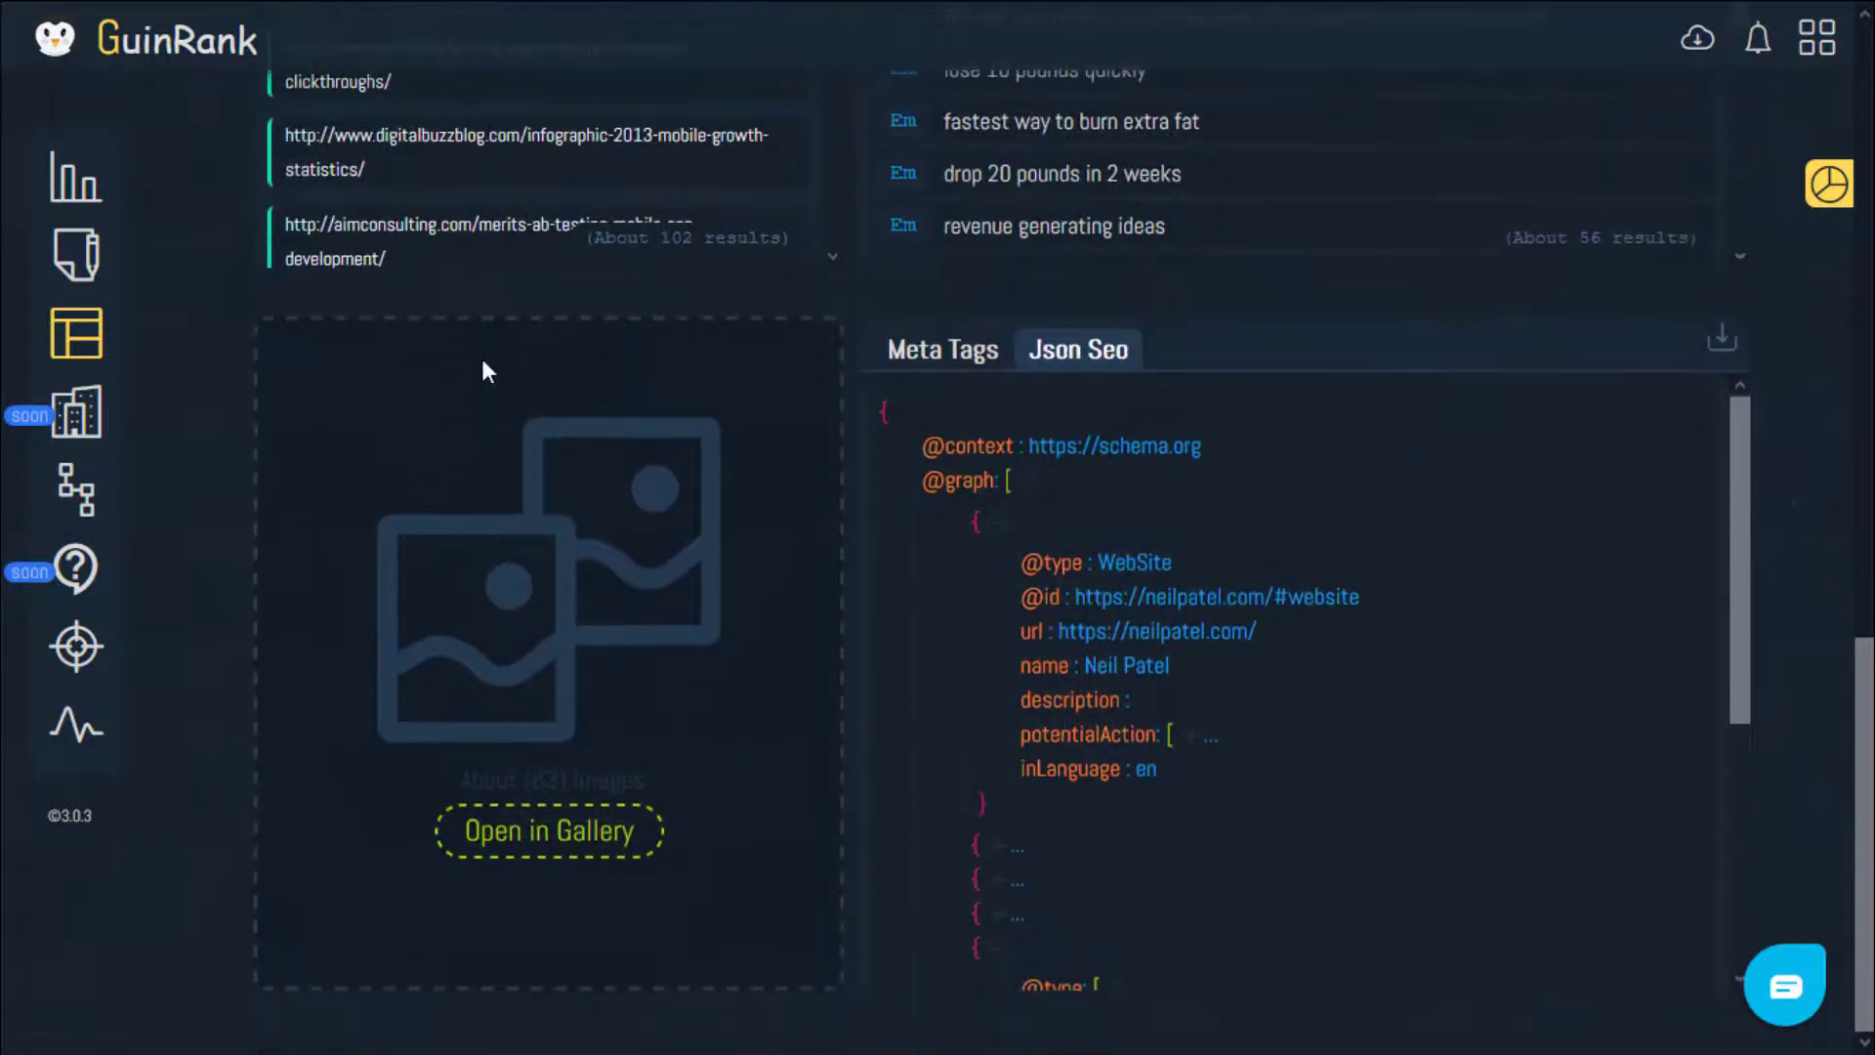